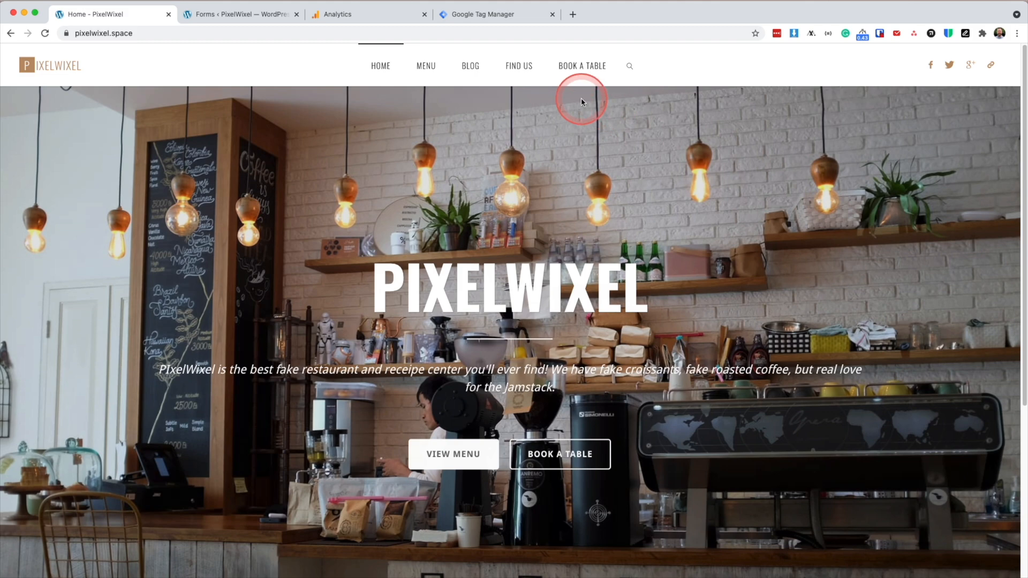
- Open the PixelWixel Book a Table page, view its booking form, then check Analytics
{"action": "left_click", "coordinate": [581, 65]}
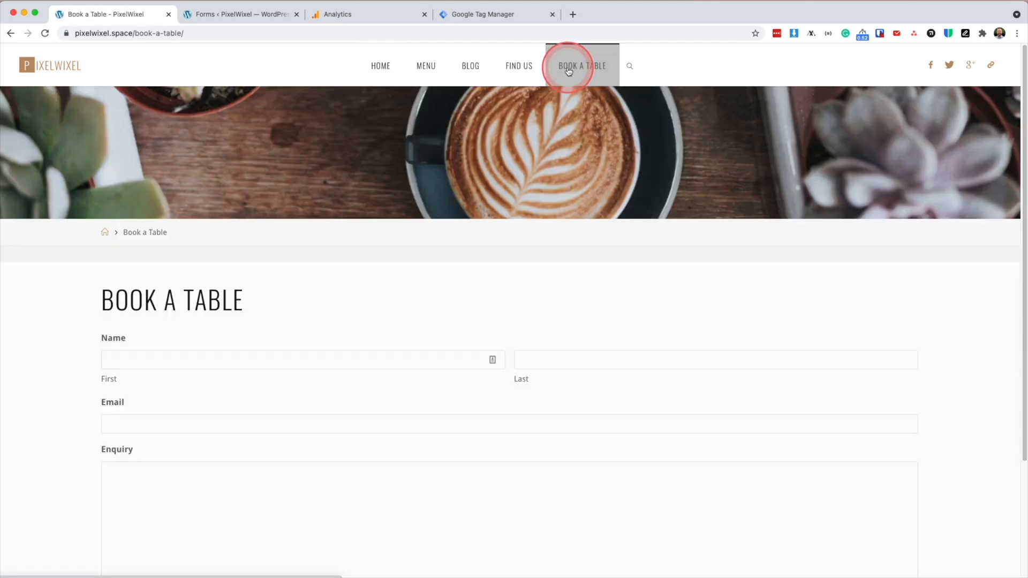
{"action": "scroll", "scroll_direction": "down", "scroll_amount": 3}
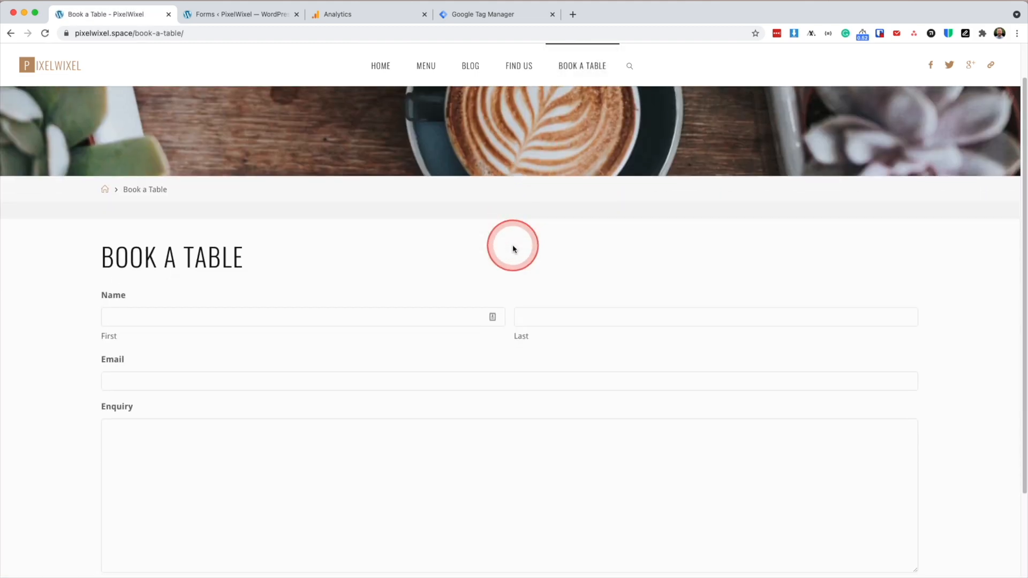
{"action": "scroll", "scroll_direction": "down", "scroll_amount": 3}
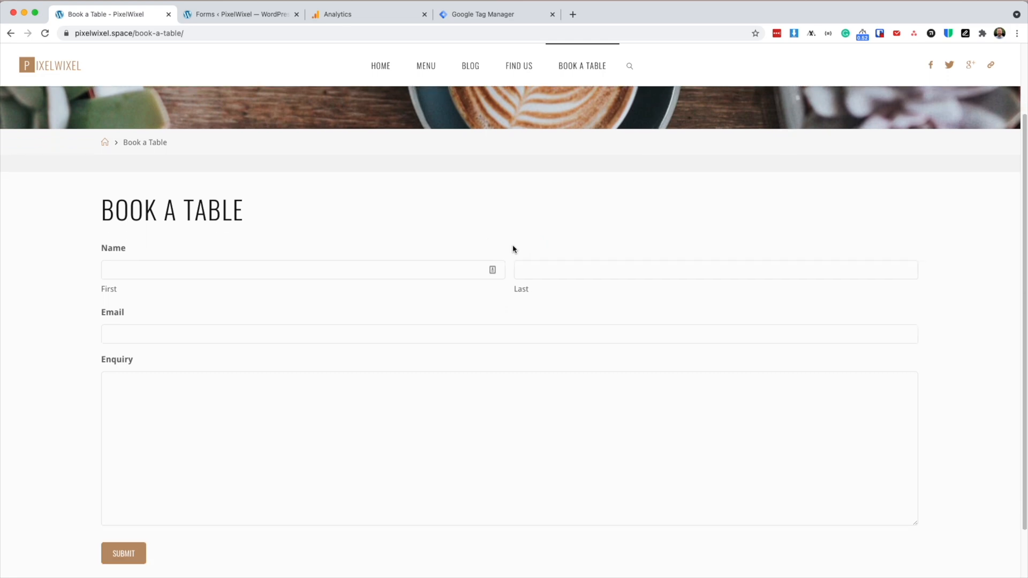
{"action": "left_click", "coordinate": [345, 14]}
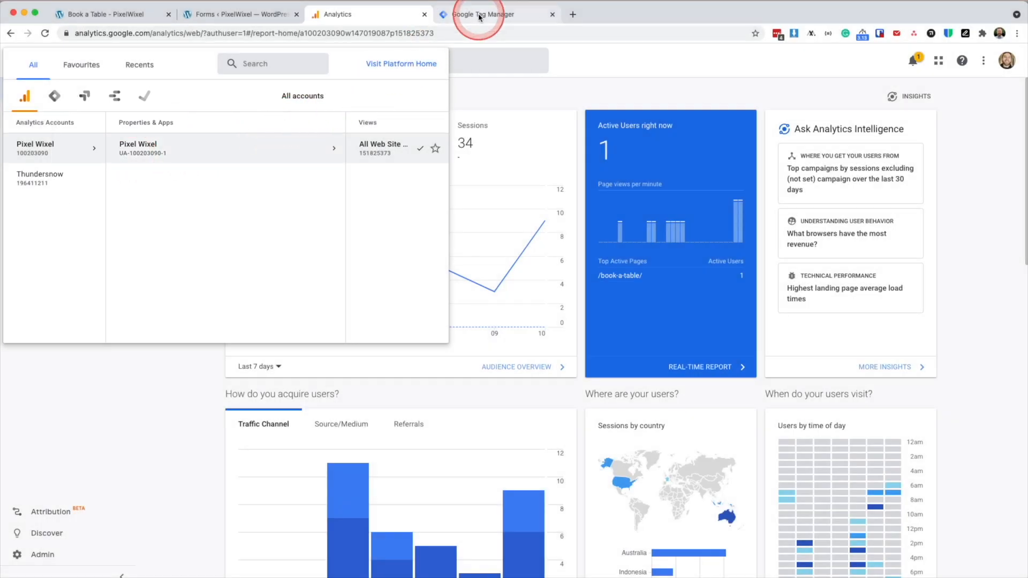
{"action": "left_click", "coordinate": [488, 14]}
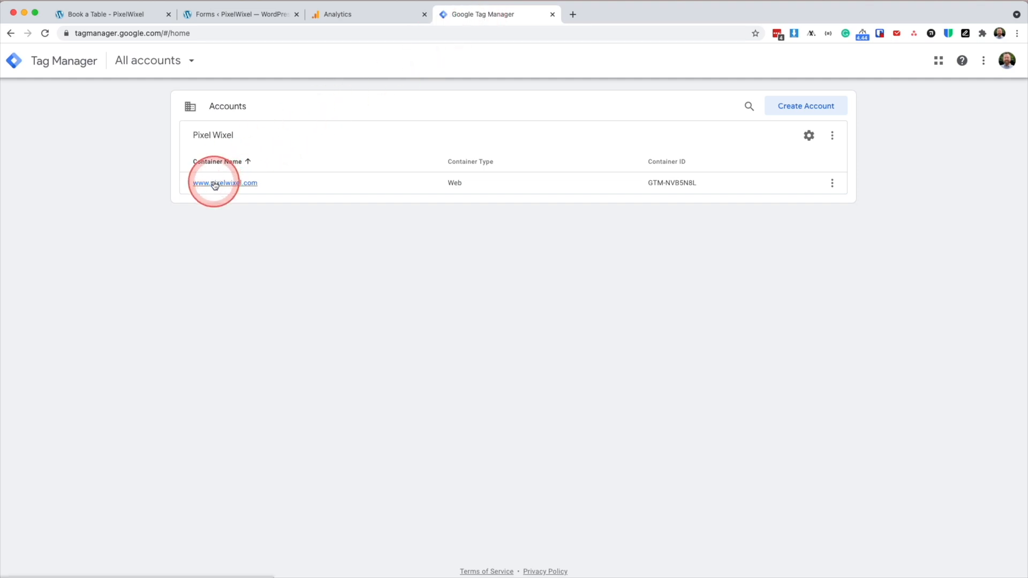
{"action": "left_click", "coordinate": [224, 182]}
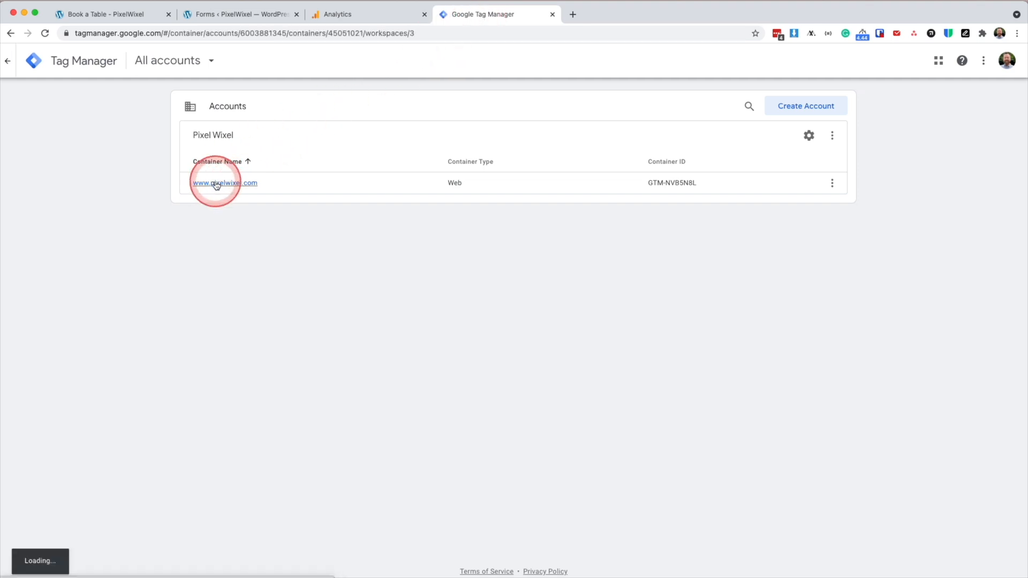
{"action": "left_click", "coordinate": [224, 182]}
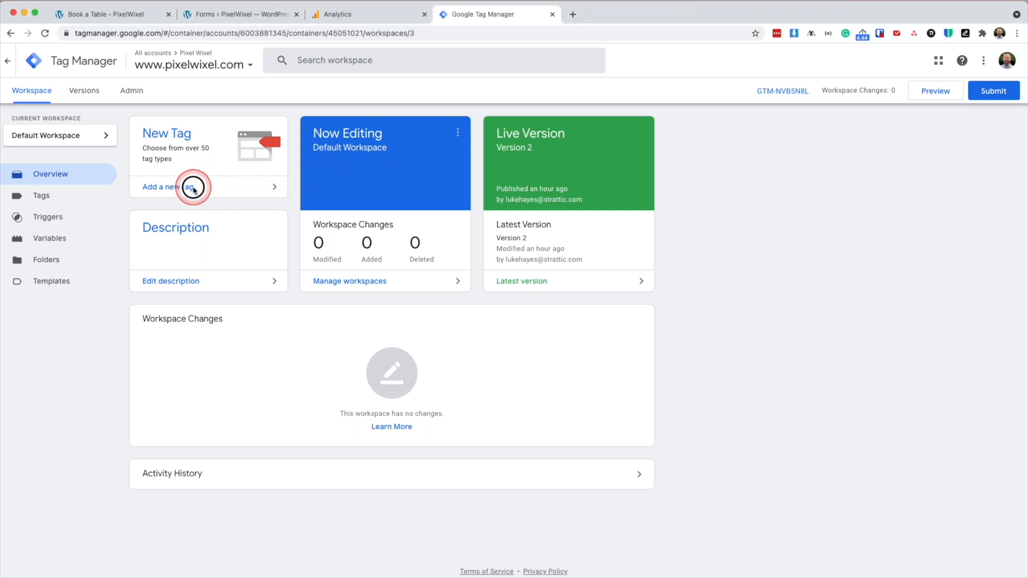
- Add a new tag, rename it gravityFormSubission, and bring up the tag type chooser
{"action": "left_click", "coordinate": [167, 187]}
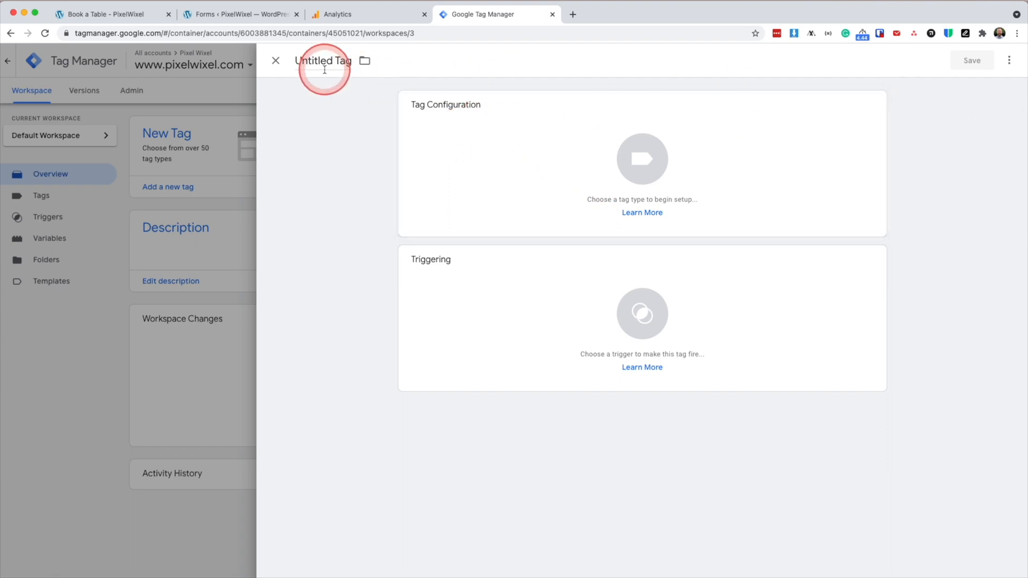
{"action": "left_click", "coordinate": [323, 60]}
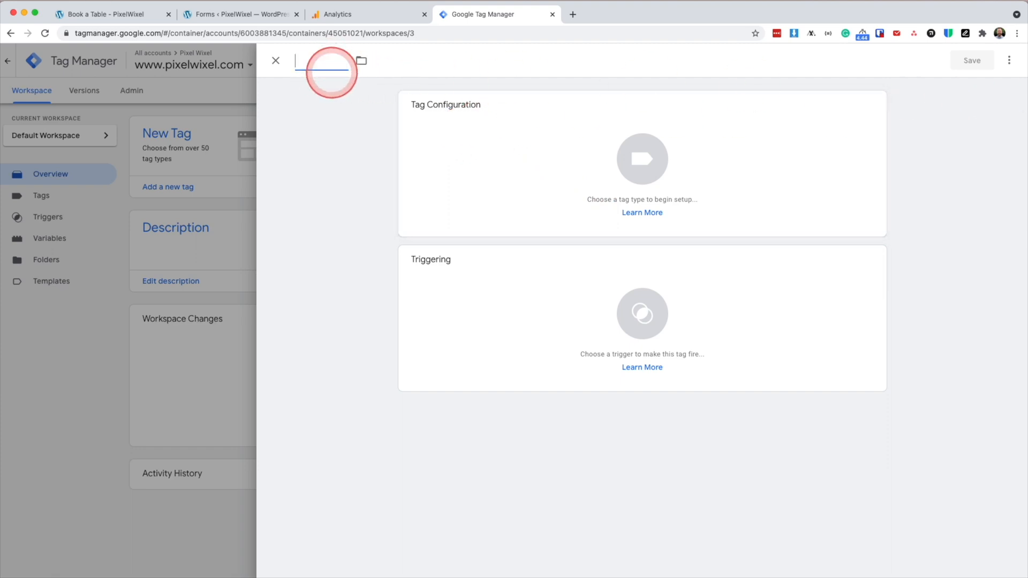
{"action": "type", "text": "gravityForm"}
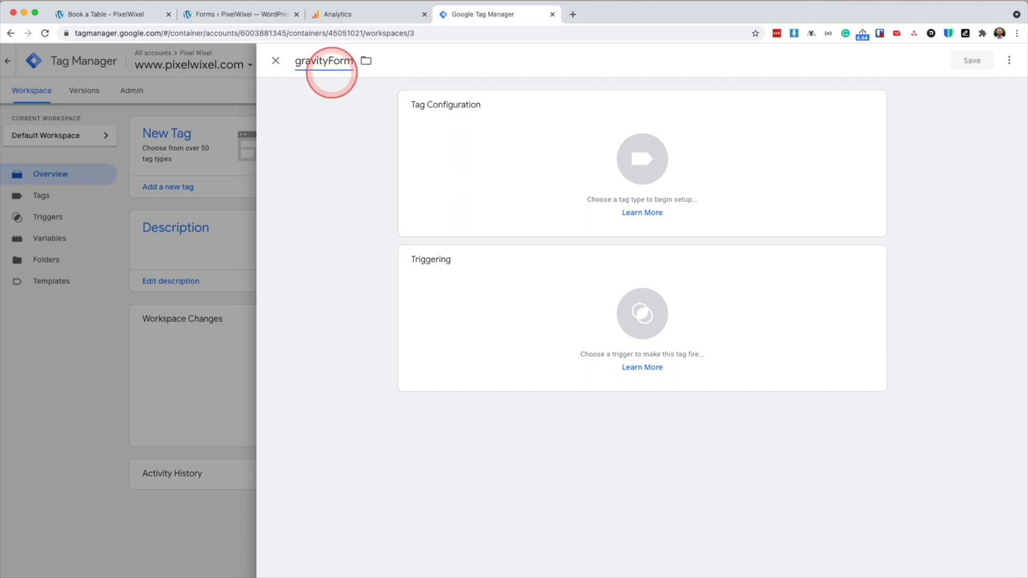
{"action": "type", "text": "Subission"}
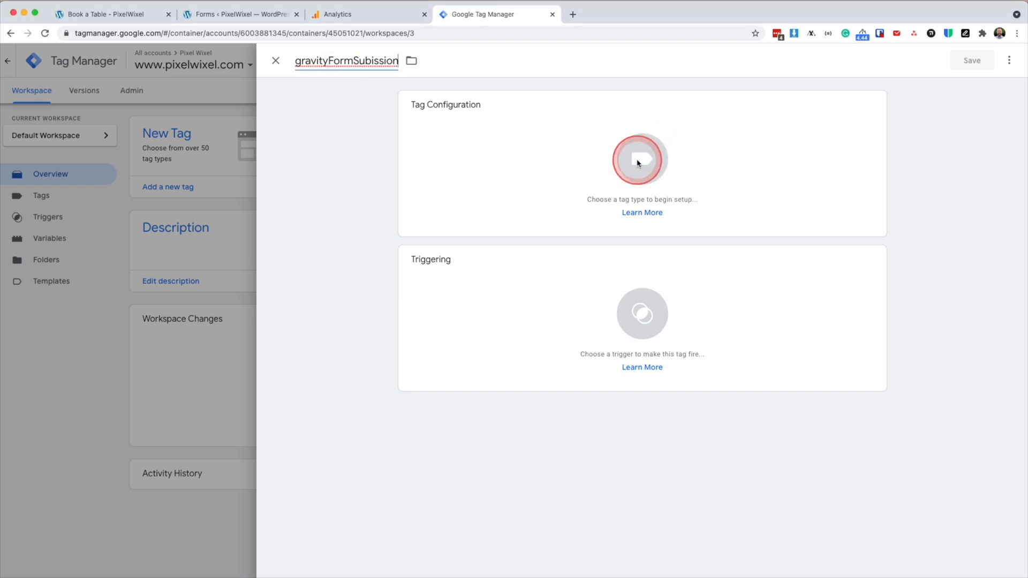
{"action": "left_click", "coordinate": [640, 160]}
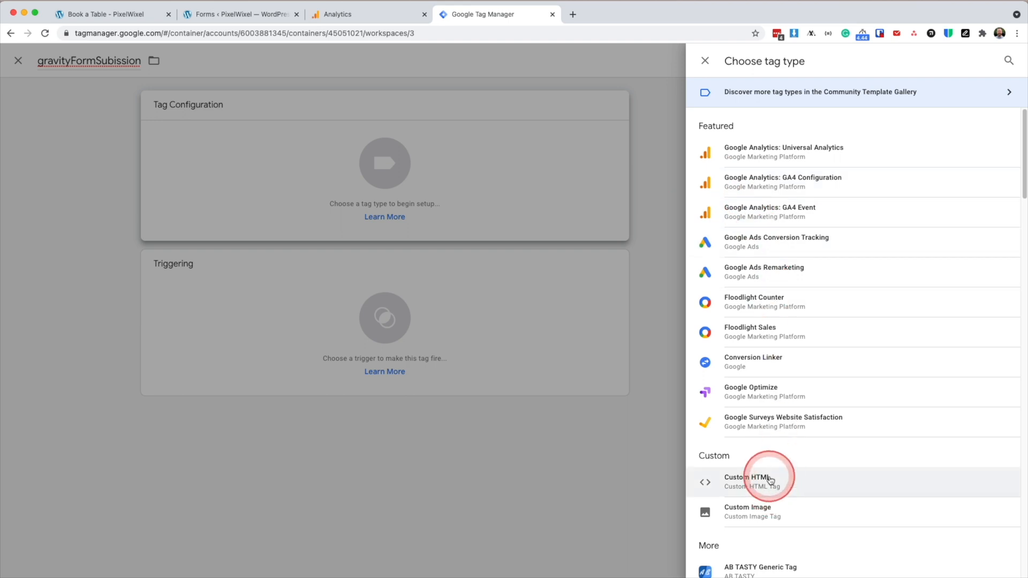
- Make the tag Custom HTML with the dataLayer push script, triggered on All Pages
{"action": "left_click", "coordinate": [748, 481]}
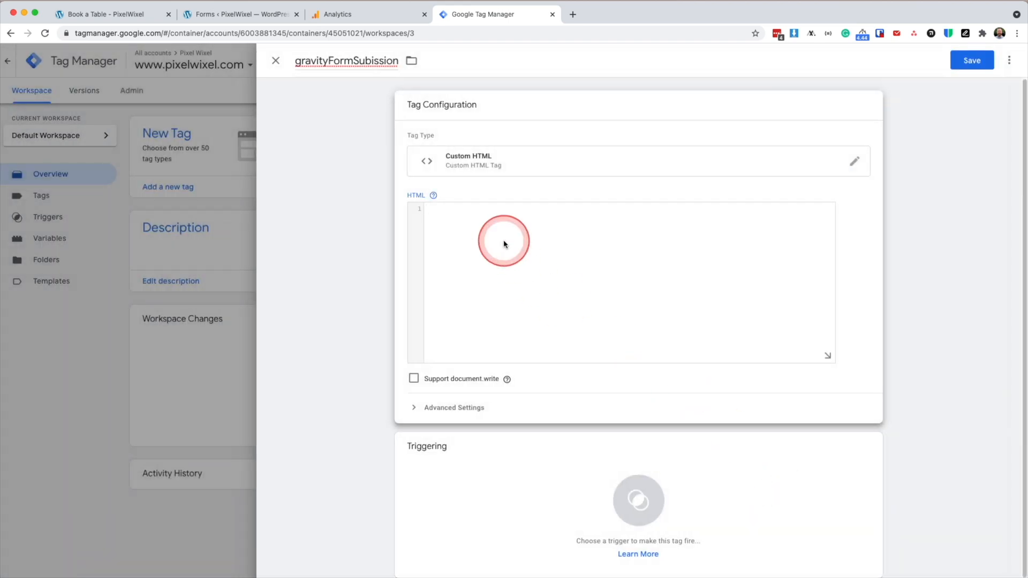
{"action": "type", "text": "<script>"}
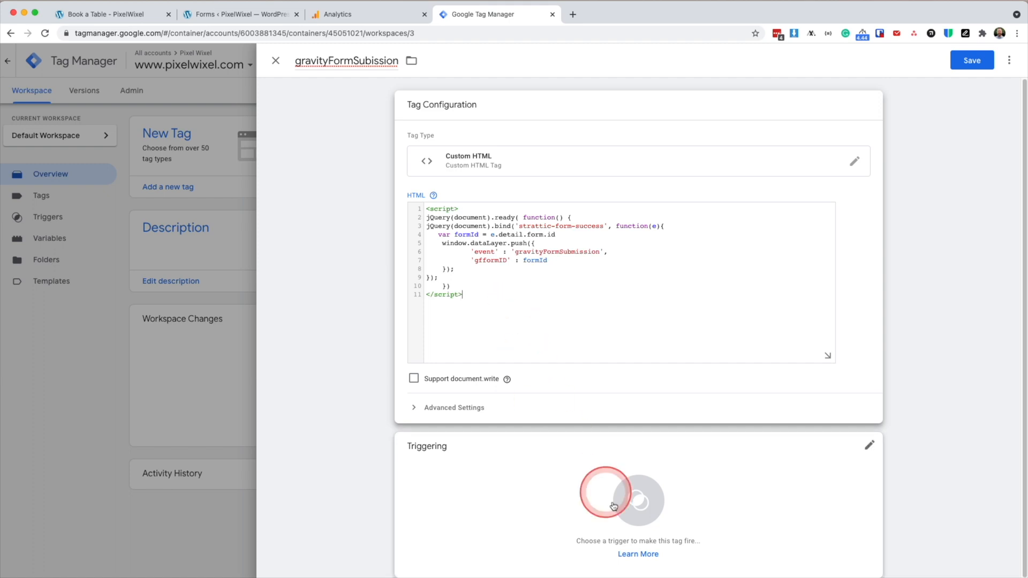
{"action": "left_click", "coordinate": [607, 493]}
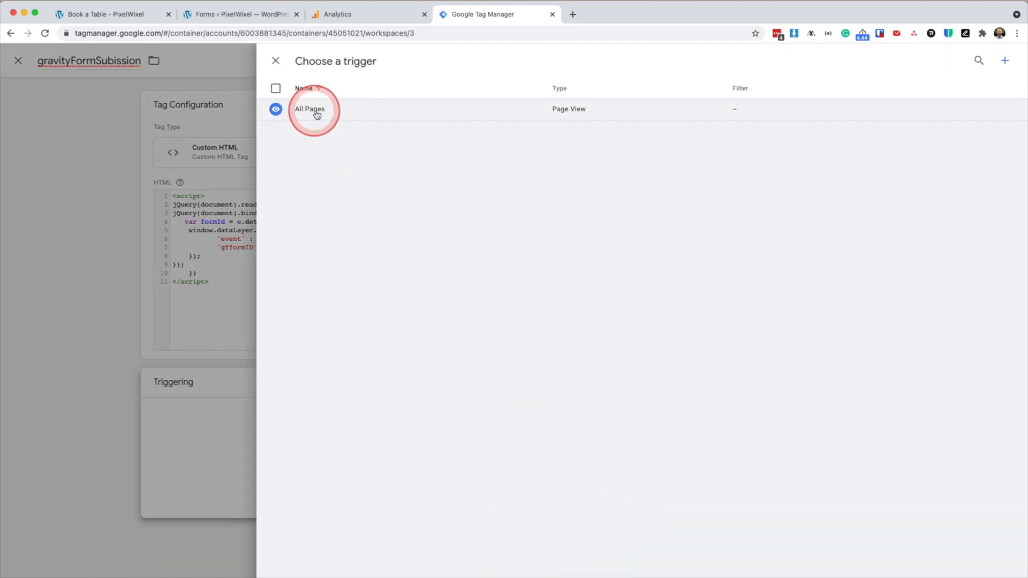
{"action": "left_click", "coordinate": [309, 108]}
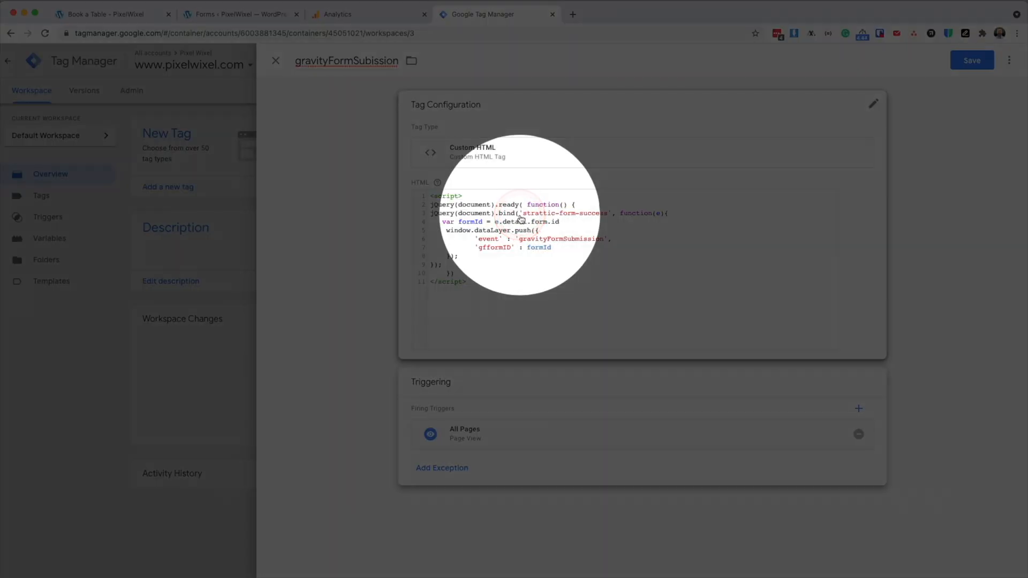
{"action": "mouse_move", "coordinate": [591, 220]}
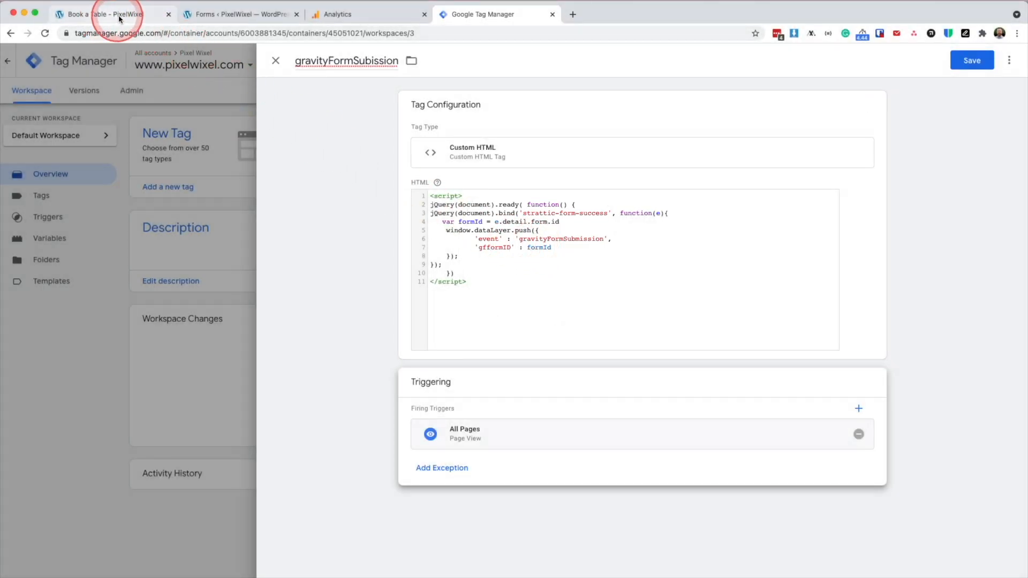
- Check the site's forms in WordPress, then return to the tag being edited
{"action": "left_click", "coordinate": [240, 14]}
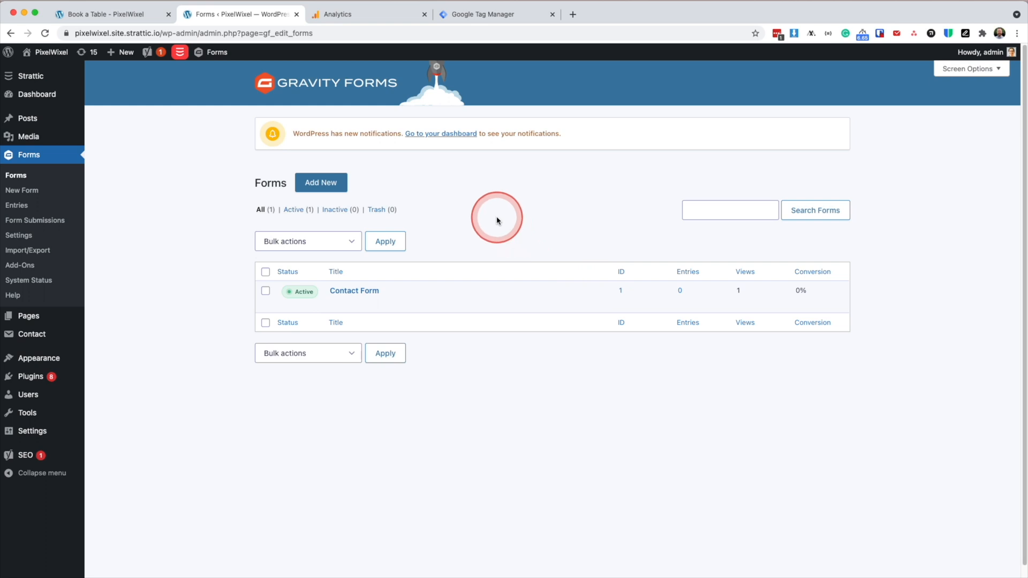
{"action": "left_click", "coordinate": [496, 14]}
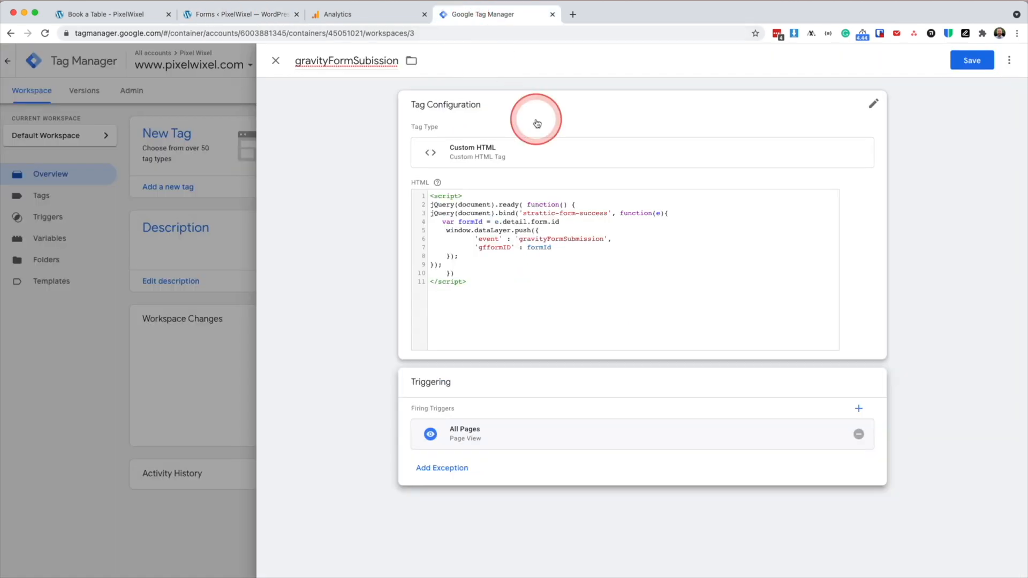
{"action": "left_click", "coordinate": [971, 59]}
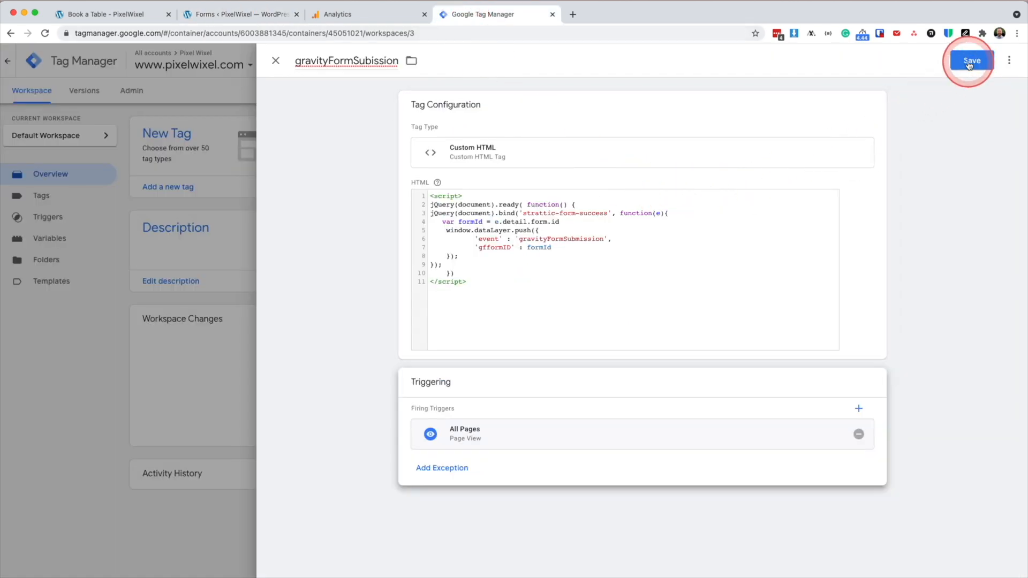
- Save the gravityFormSubission tag and view the empty Triggers list
{"action": "left_click", "coordinate": [971, 61]}
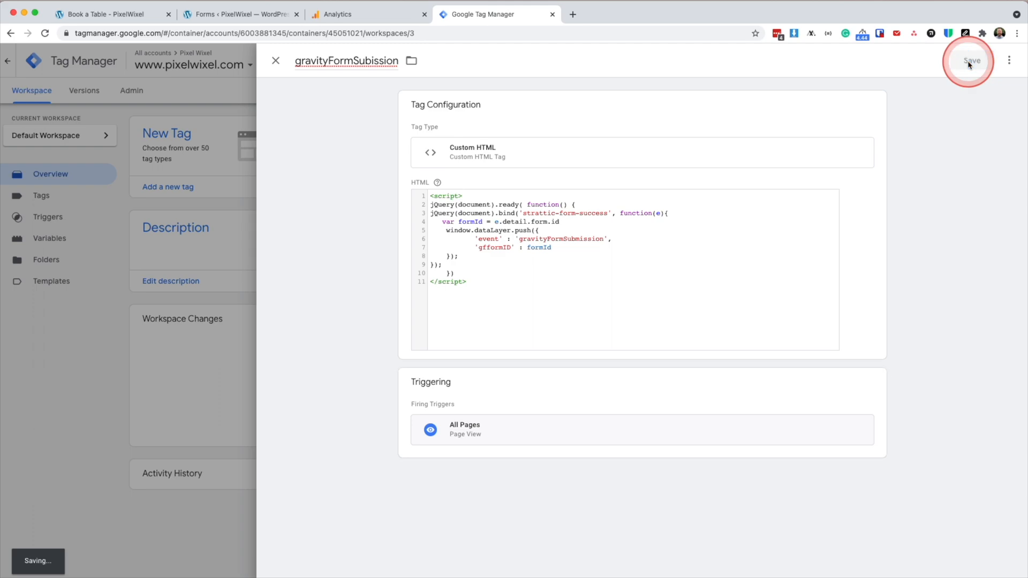
{"action": "left_click", "coordinate": [972, 61]}
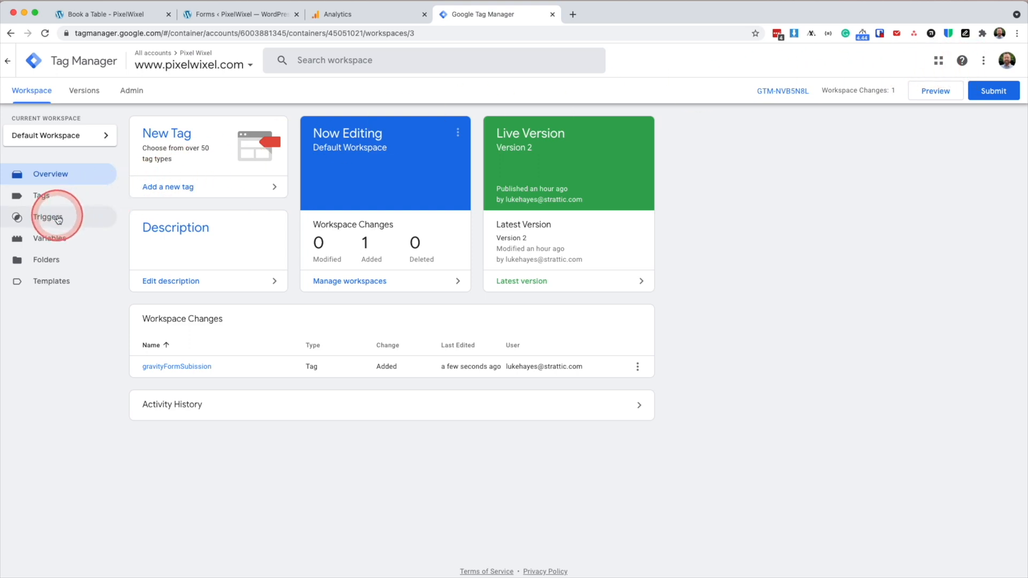
{"action": "left_click", "coordinate": [47, 216]}
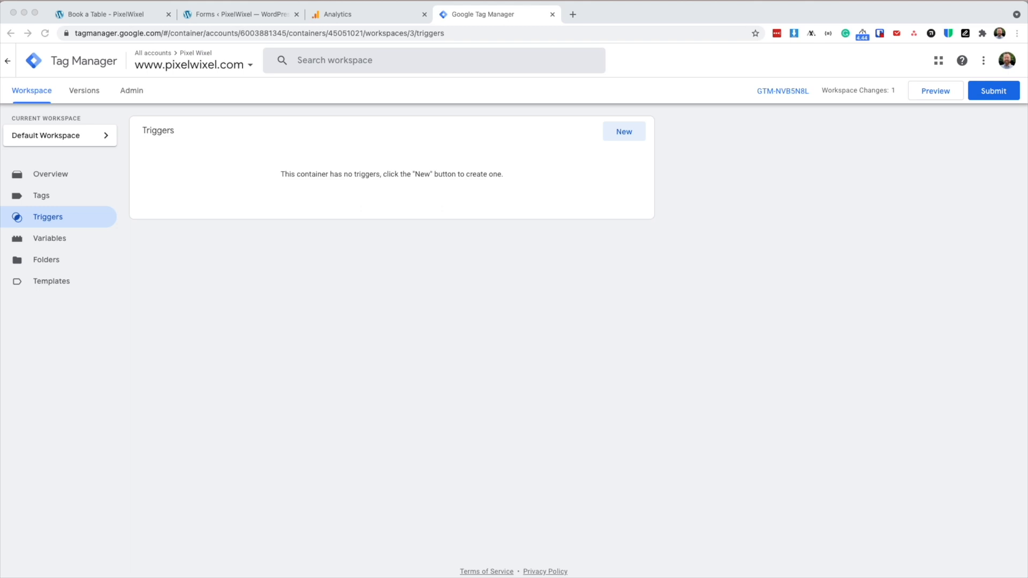
{"action": "left_click", "coordinate": [761, 248]}
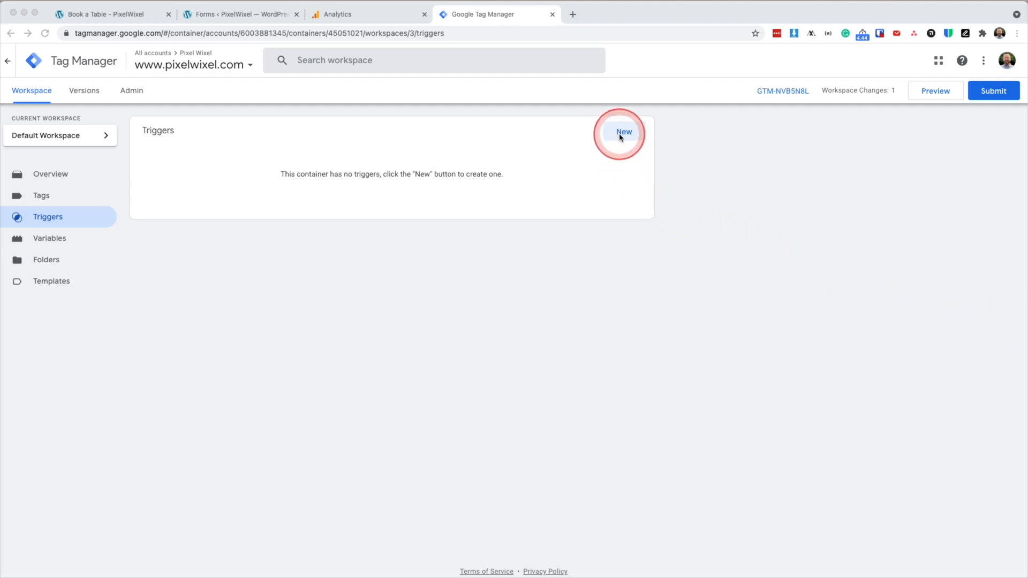
- Create a new trigger named Gravity Forms Trigger and open its trigger type list
{"action": "left_click", "coordinate": [622, 132]}
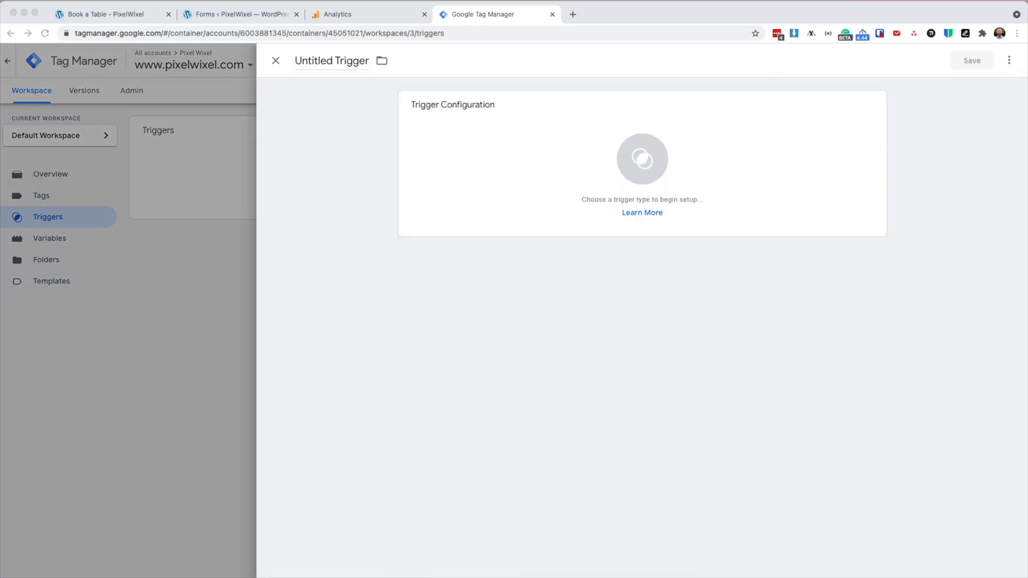
{"action": "left_click", "coordinate": [331, 61]}
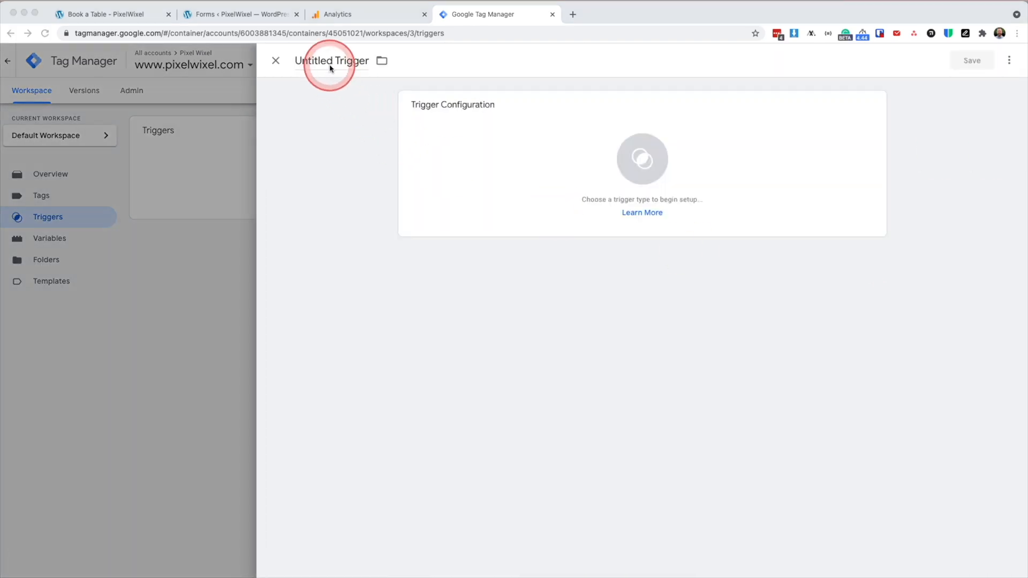
{"action": "left_click", "coordinate": [330, 60]}
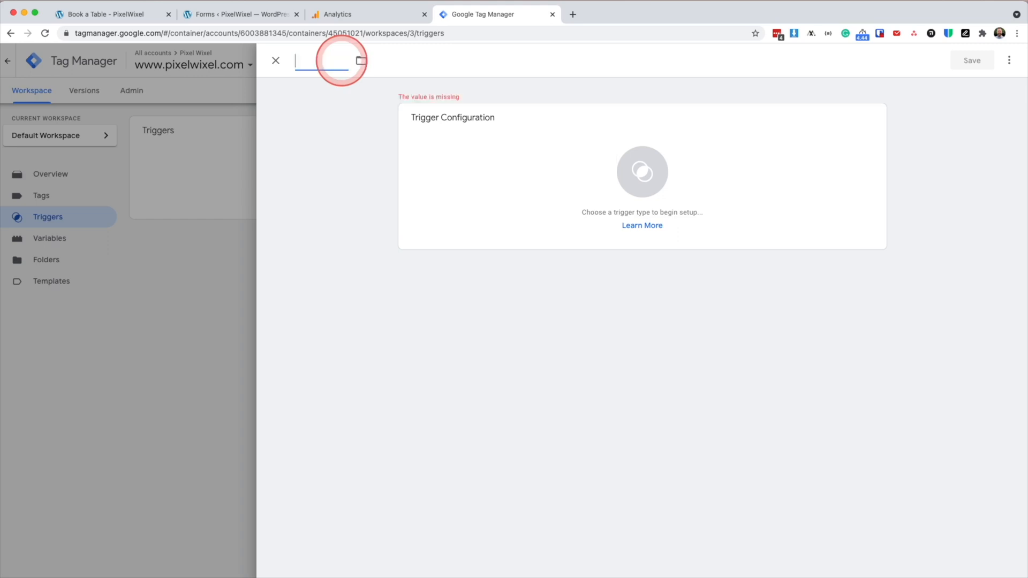
{"action": "type", "text": "Gravity Forms"}
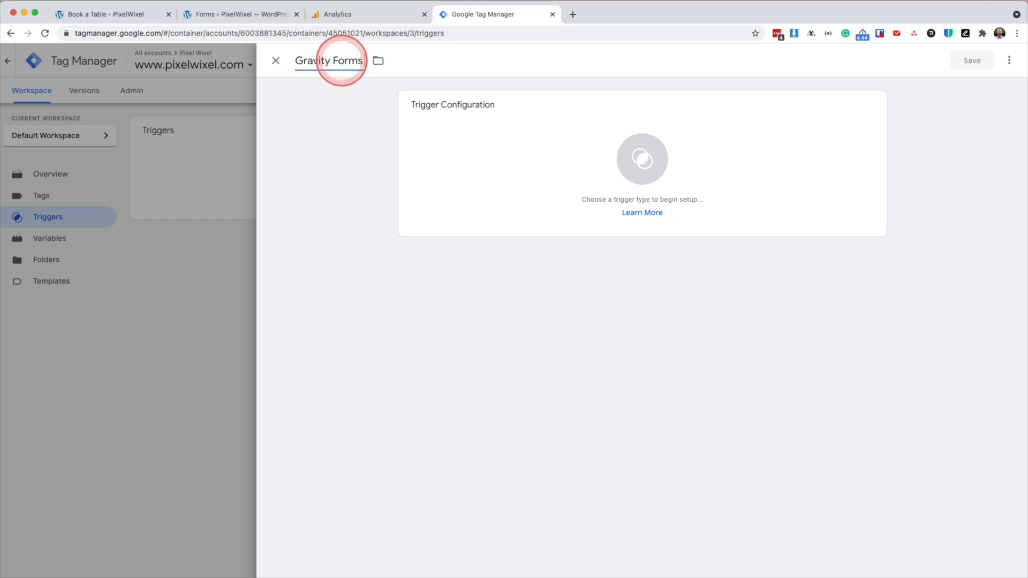
{"action": "type", "text": "Trigger"}
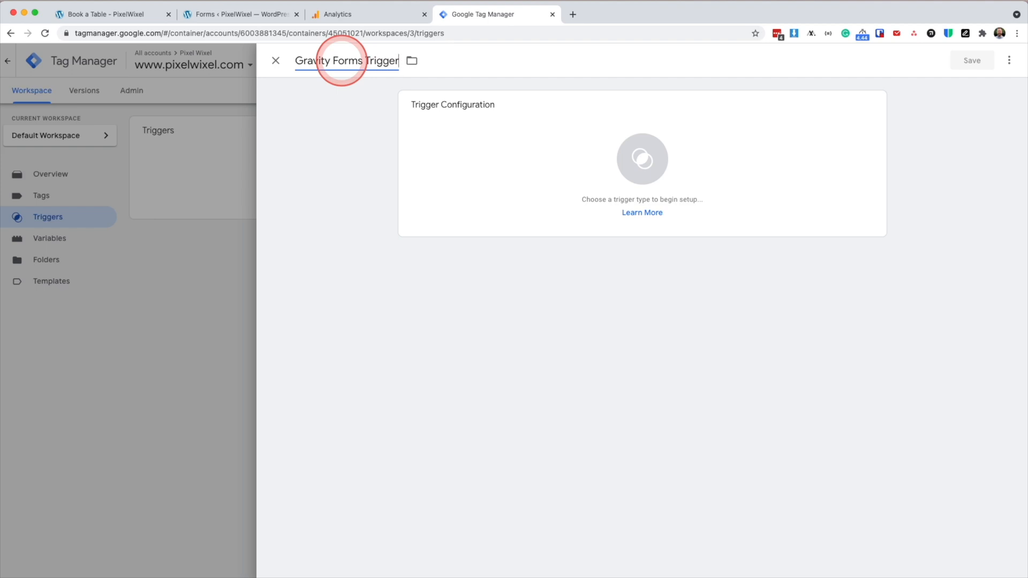
{"action": "mouse_move", "coordinate": [659, 159]}
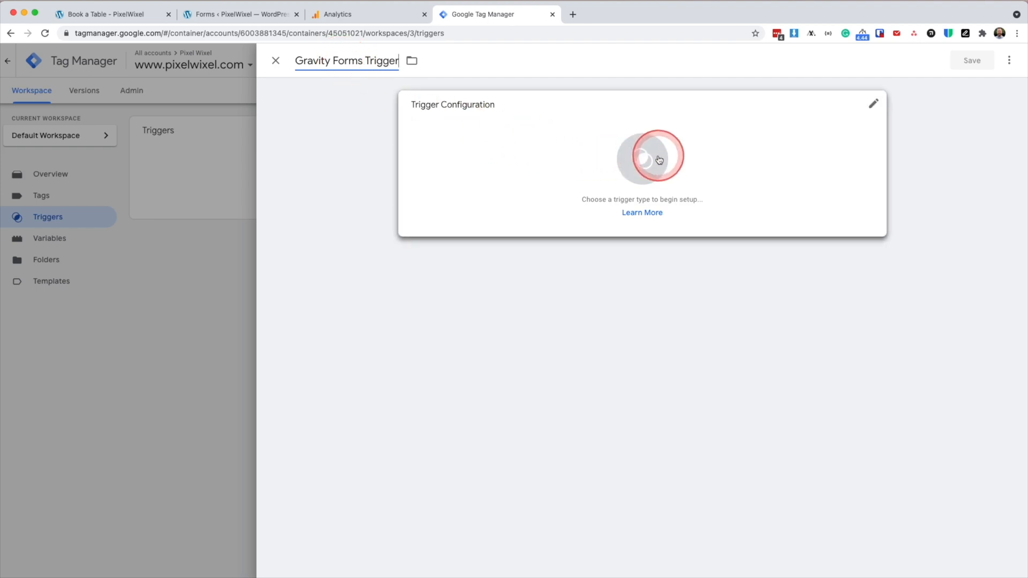
{"action": "left_click", "coordinate": [651, 157]}
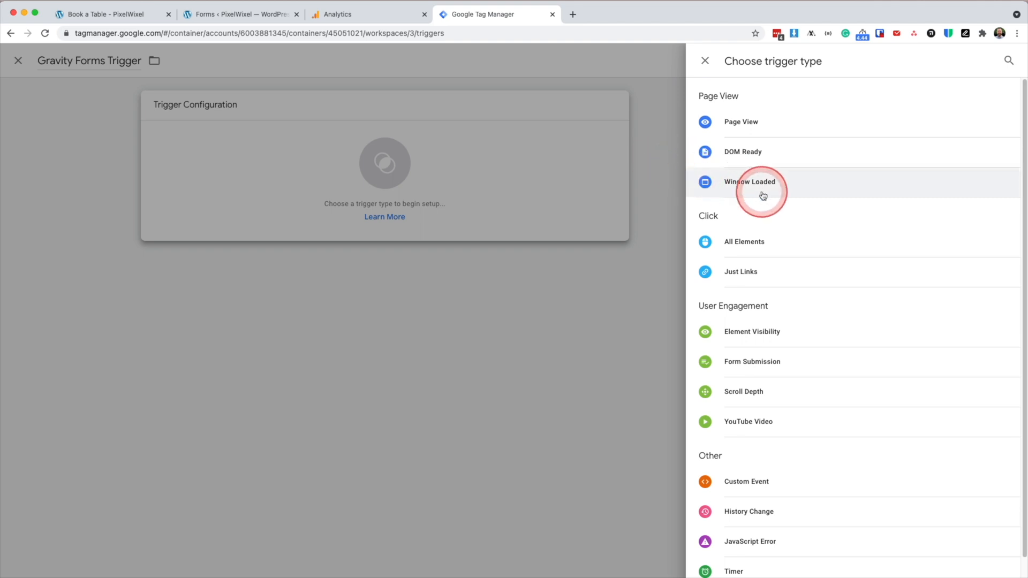
{"action": "mouse_move", "coordinate": [771, 459]}
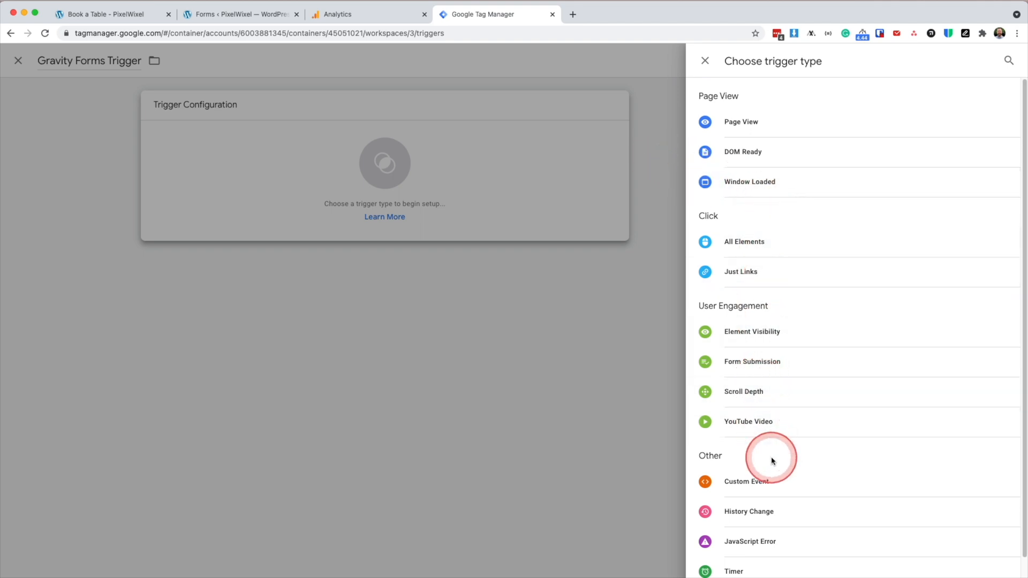
- Set the trigger to Custom Event with event name gravityFormSubmission and save it
{"action": "left_click", "coordinate": [746, 482]}
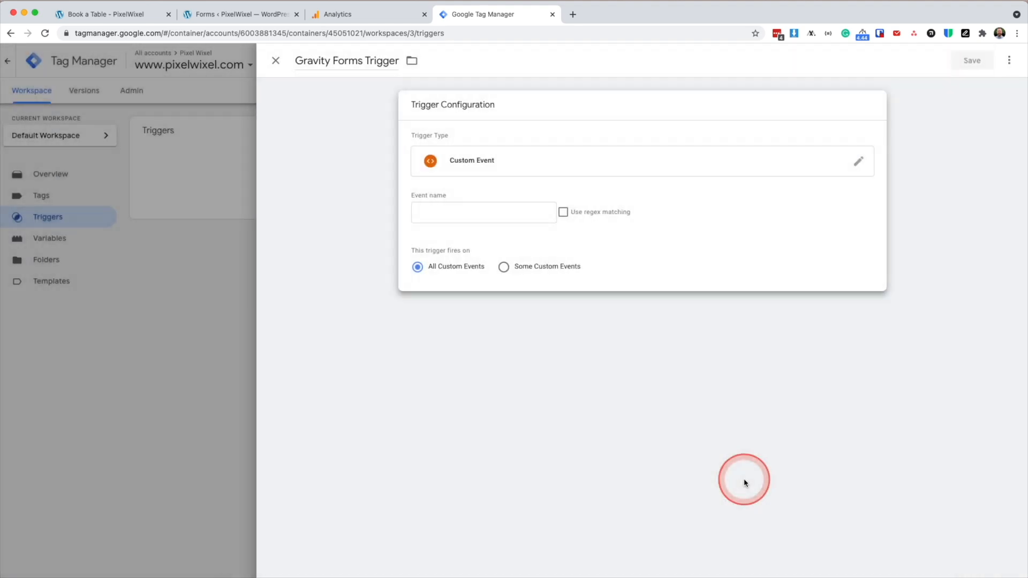
{"action": "left_click", "coordinate": [483, 212]}
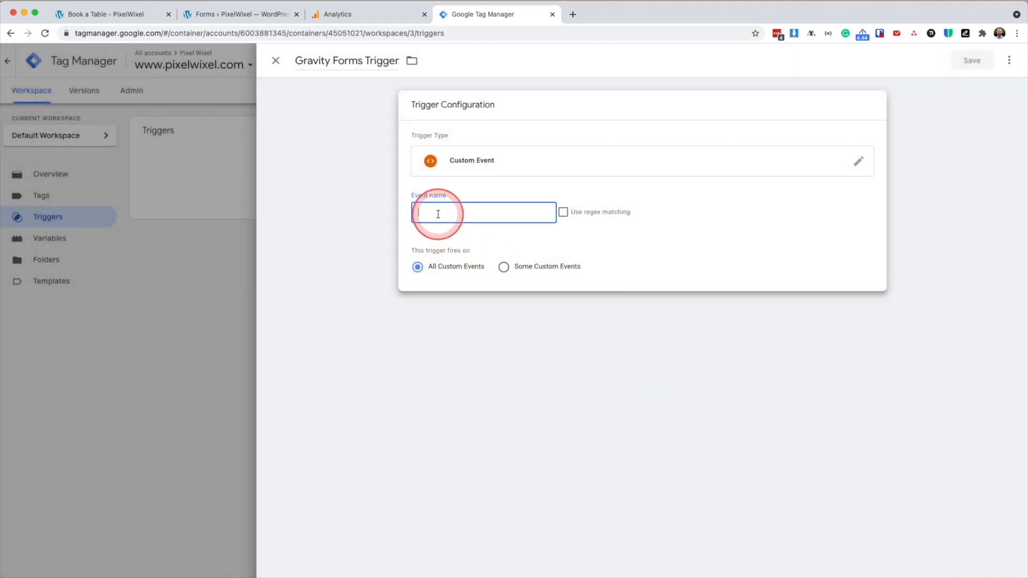
{"action": "left_click", "coordinate": [437, 212]}
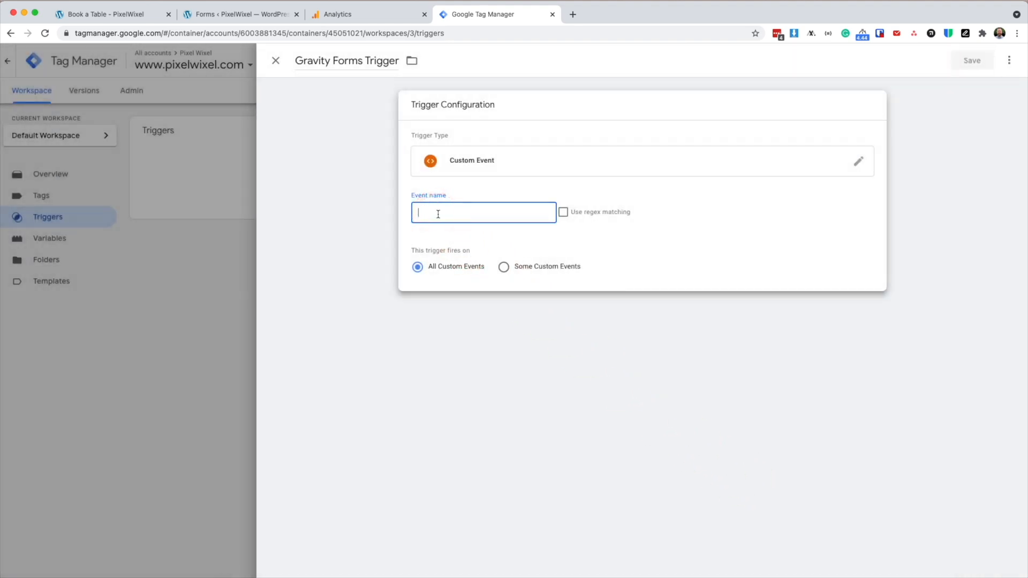
{"action": "type", "text": "gravityFormSubm"}
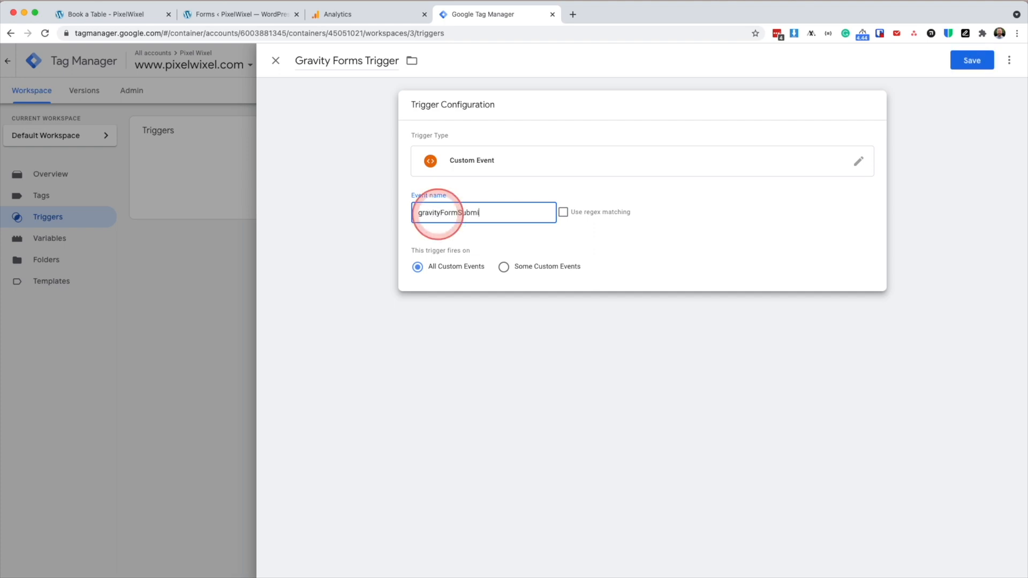
{"action": "type", "text": "ission"}
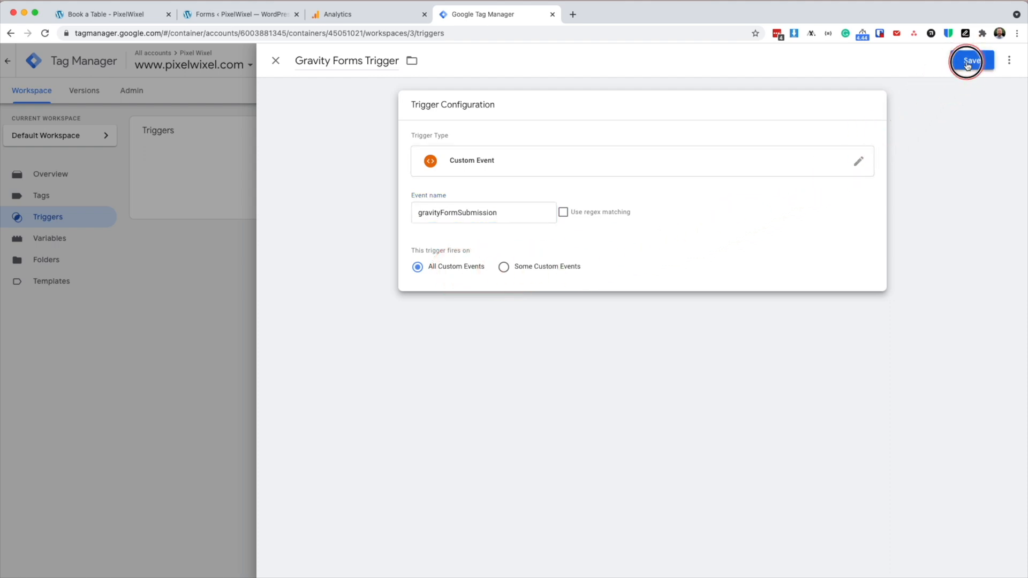
{"action": "left_click", "coordinate": [970, 61]}
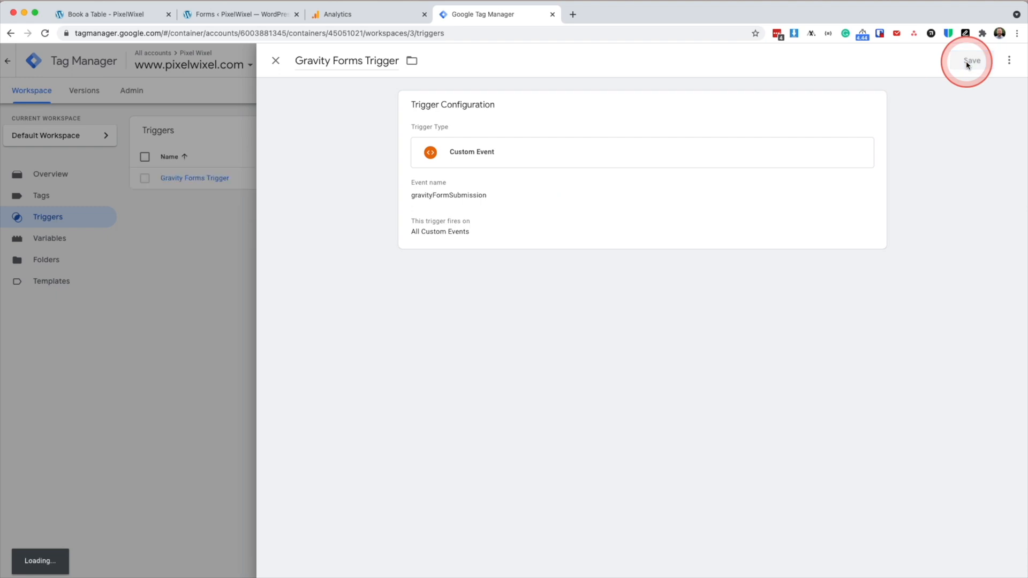
{"action": "left_click", "coordinate": [971, 61]}
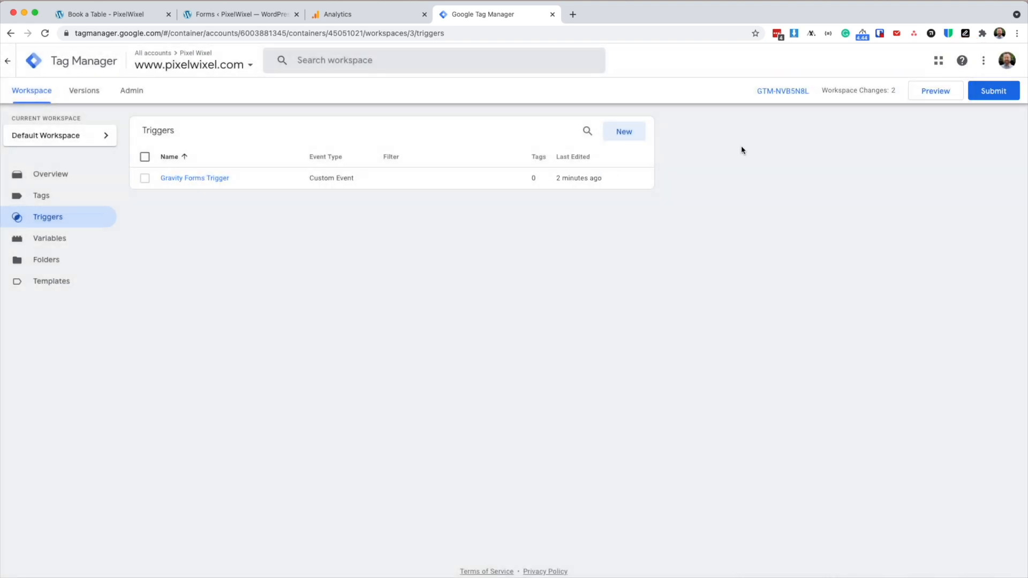
- From the Tags list, create a new tag and name it Gravity Form Submission
{"action": "left_click", "coordinate": [327, 199]}
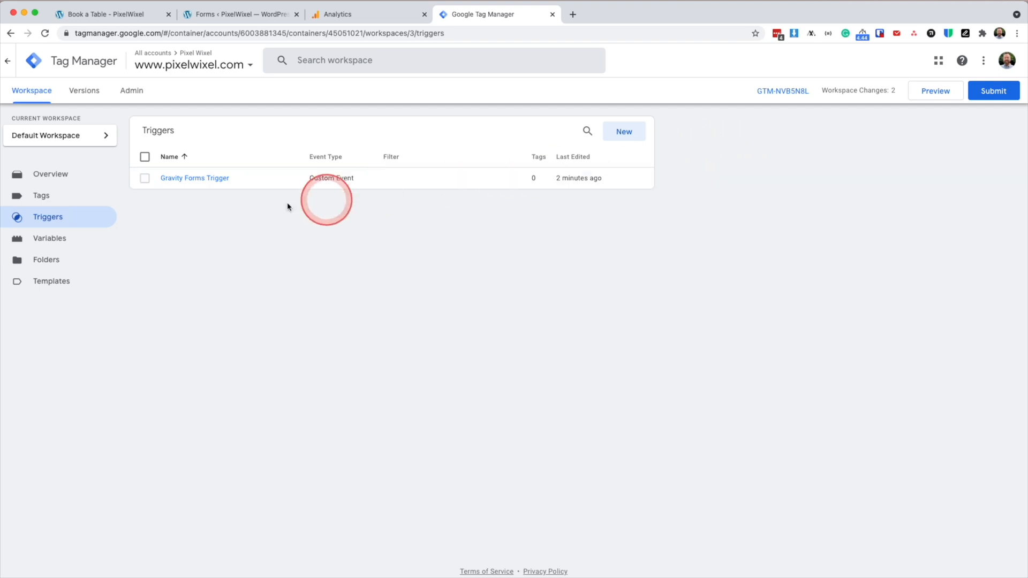
{"action": "left_click", "coordinate": [41, 195]}
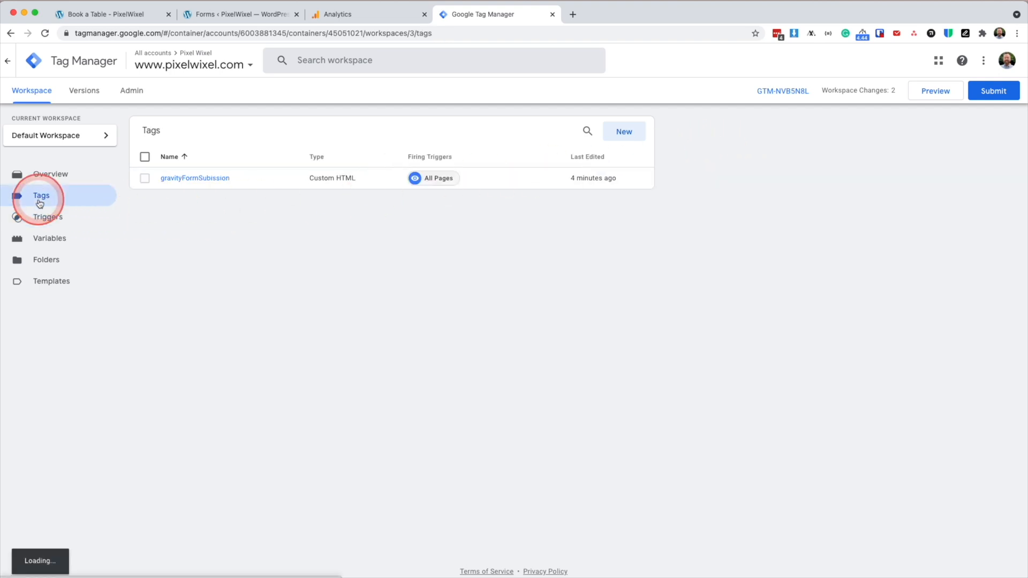
{"action": "left_click", "coordinate": [40, 196]}
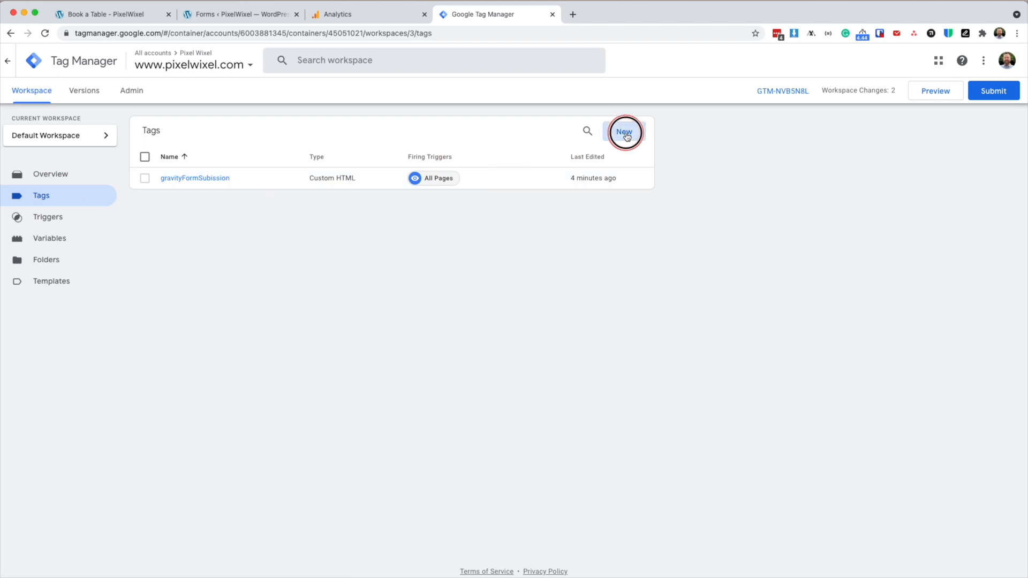
{"action": "left_click", "coordinate": [623, 132]}
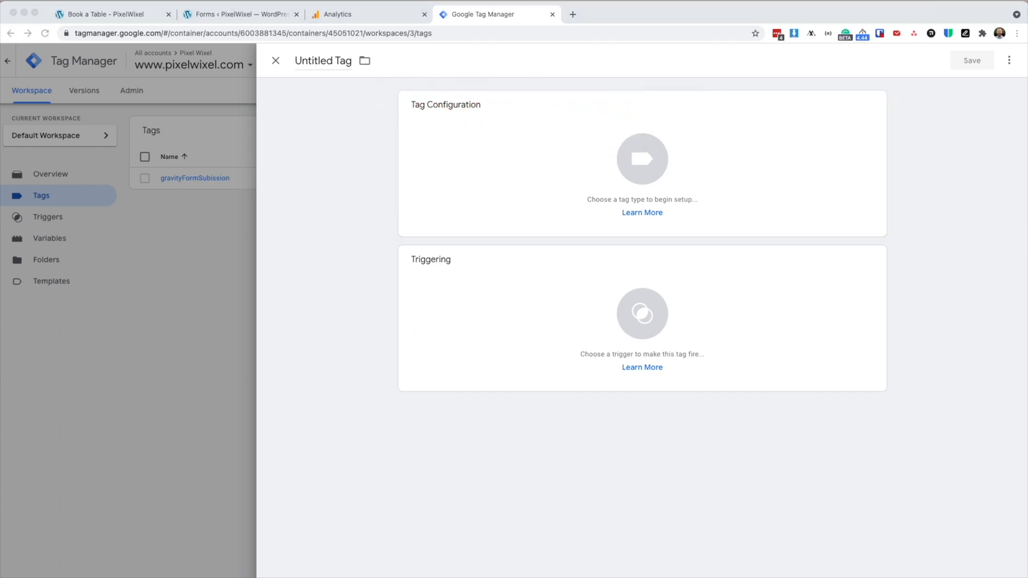
{"action": "left_click", "coordinate": [322, 61]}
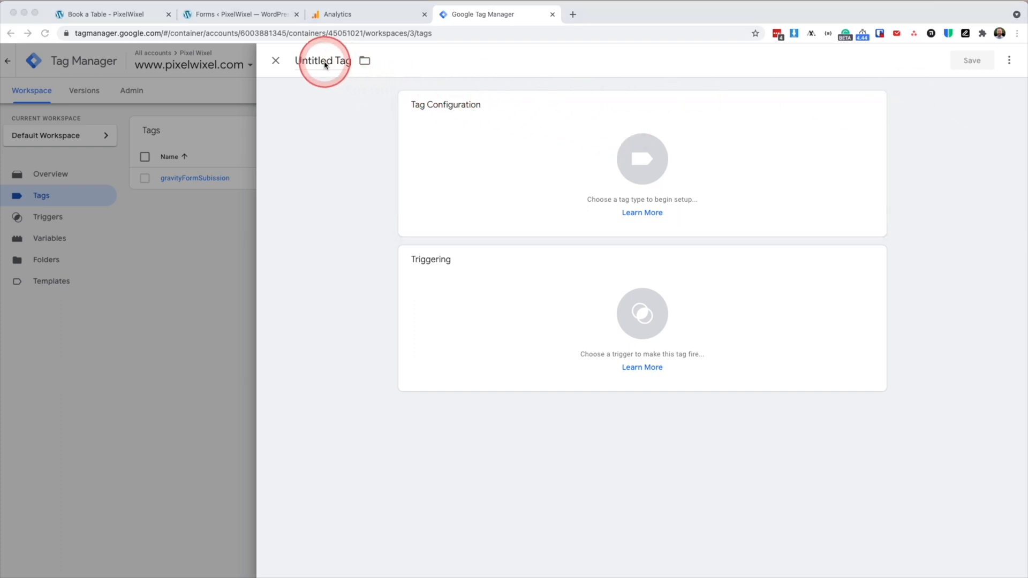
{"action": "double_click", "coordinate": [322, 61]}
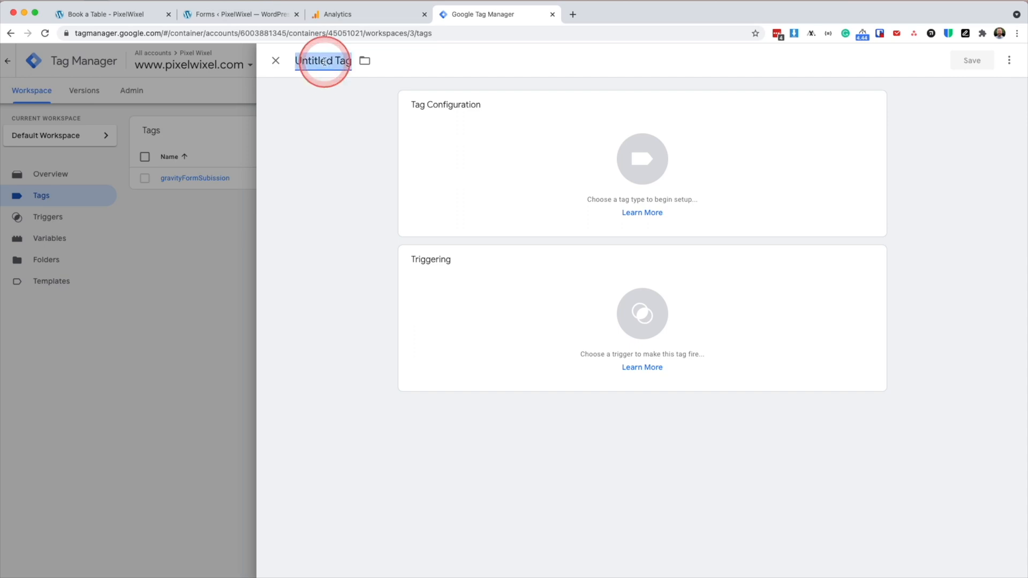
{"action": "type", "text": "Gravity Form"}
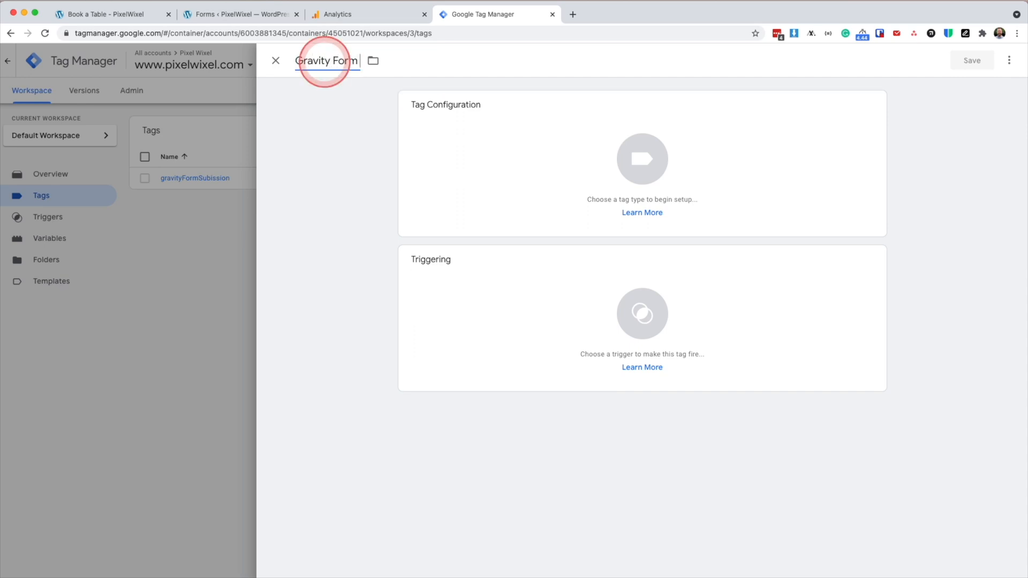
{"action": "type", "text": "Submission"}
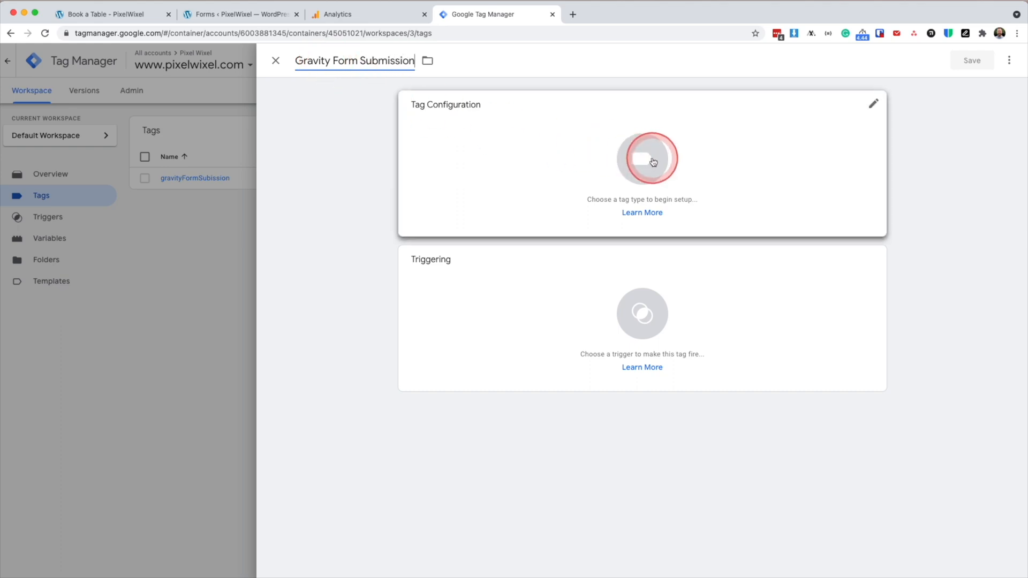
- Open the tag type list for the Gravity Form Submission tag
{"action": "left_click", "coordinate": [647, 158]}
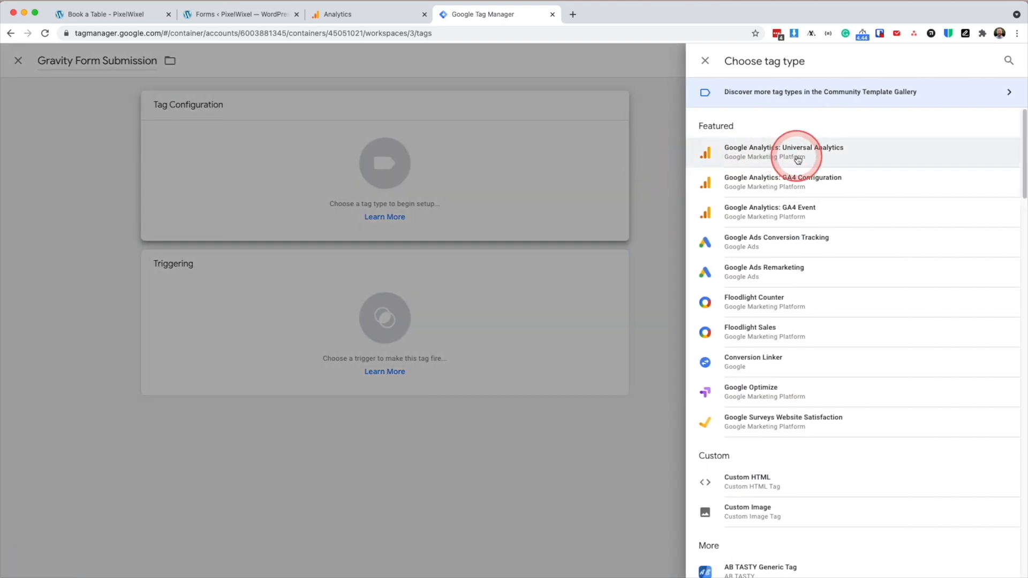
{"action": "mouse_move", "coordinate": [734, 156]}
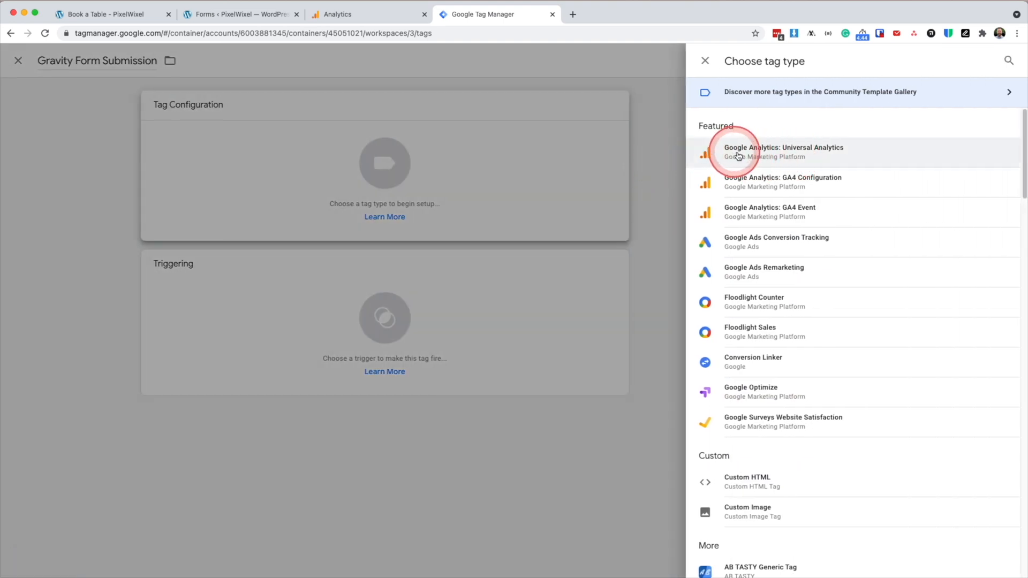
{"action": "mouse_move", "coordinate": [827, 156]}
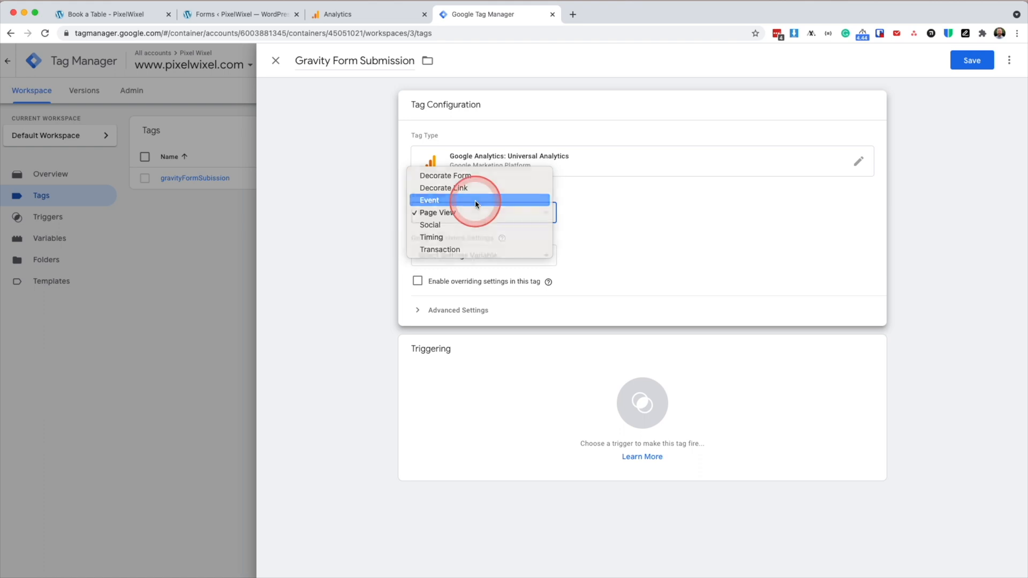
- Track the tag as an Event with category contact-form and action gfsuccessful-form-submission
{"action": "left_click", "coordinate": [429, 200]}
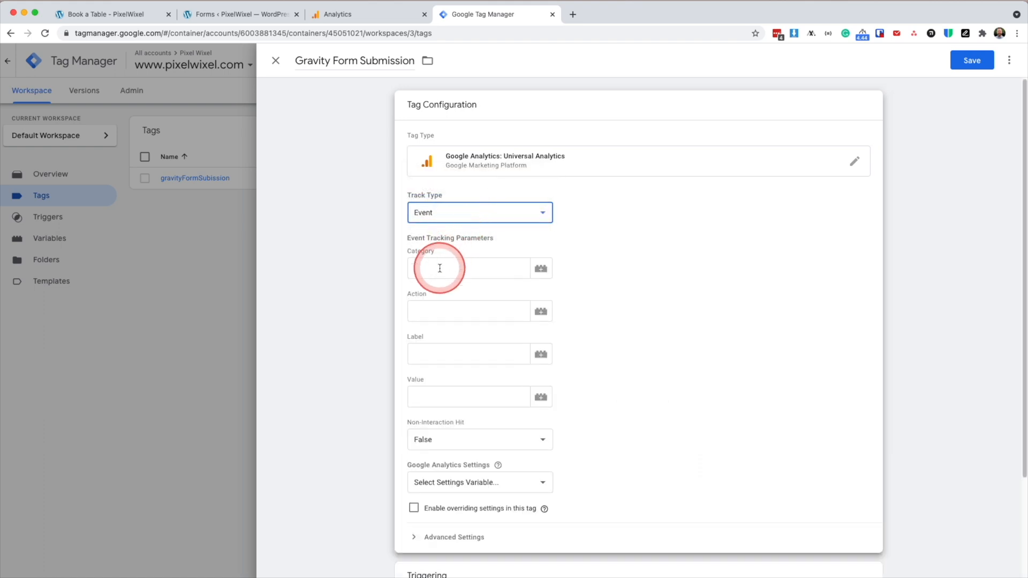
{"action": "left_click", "coordinate": [468, 268]}
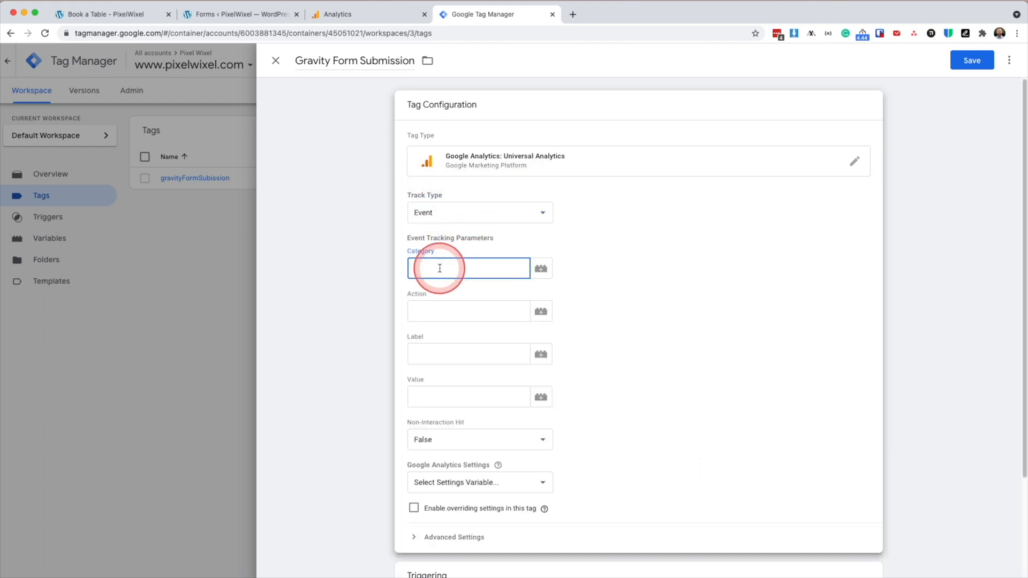
{"action": "type", "text": "contact-form"}
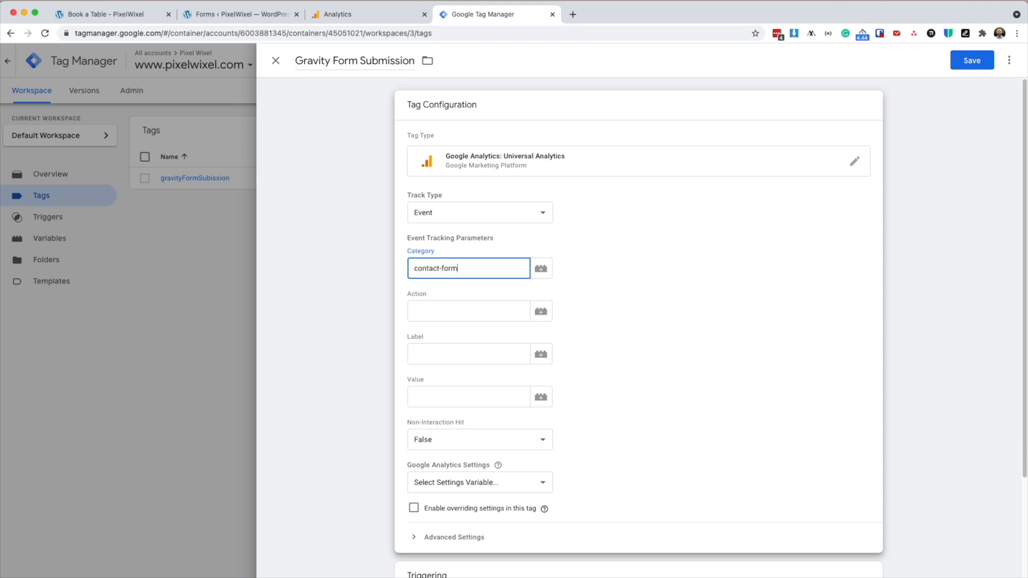
{"action": "left_click", "coordinate": [468, 310]}
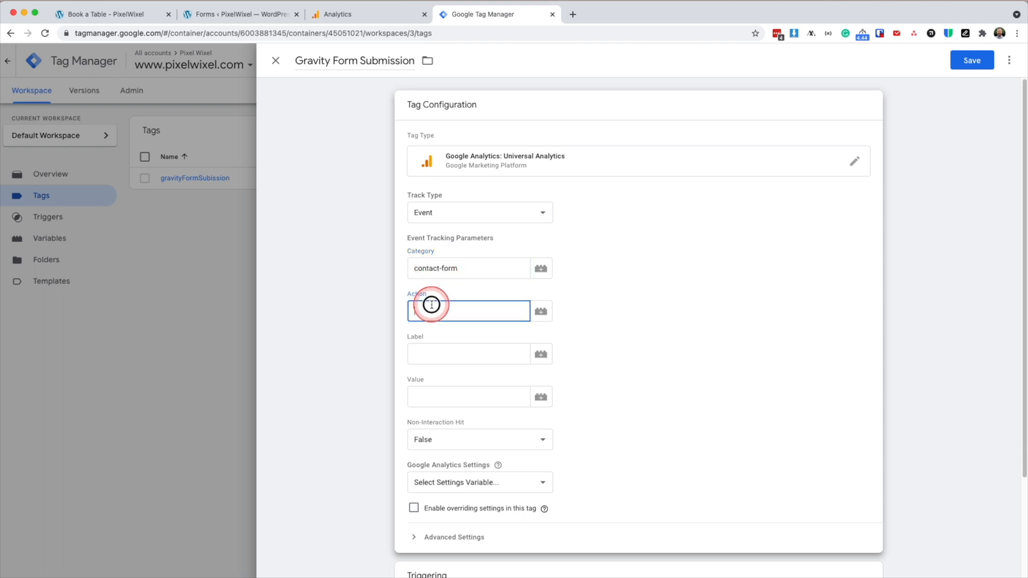
{"action": "type", "text": "g"}
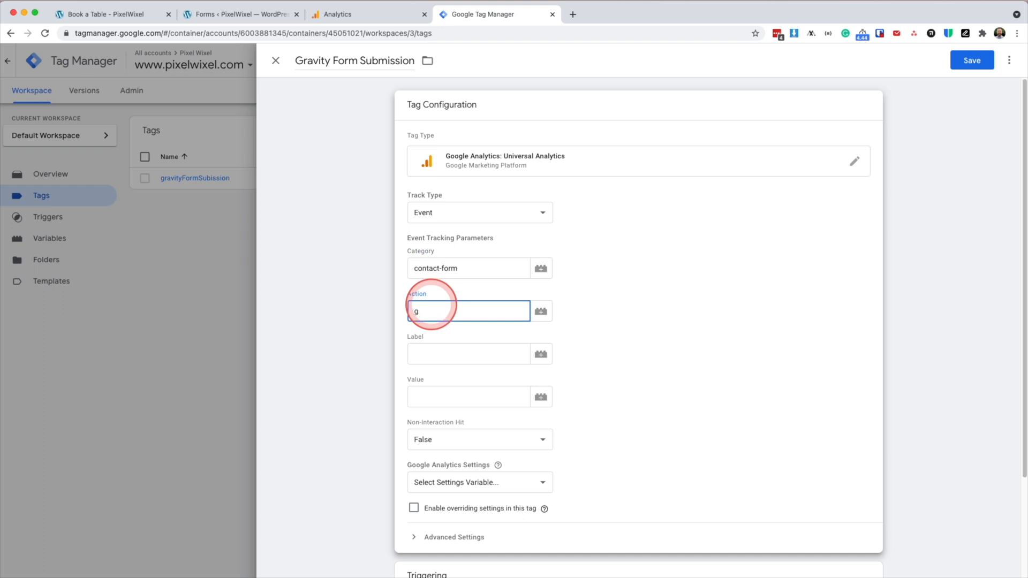
{"action": "type", "text": "f"}
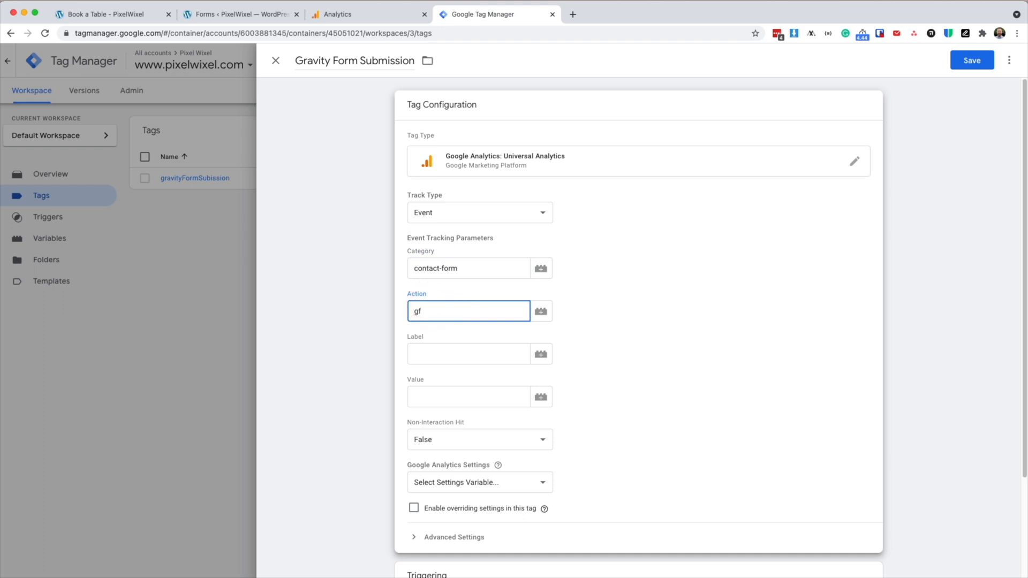
{"action": "type", "text": "successful"}
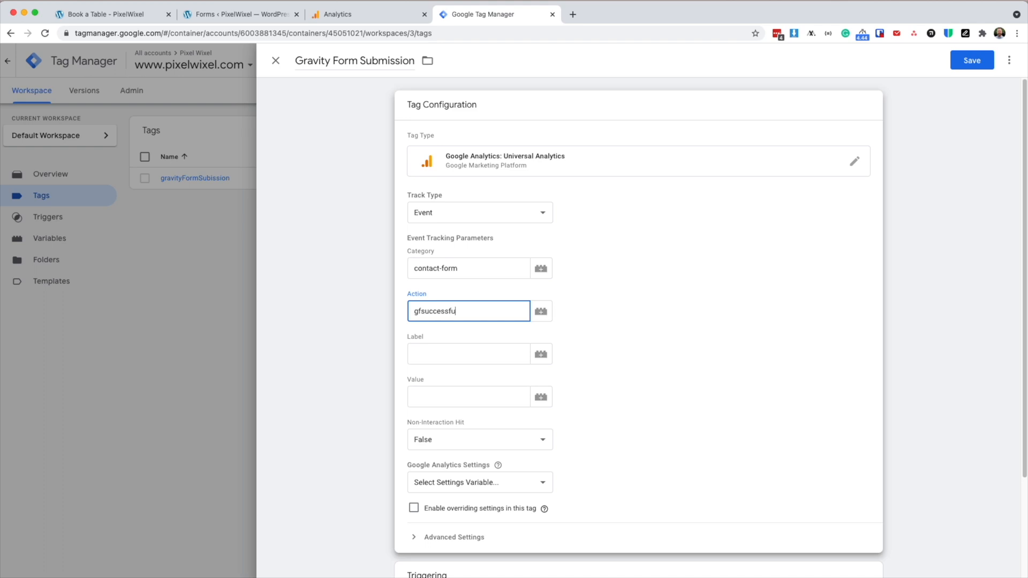
{"action": "type", "text": "l-form"}
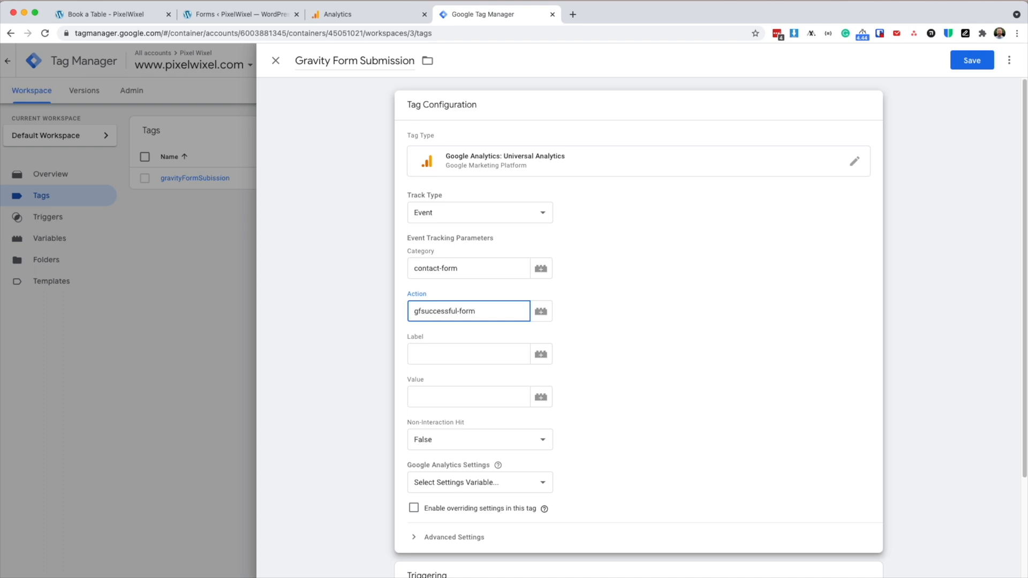
{"action": "type", "text": "-submission"}
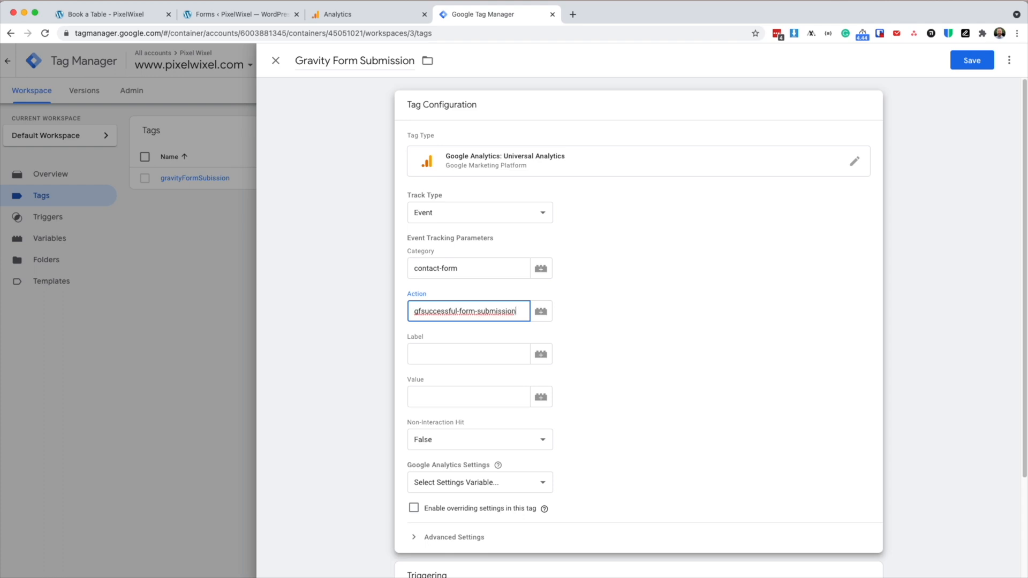
- Enter form-id-{{GFformID}} as the event label
{"action": "left_click", "coordinate": [424, 337]}
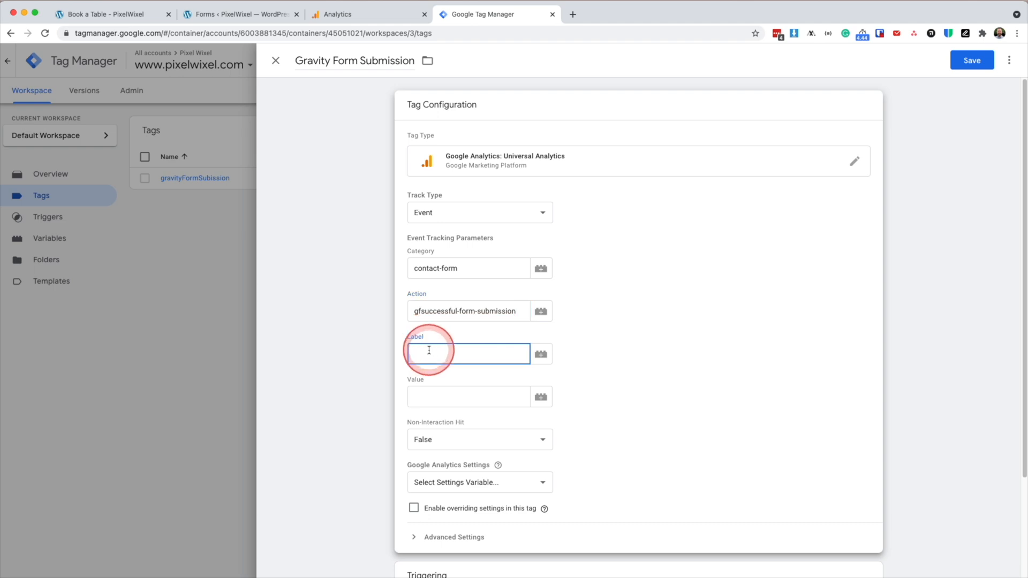
{"action": "type", "text": "form"}
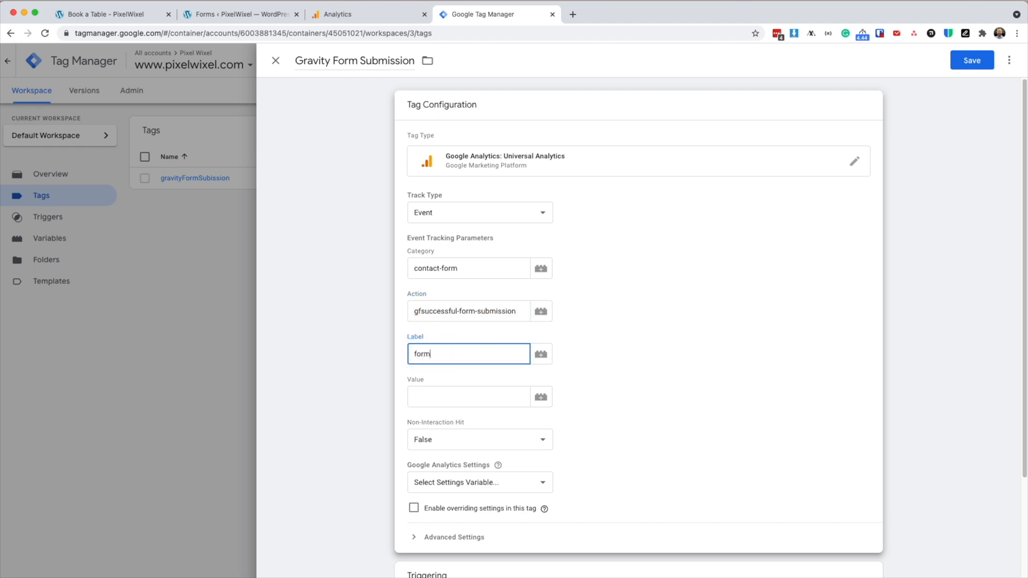
{"action": "type", "text": "-id-"}
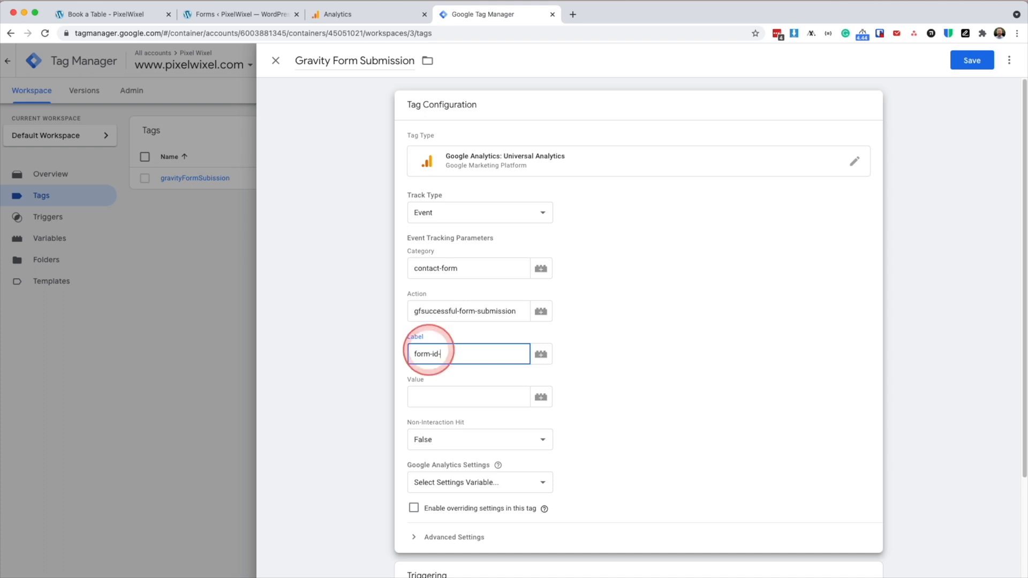
{"action": "type", "text": "{{"}
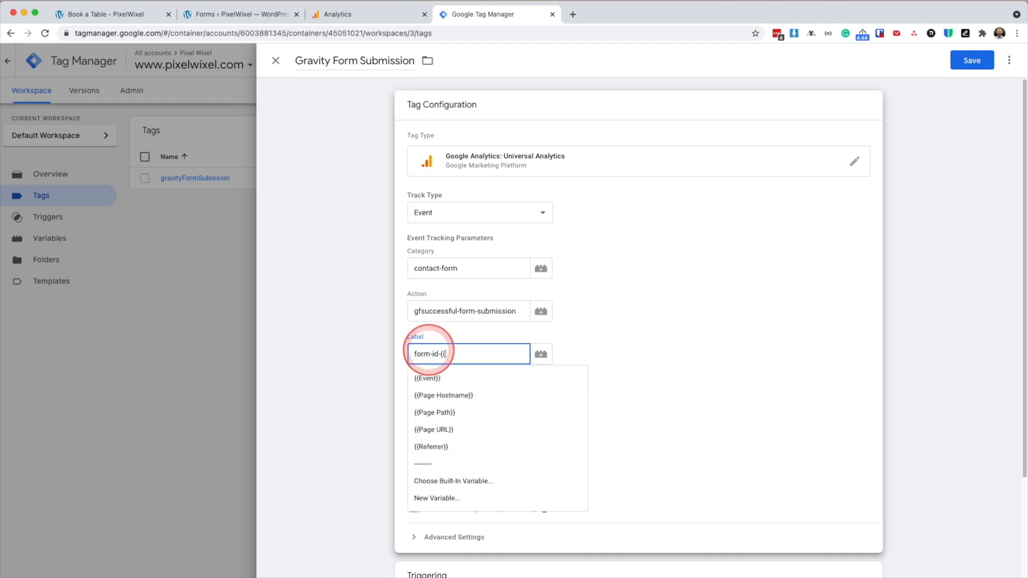
{"action": "type", "text": "Gf"}
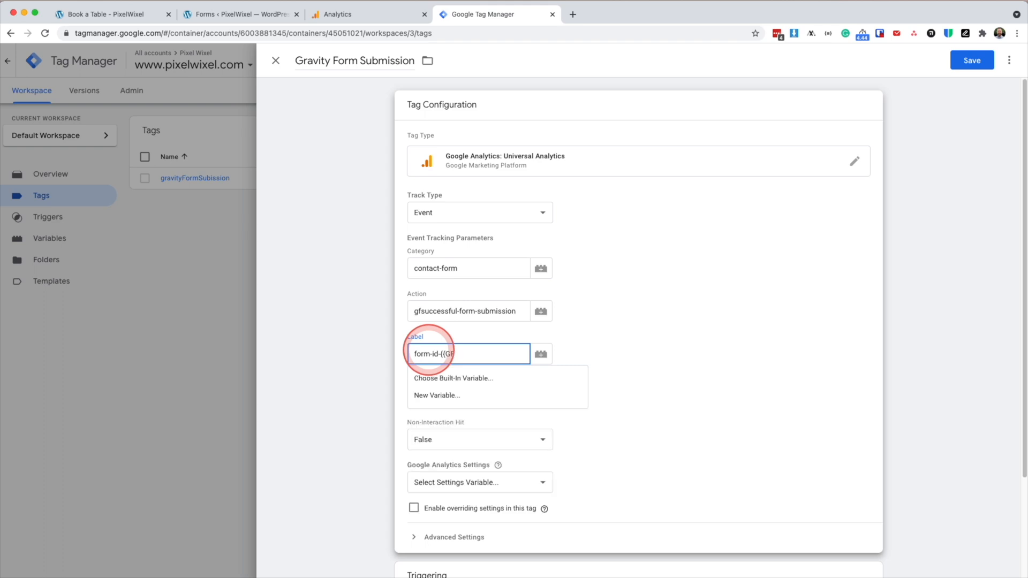
{"action": "type", "text": "formID"}
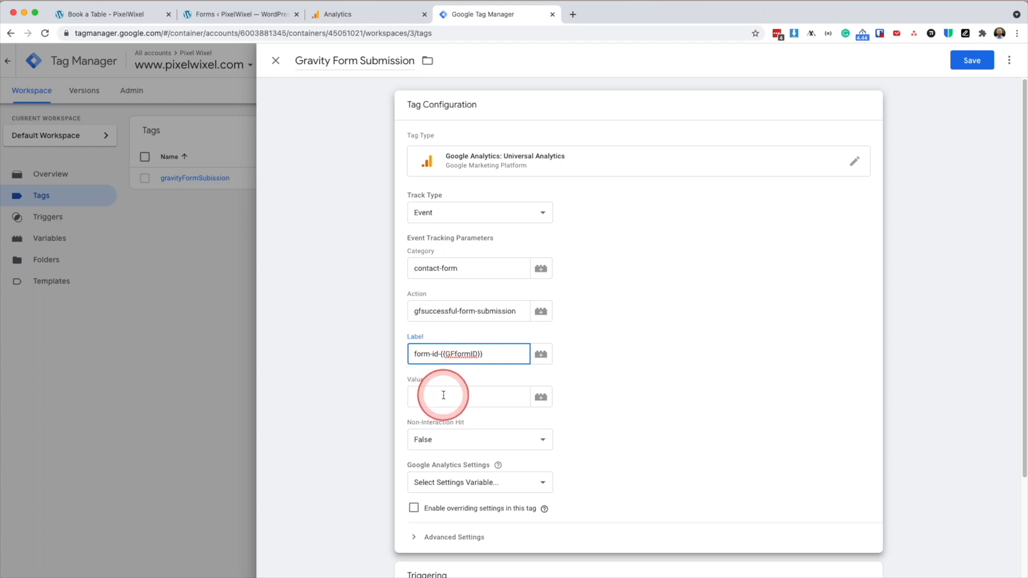
{"action": "mouse_move", "coordinate": [479, 412]}
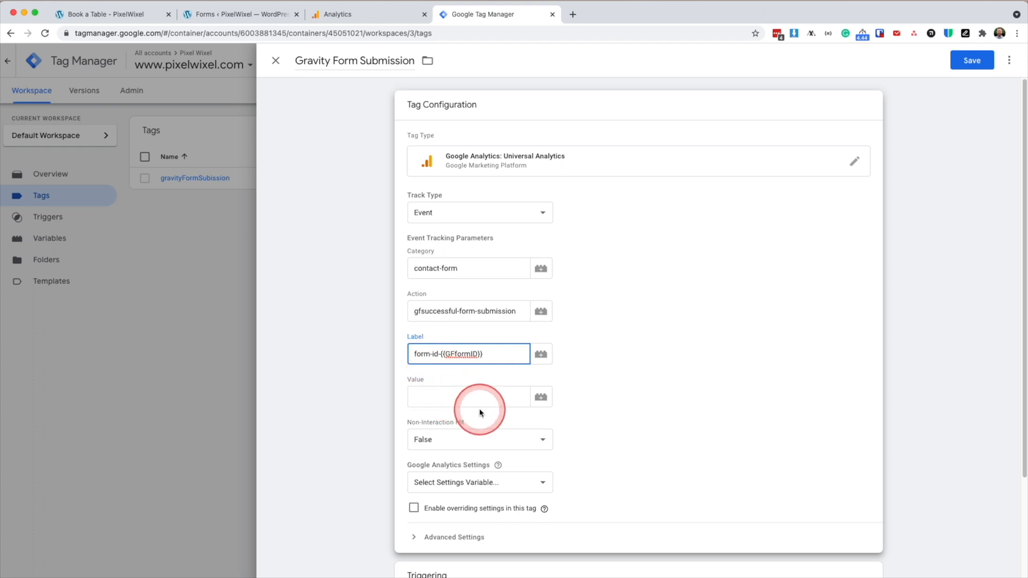
{"action": "mouse_move", "coordinate": [537, 451]}
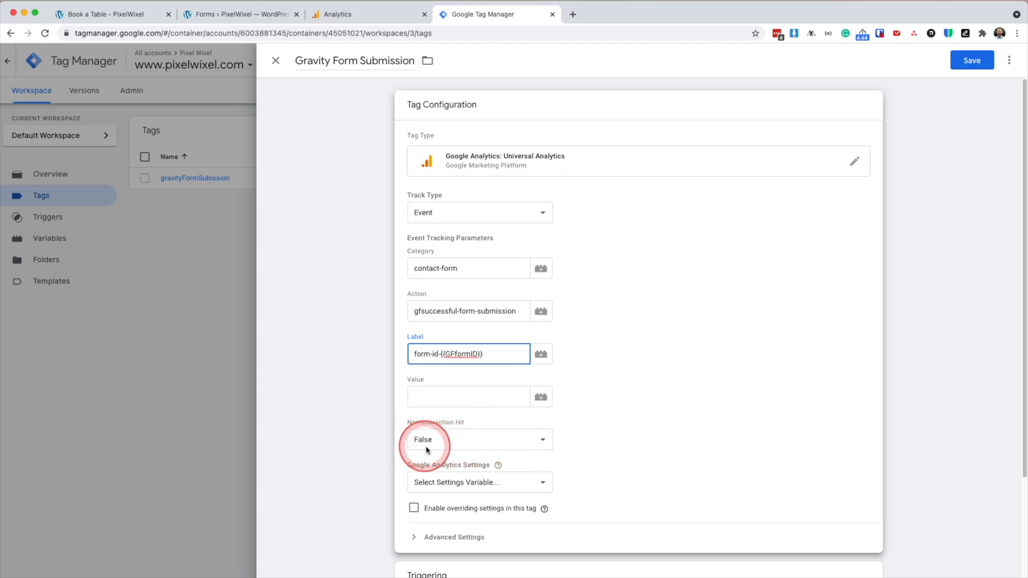
{"action": "mouse_move", "coordinate": [531, 487]}
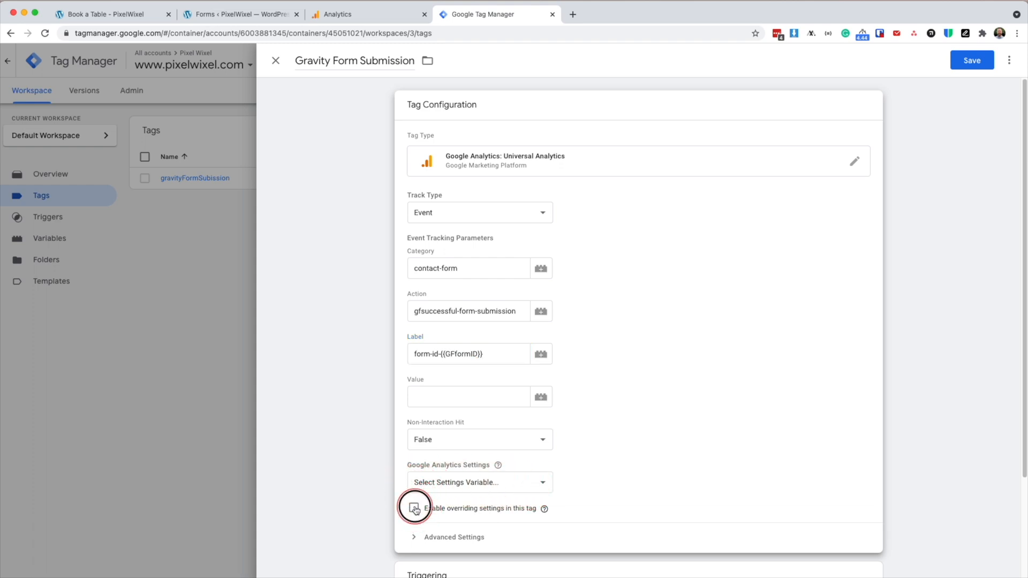
- Enable overriding settings on the Gravity Form Submission tag to reveal its Tracking ID field
{"action": "left_click", "coordinate": [414, 508]}
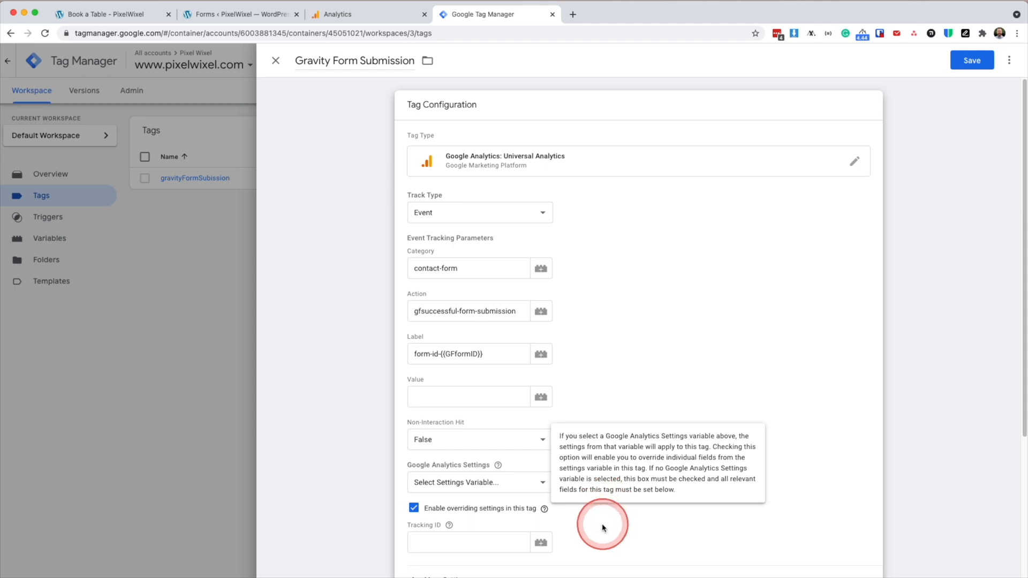
{"action": "left_click", "coordinate": [468, 543]}
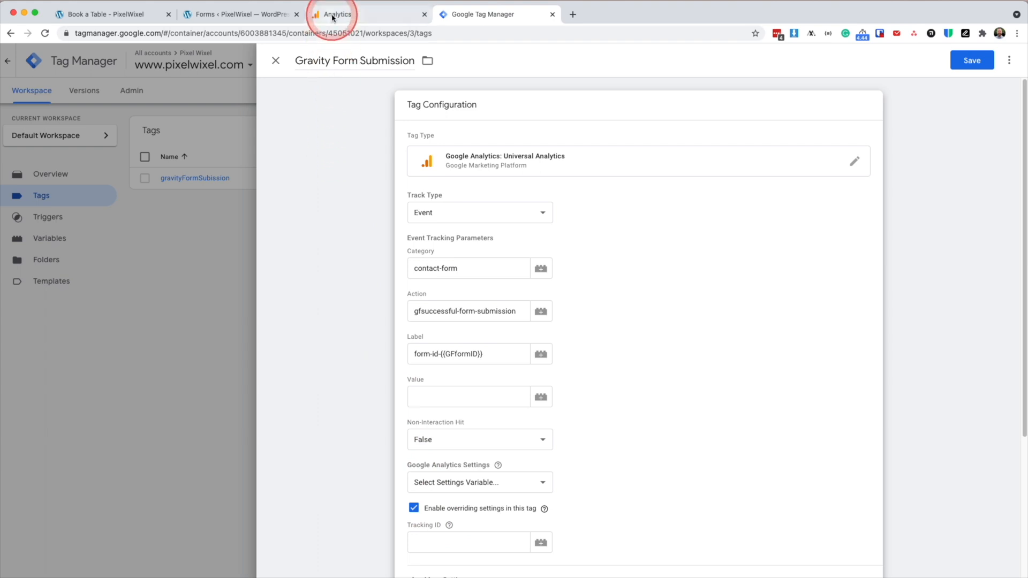
- Copy the Pixel Wixel property's UA tracking ID from Google Analytics Admin
{"action": "left_click", "coordinate": [337, 14]}
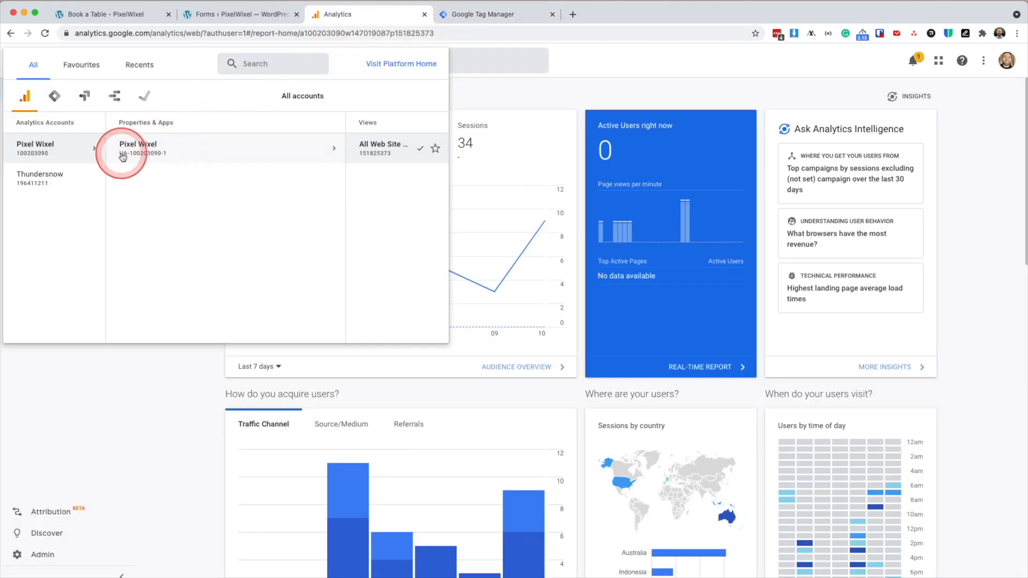
{"action": "left_click", "coordinate": [137, 148]}
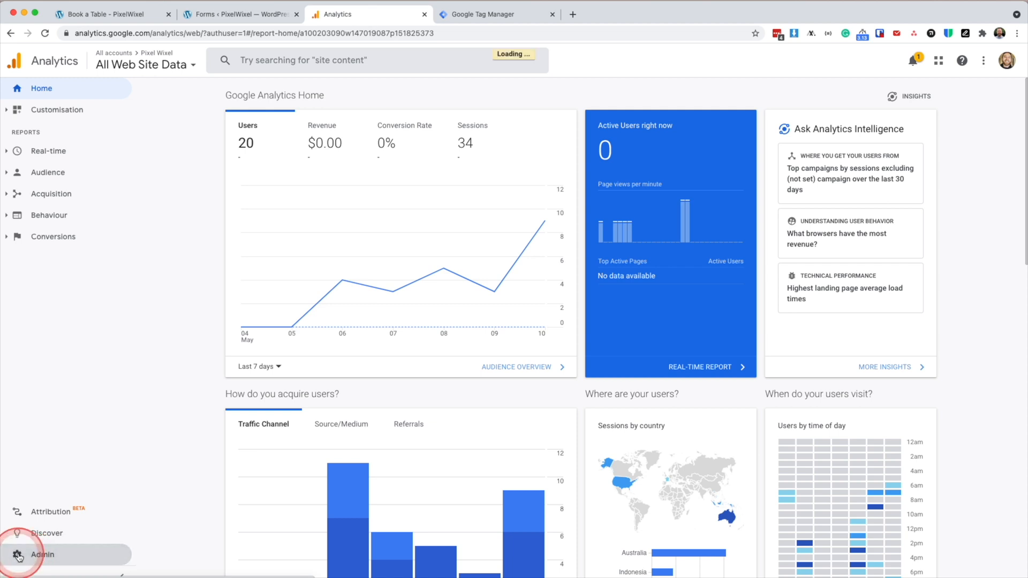
{"action": "left_click", "coordinate": [18, 554]}
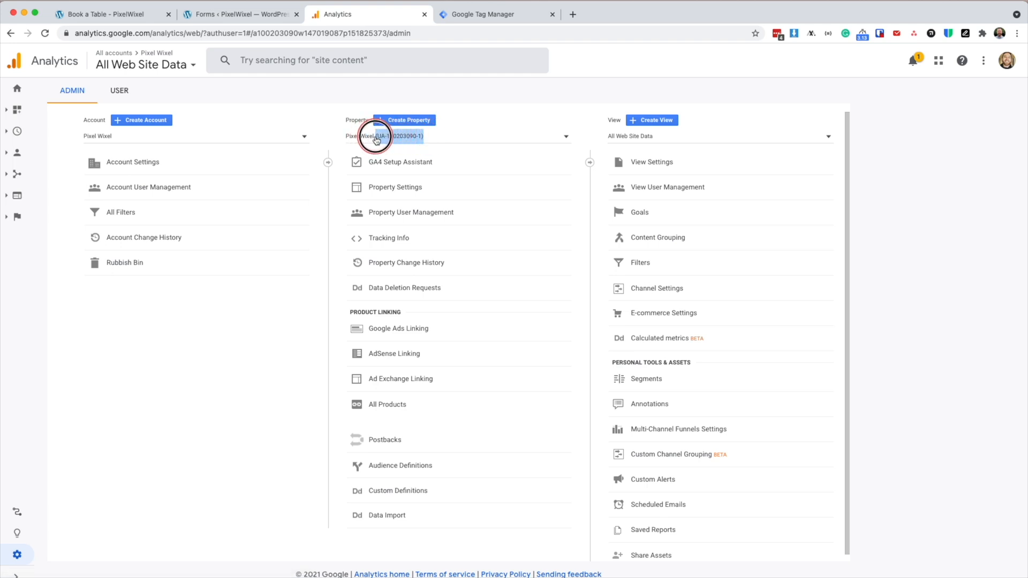
{"action": "left_click", "coordinate": [377, 136]}
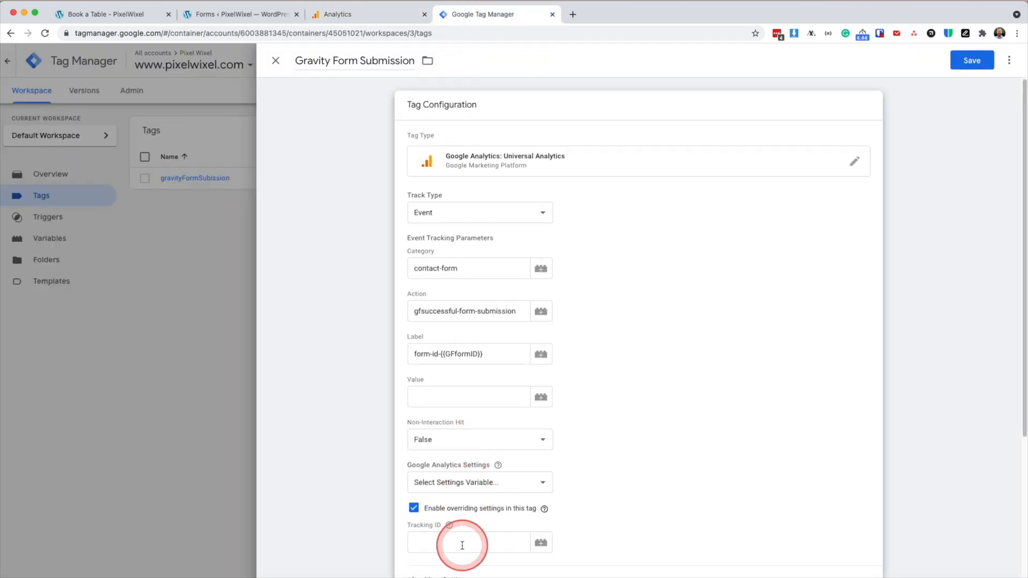
{"action": "type", "text": "UA-100203090-1"}
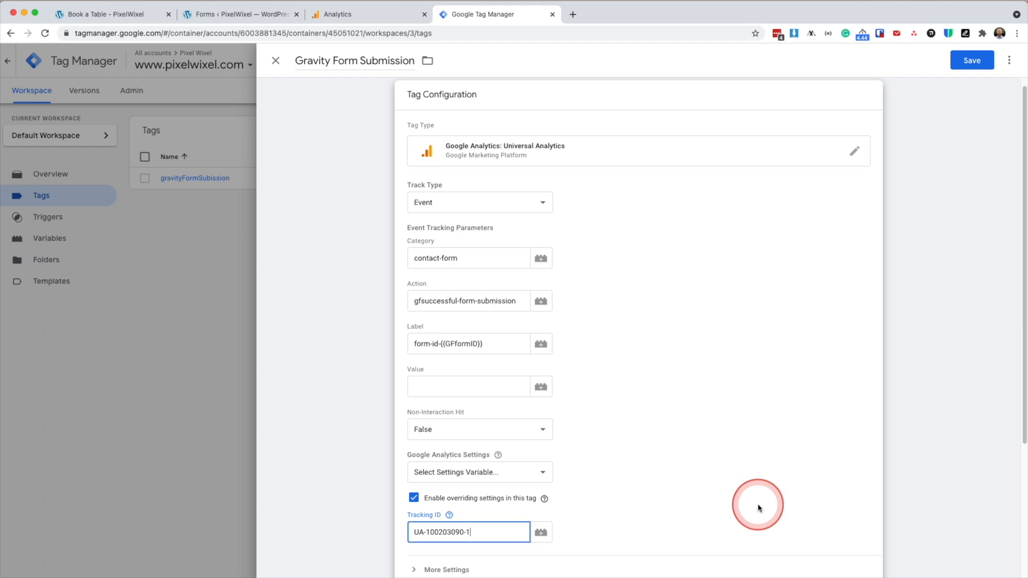
{"action": "scroll", "scroll_direction": "down", "scroll_amount": 3}
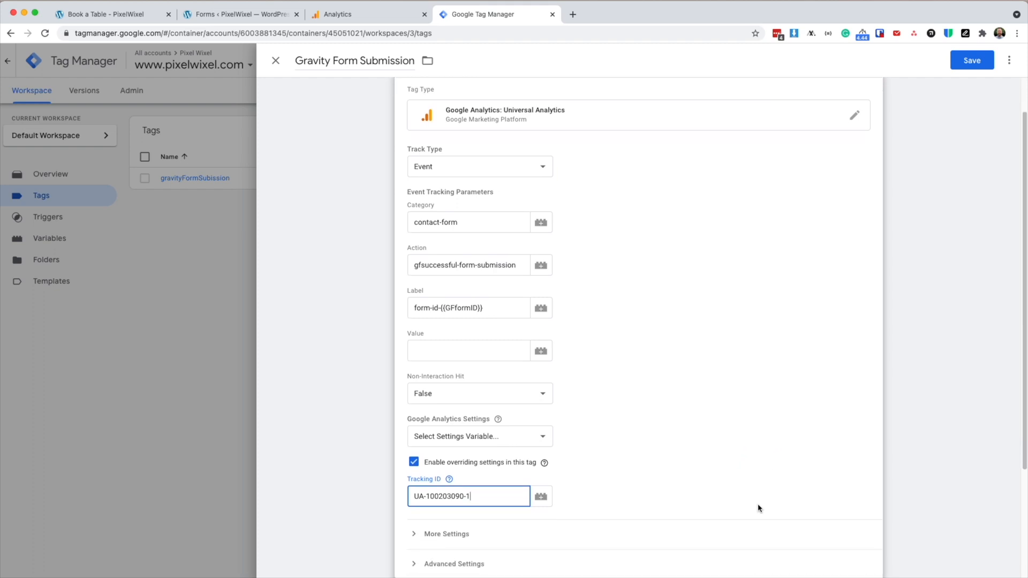
{"action": "scroll", "scroll_direction": "down", "scroll_amount": 3}
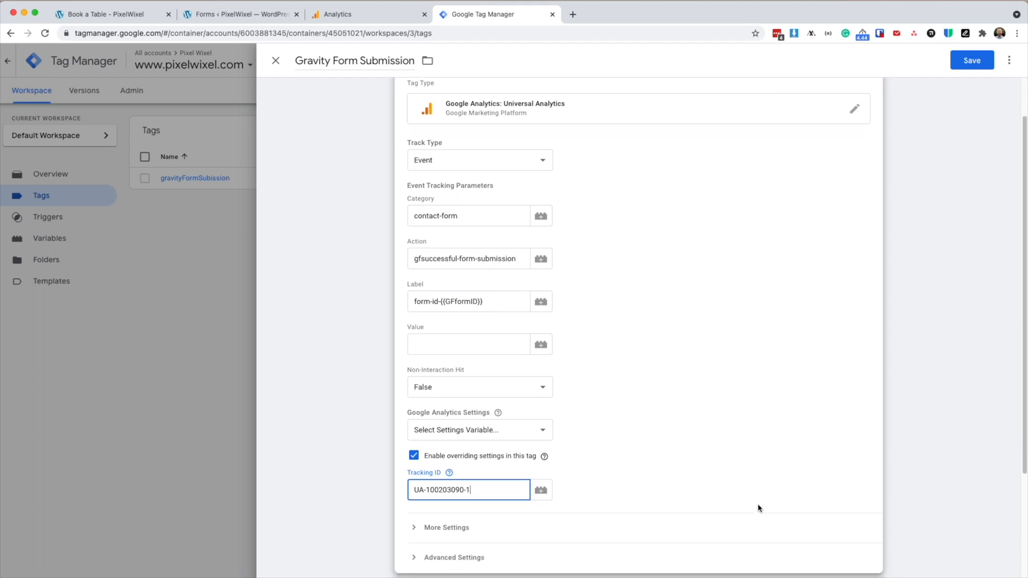
{"action": "scroll", "scroll_direction": "down", "scroll_amount": 3}
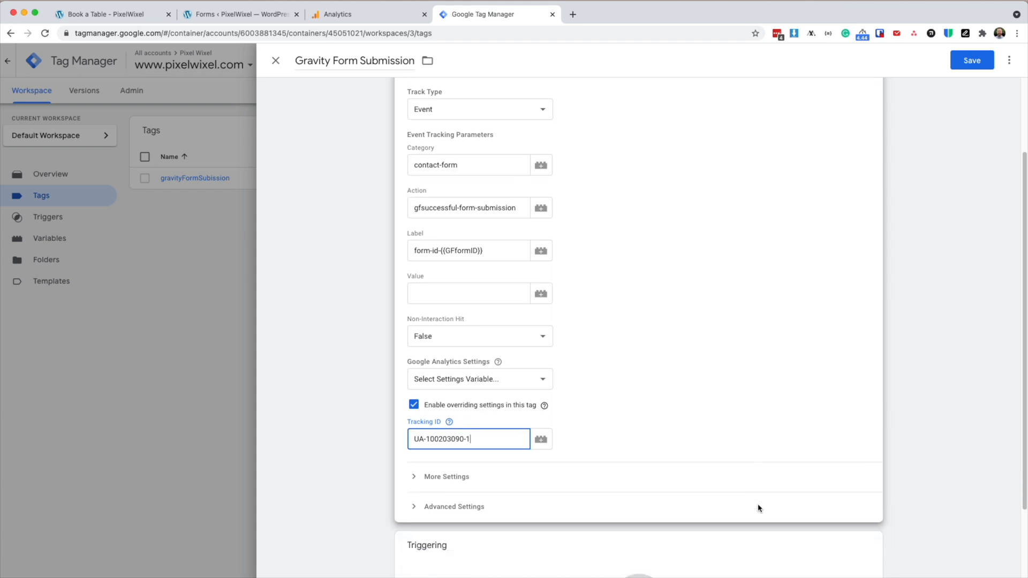
{"action": "scroll", "scroll_direction": "down", "scroll_amount": 3}
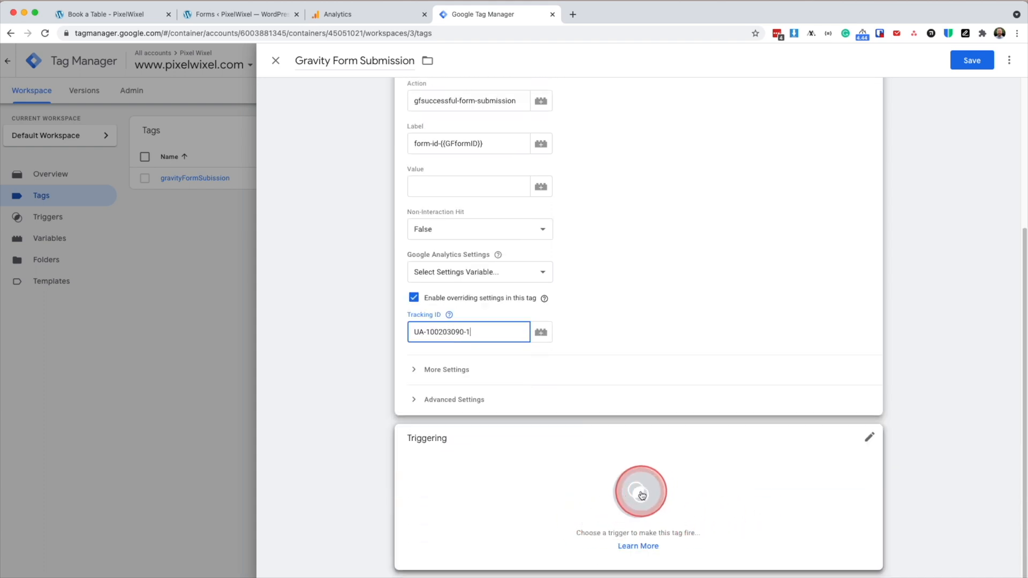
- Fire the tag on the Gravity Forms Trigger and save it
{"action": "left_click", "coordinate": [637, 491]}
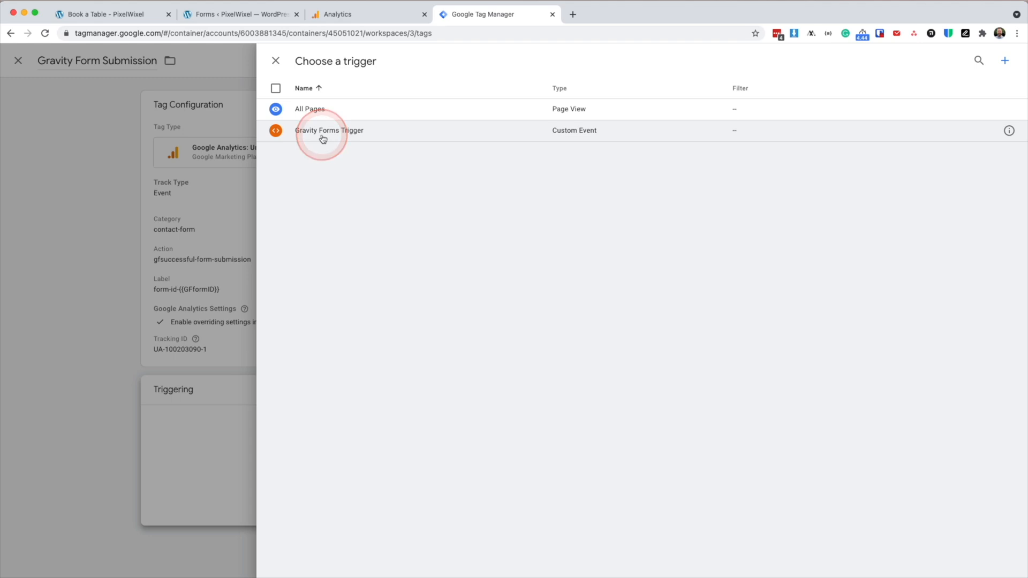
{"action": "left_click", "coordinate": [329, 131]}
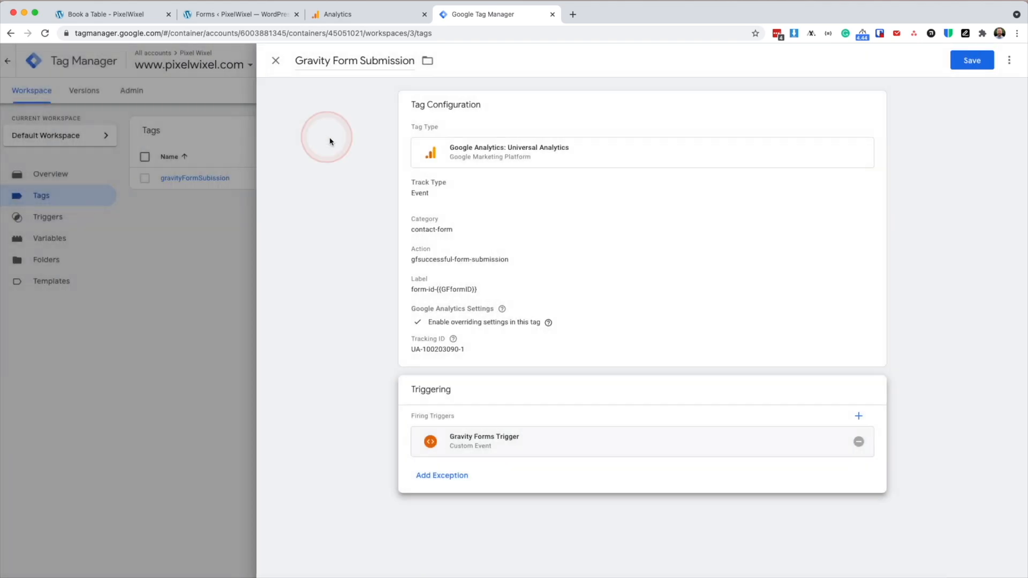
{"action": "mouse_move", "coordinate": [947, 125]}
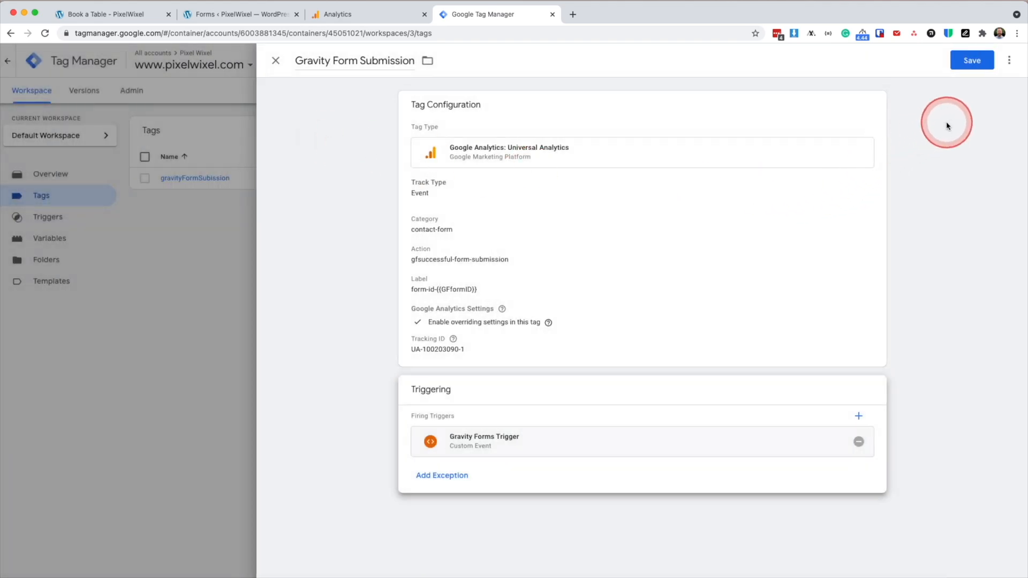
{"action": "left_click", "coordinate": [972, 59]}
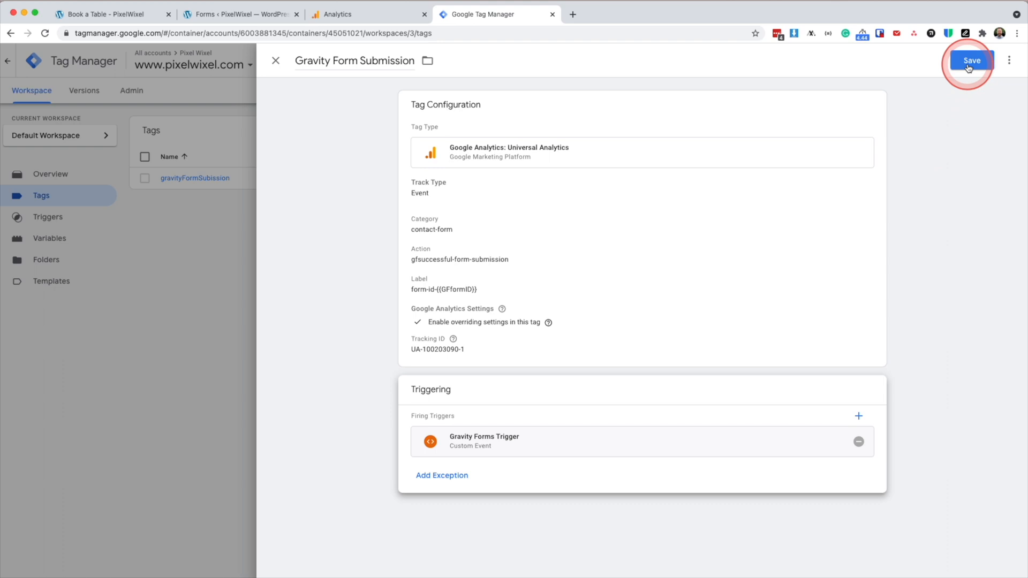
{"action": "left_click", "coordinate": [971, 59]}
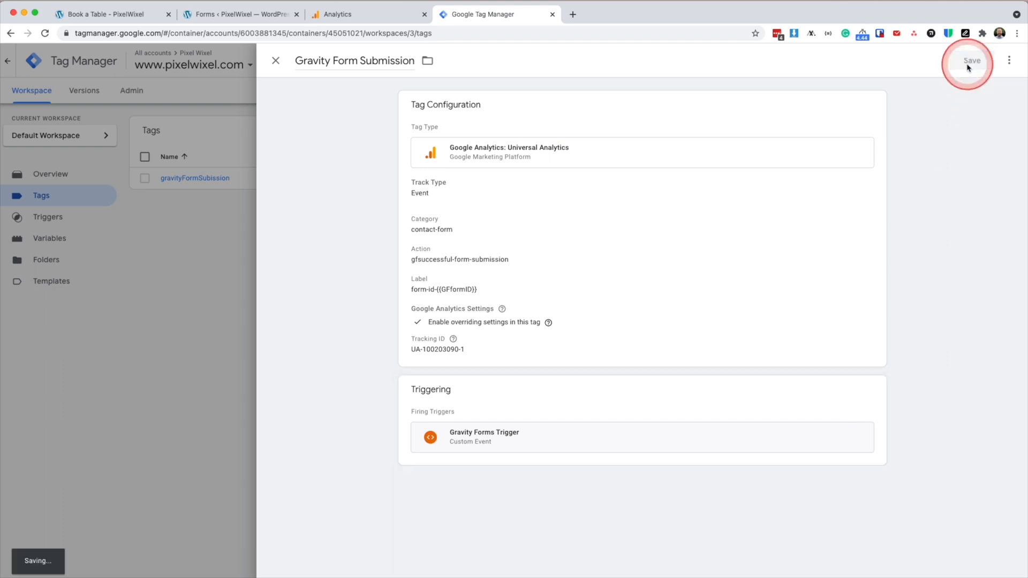
{"action": "left_click", "coordinate": [970, 61]}
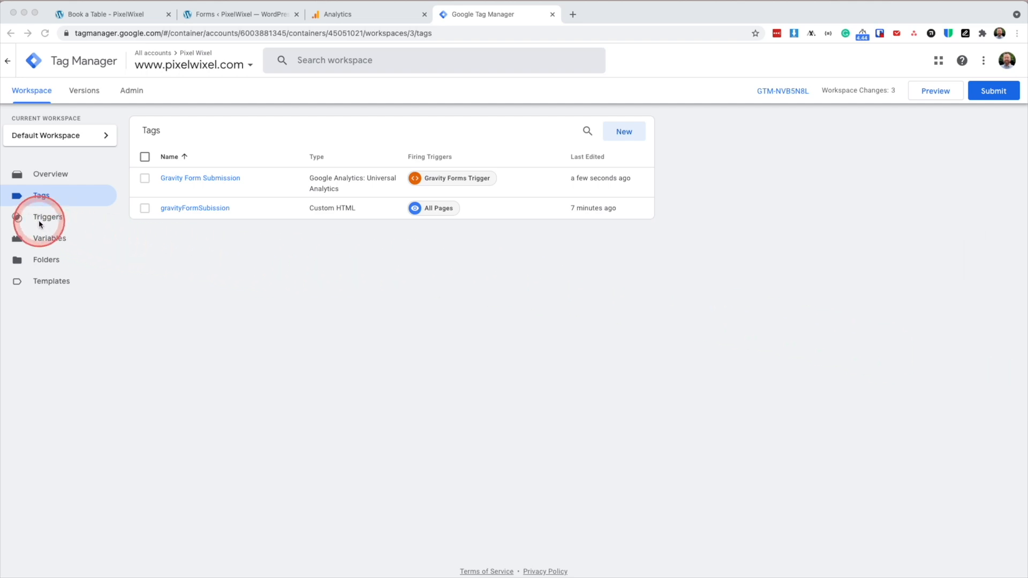
- Start a new user-defined variable from the workspace's Variables page
{"action": "left_click", "coordinate": [49, 237]}
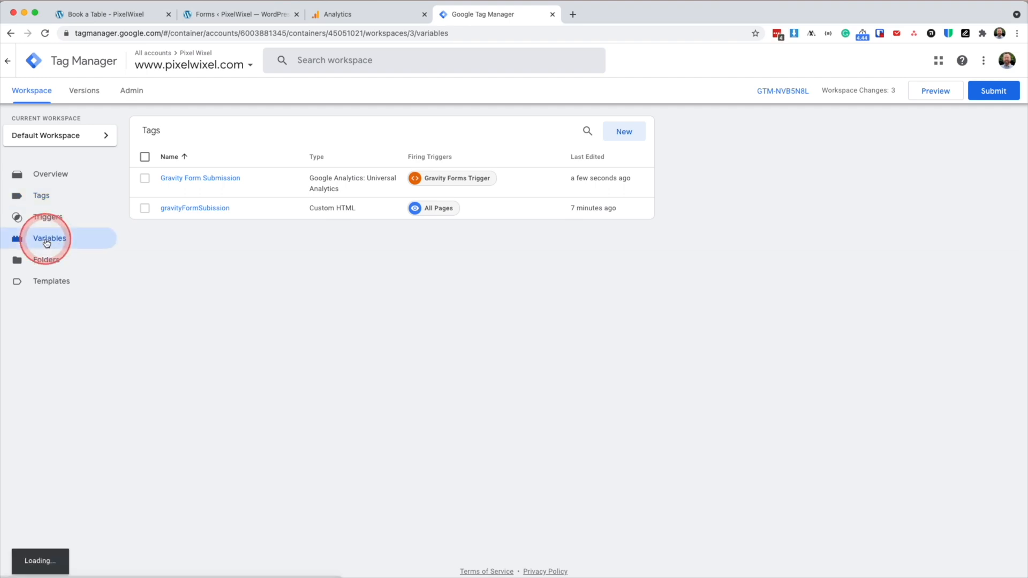
{"action": "left_click", "coordinate": [49, 238]}
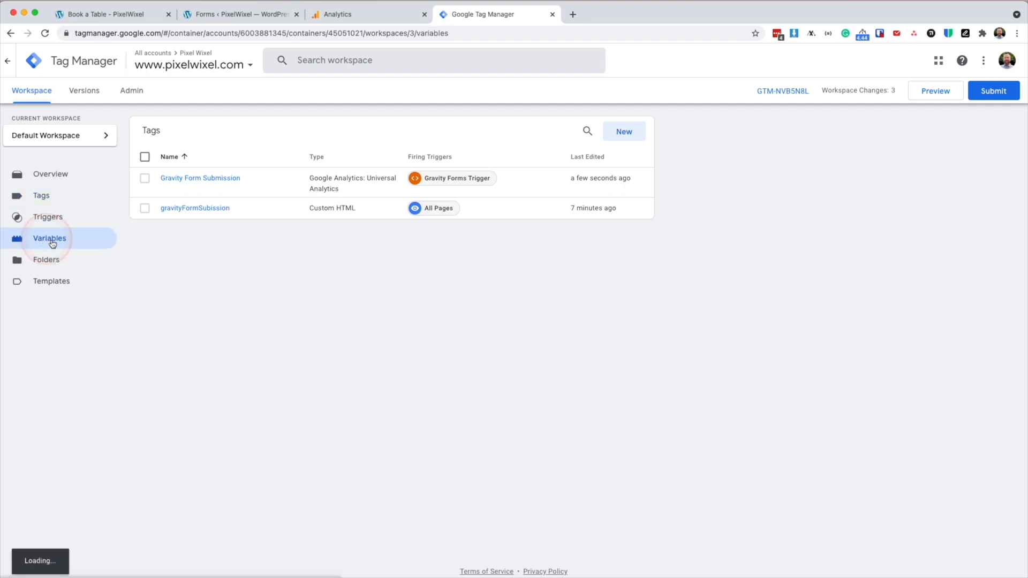
{"action": "left_click", "coordinate": [49, 238]}
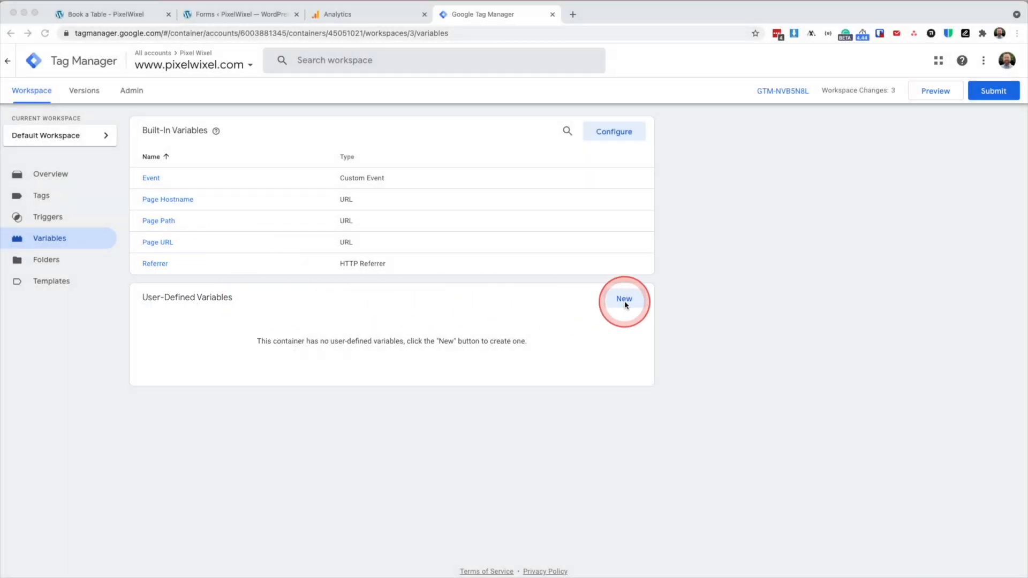
{"action": "left_click", "coordinate": [623, 298]}
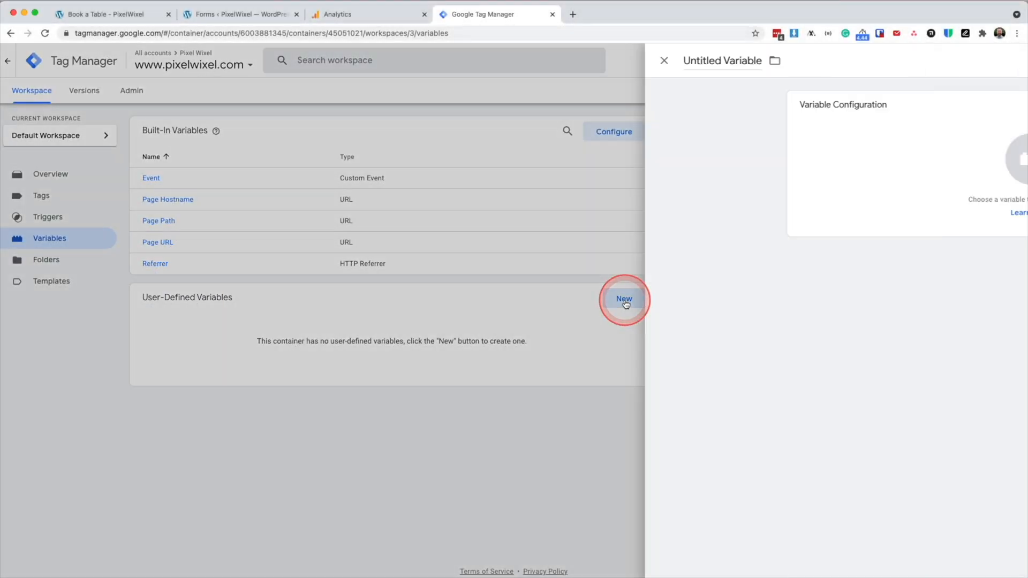
{"action": "left_click", "coordinate": [624, 299]}
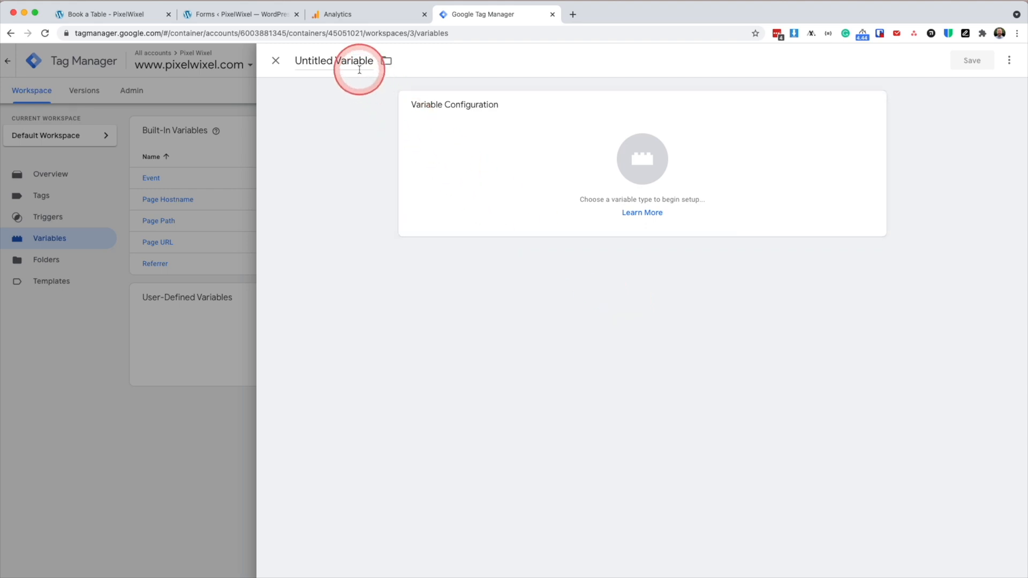
- Name the variable GFformID and choose its variable type
{"action": "double_click", "coordinate": [333, 60]}
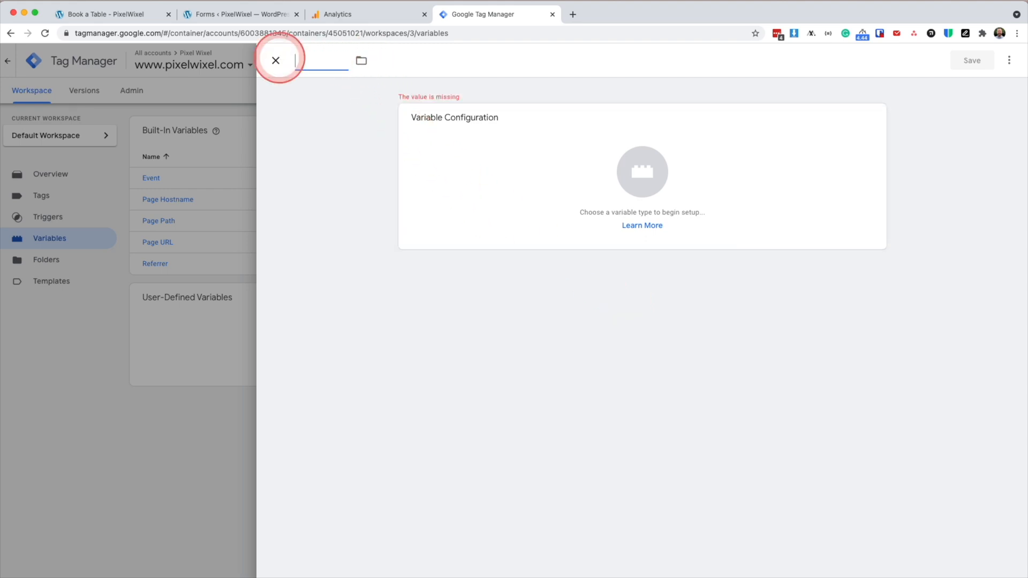
{"action": "type", "text": "GF"}
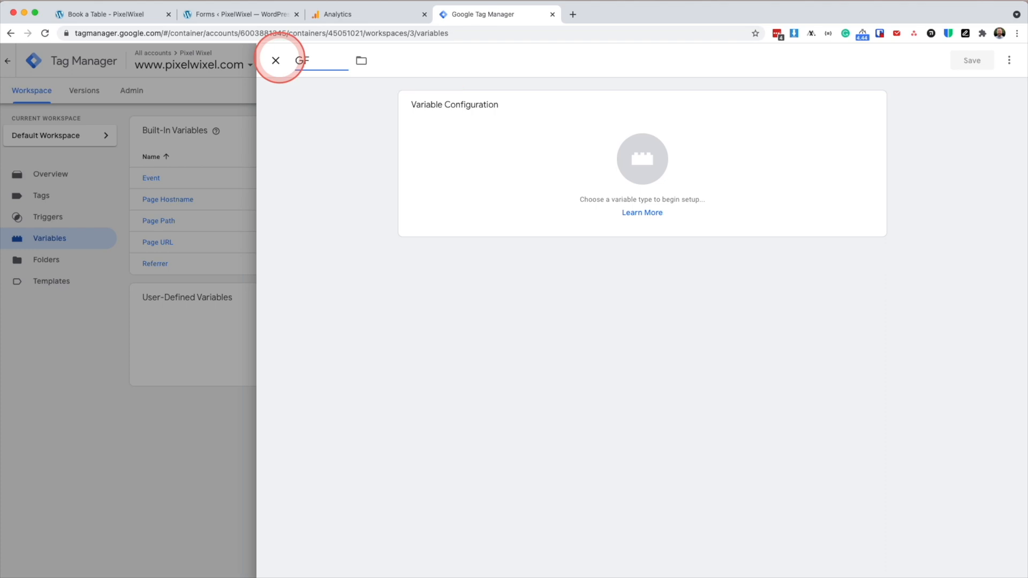
{"action": "type", "text": "form"}
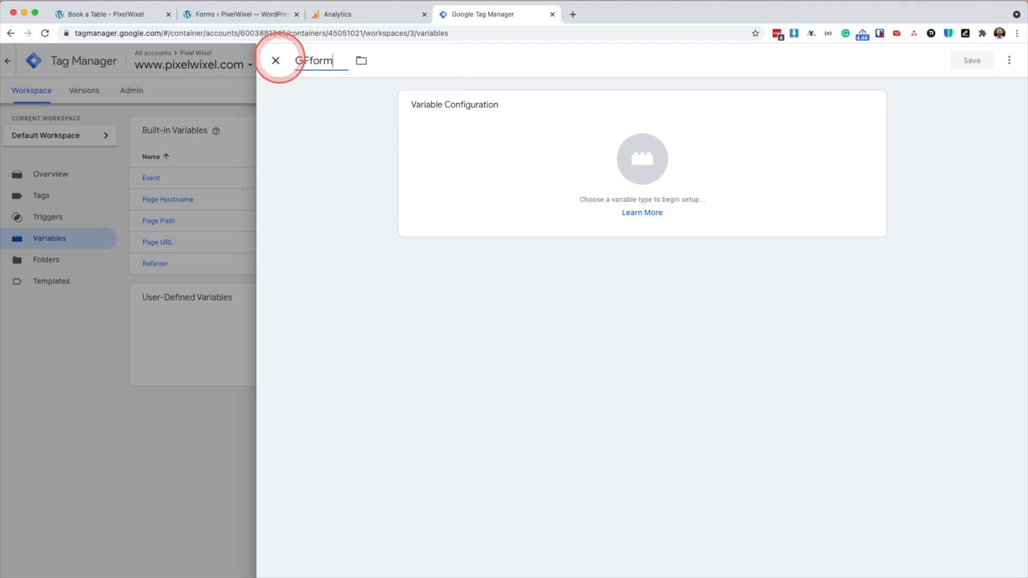
{"action": "type", "text": "ID"}
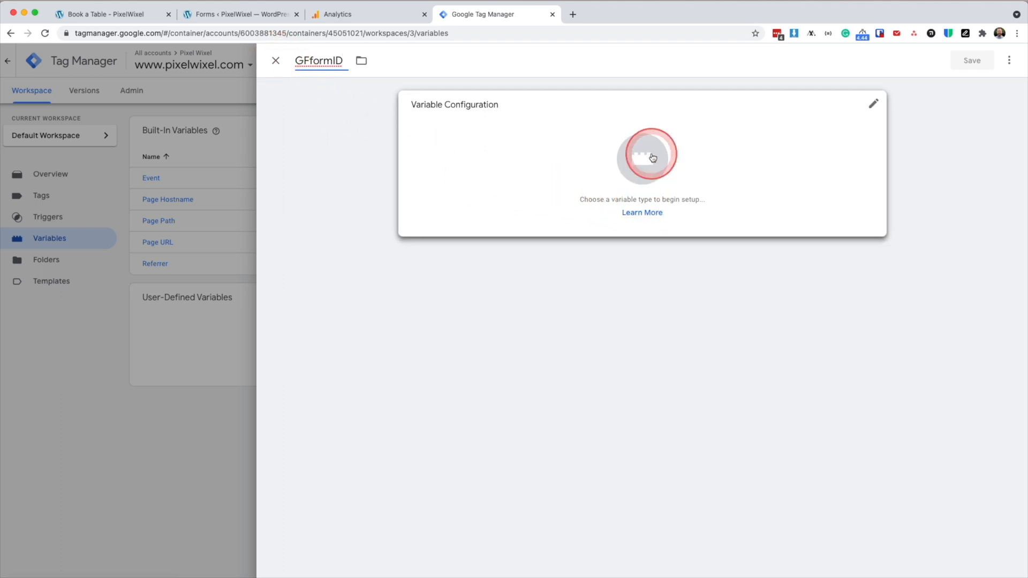
{"action": "left_click", "coordinate": [646, 157]}
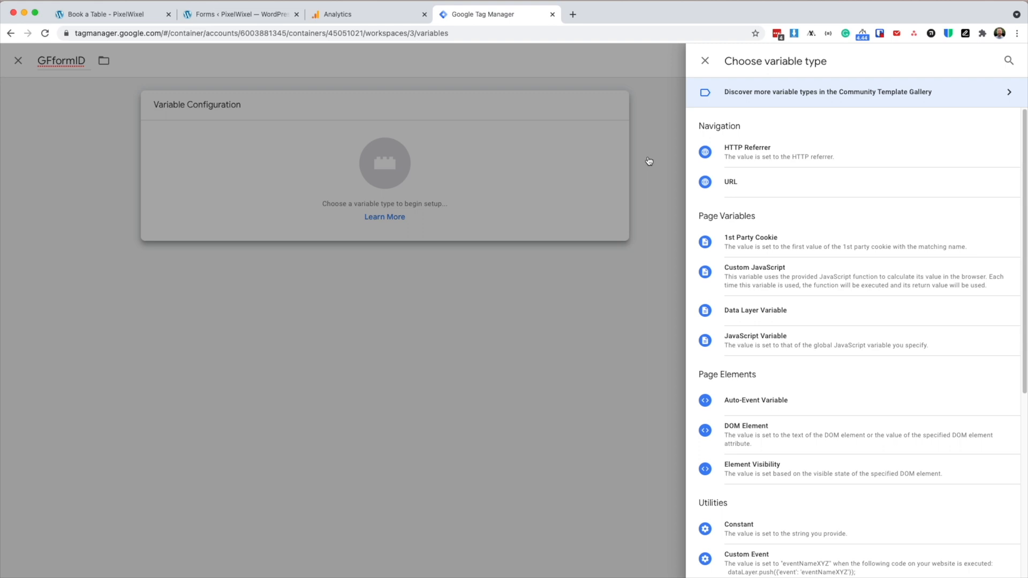
{"action": "left_click", "coordinate": [754, 310]}
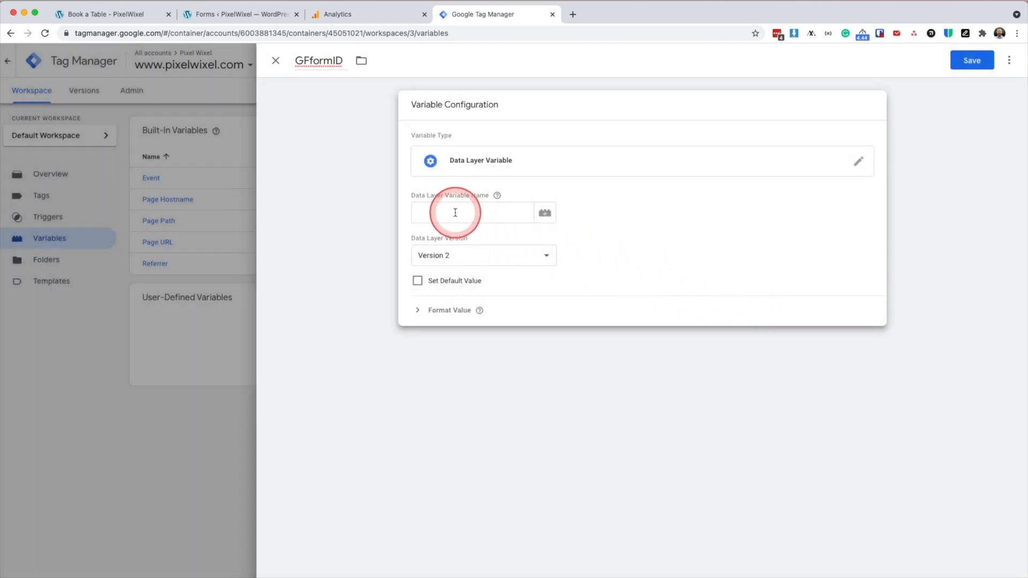
- Set the Data Layer Variable Name to gfformID and save the variable
{"action": "left_click", "coordinate": [471, 212]}
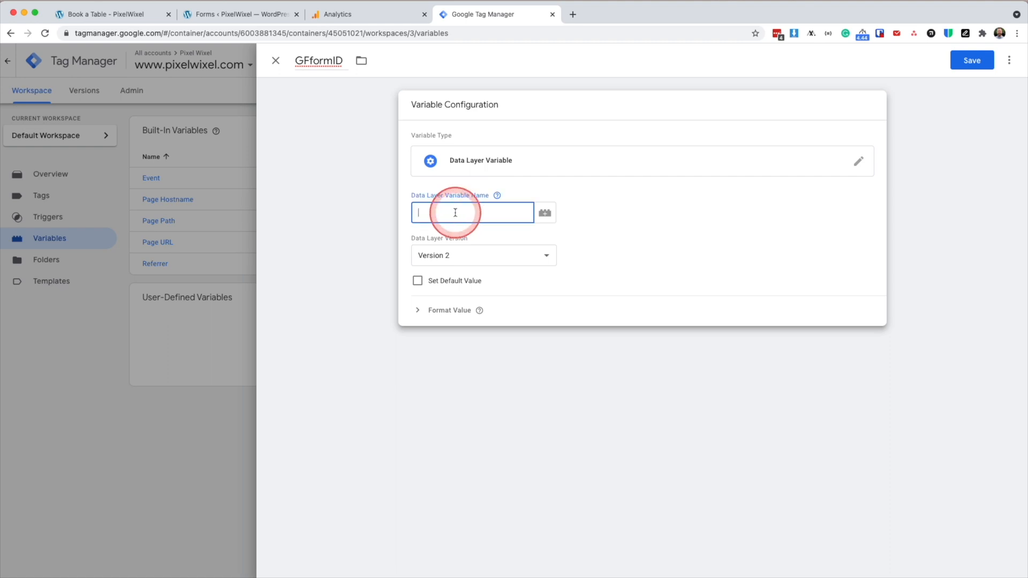
{"action": "type", "text": "gfformID"}
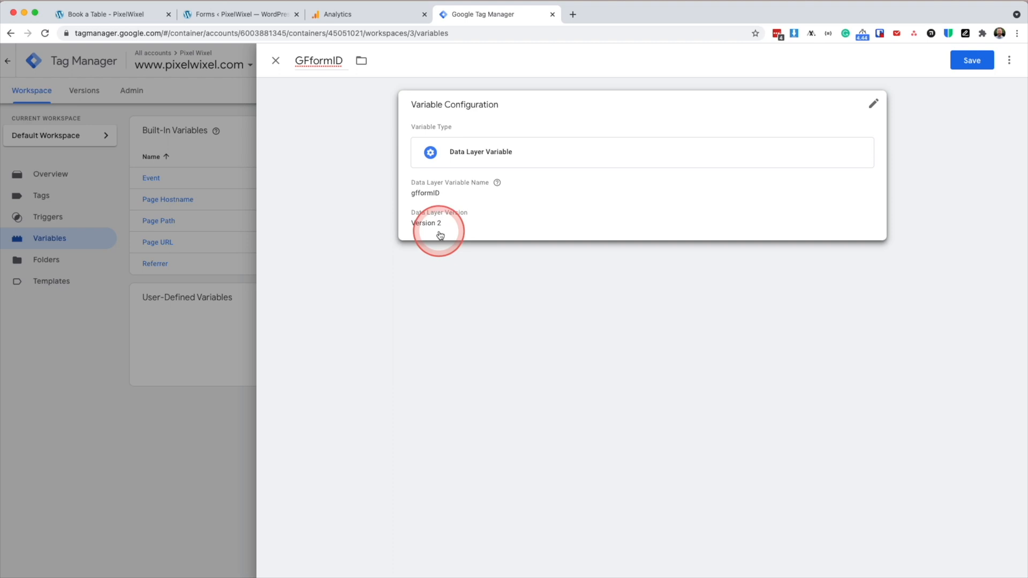
{"action": "left_click", "coordinate": [972, 59]}
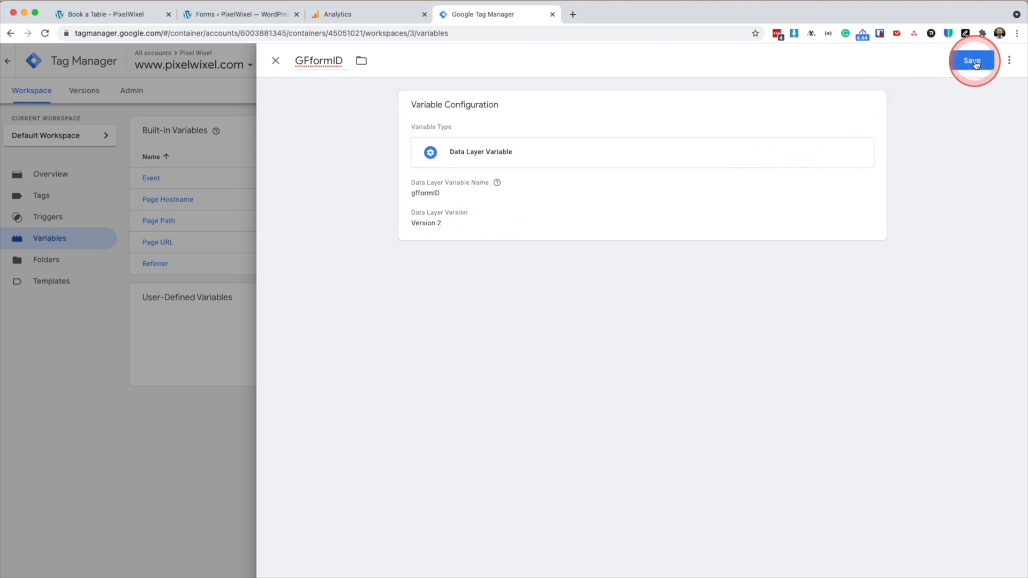
{"action": "left_click", "coordinate": [973, 61]}
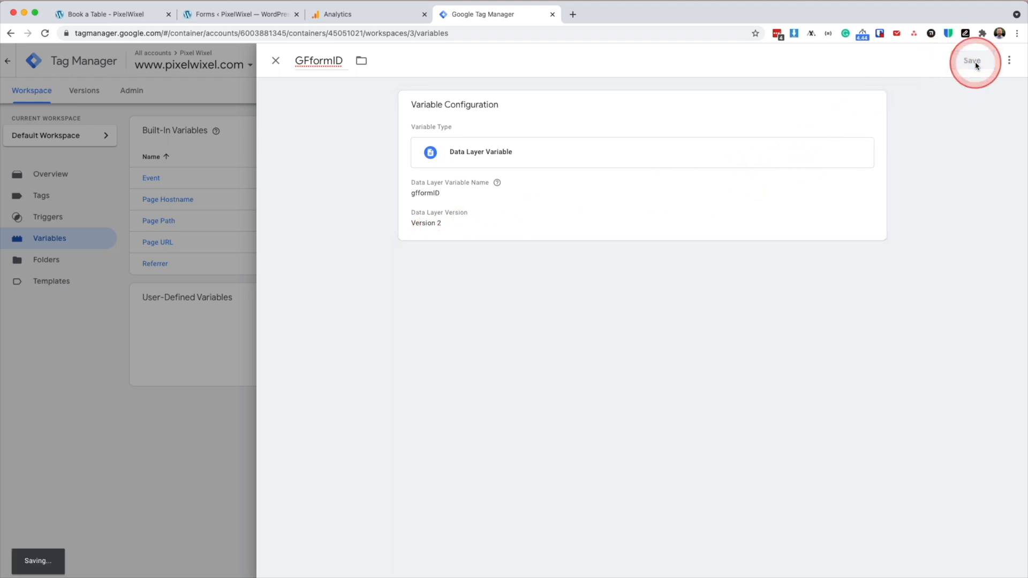
{"action": "left_click", "coordinate": [973, 60]}
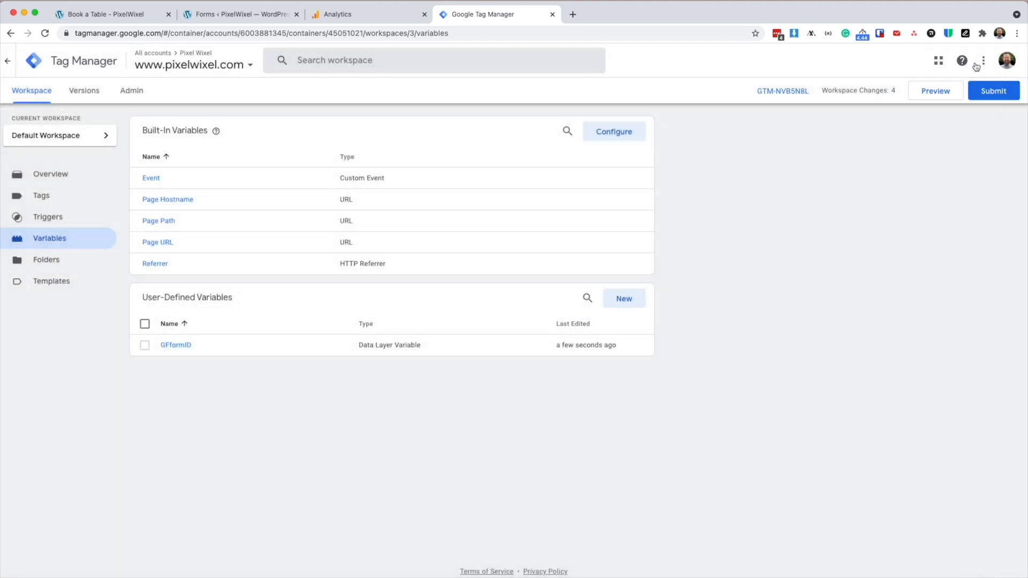
- Publish the workspace changes as container Version 3, skipping the version description
{"action": "left_click", "coordinate": [50, 173]}
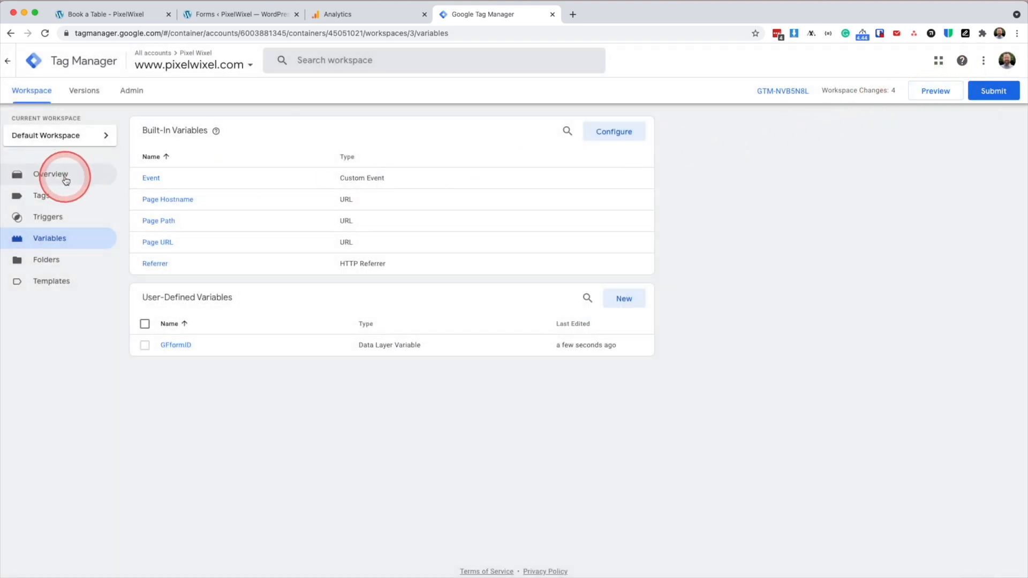
{"action": "left_click", "coordinate": [51, 173]}
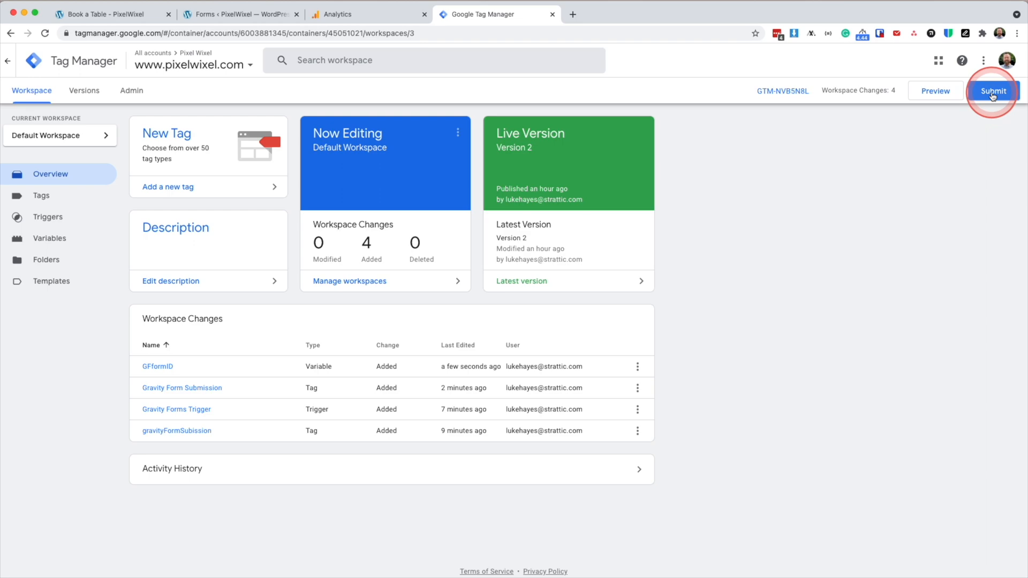
{"action": "left_click", "coordinate": [992, 91]}
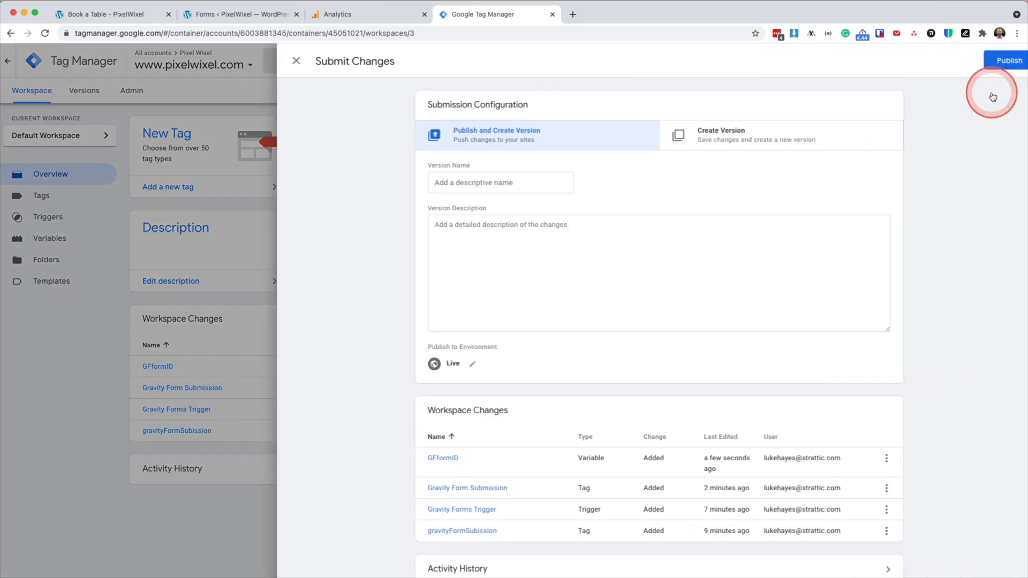
{"action": "left_click", "coordinate": [1007, 60]}
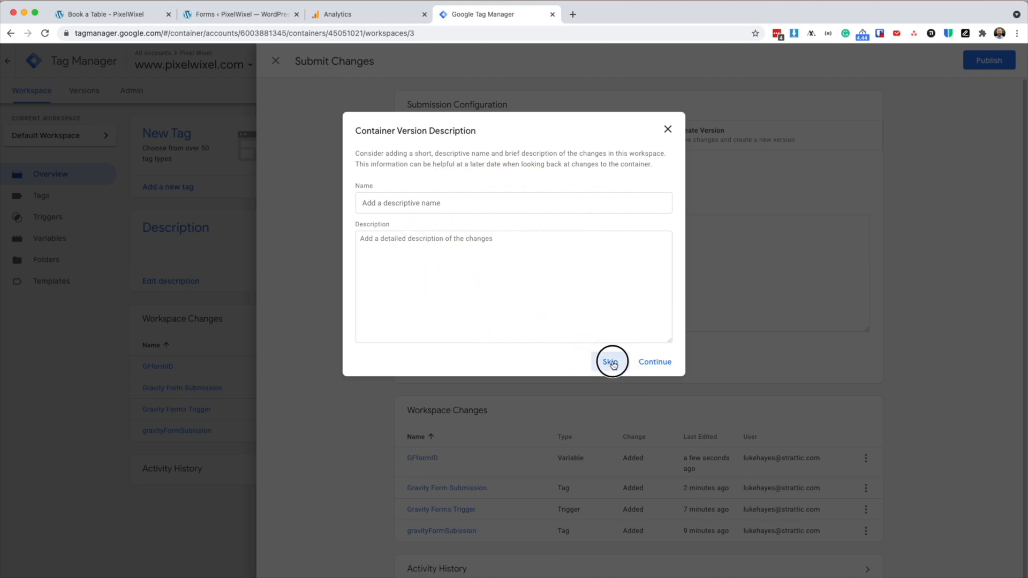
{"action": "left_click", "coordinate": [610, 362]}
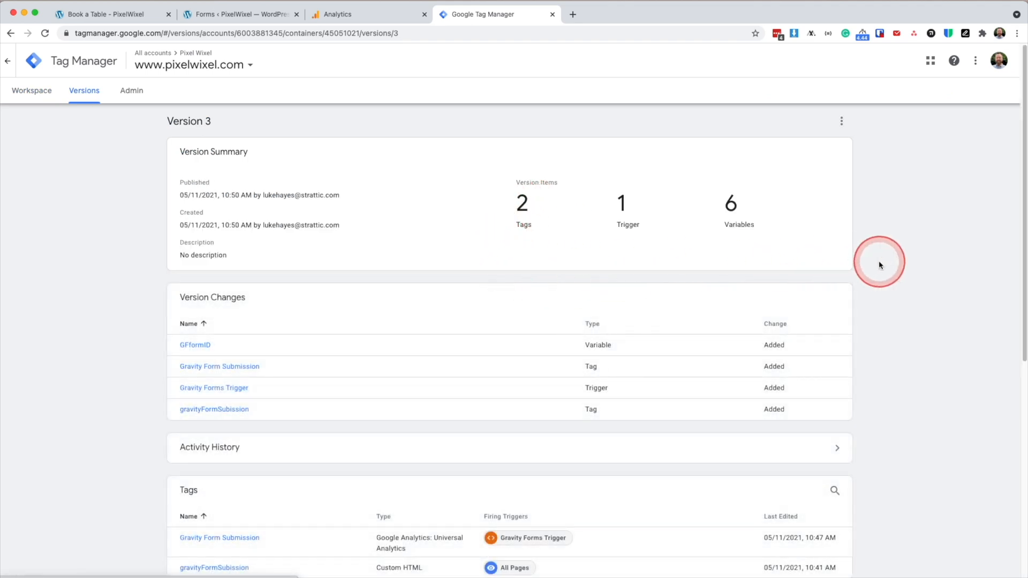
{"action": "mouse_move", "coordinate": [880, 263]}
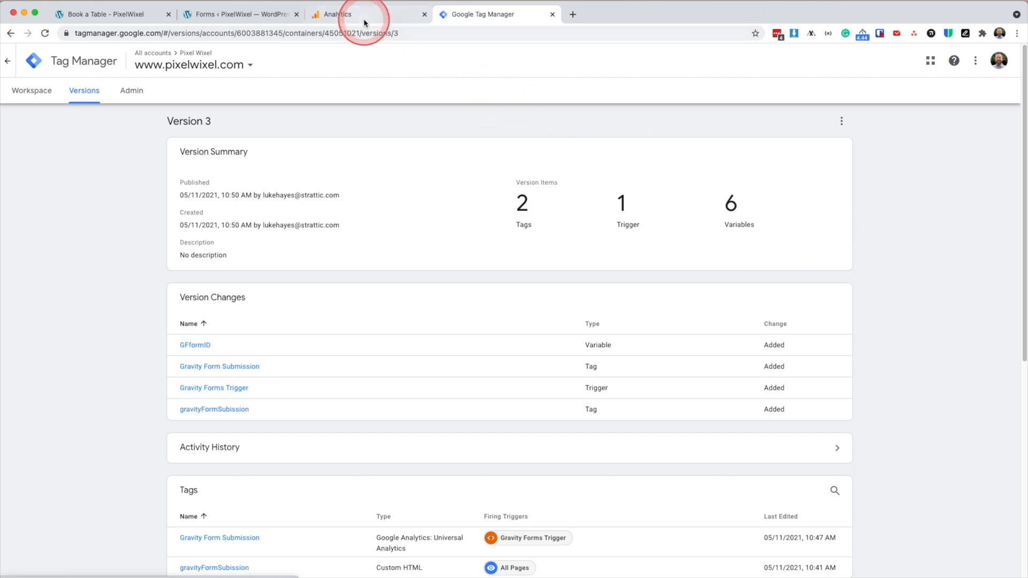
- Open the Goals list for Pixel Wixel's All Web Site Data view in Admin
{"action": "left_click", "coordinate": [336, 14]}
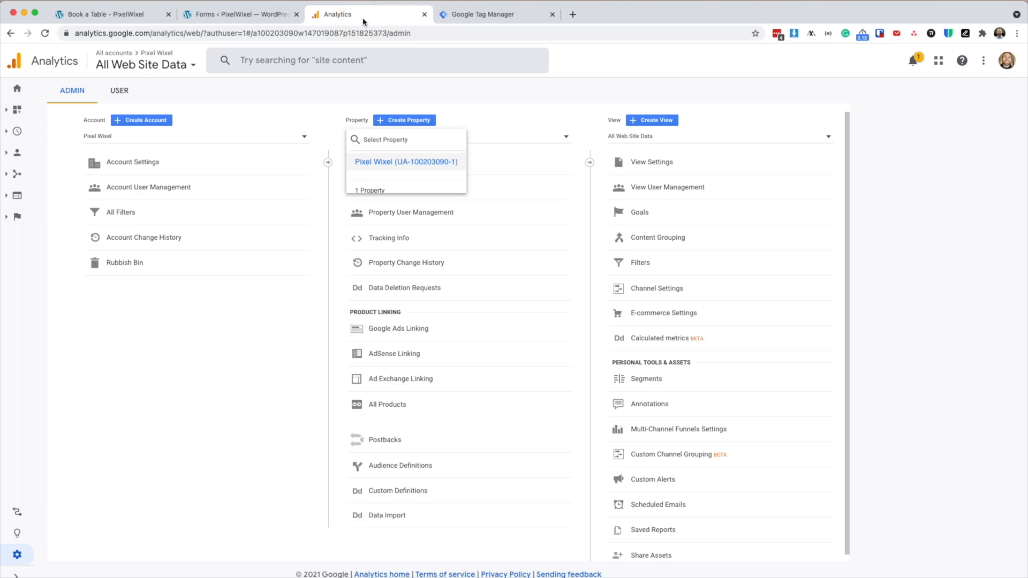
{"action": "left_click", "coordinate": [17, 554]}
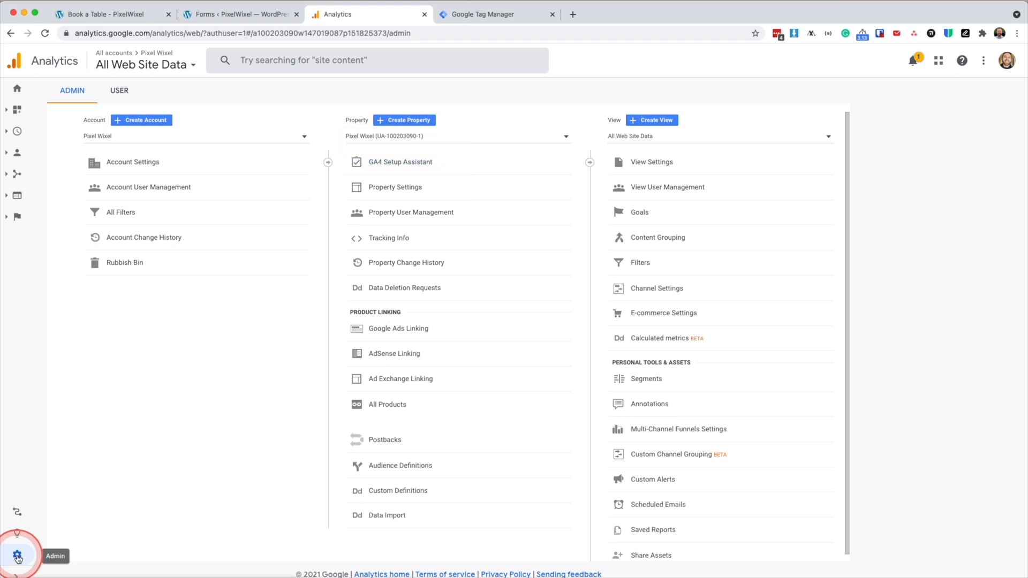
{"action": "mouse_move", "coordinate": [619, 162]}
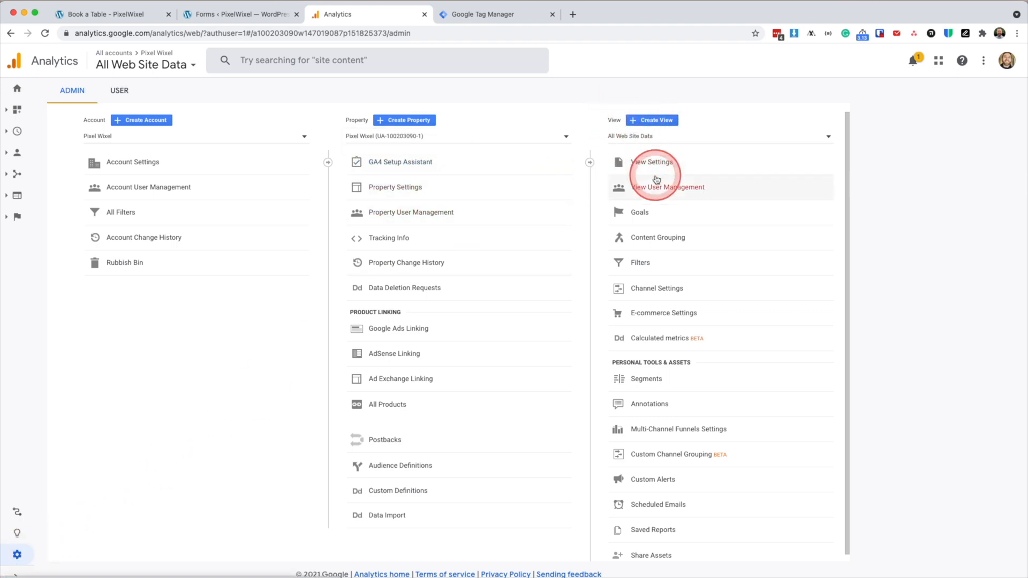
{"action": "mouse_move", "coordinate": [641, 216]}
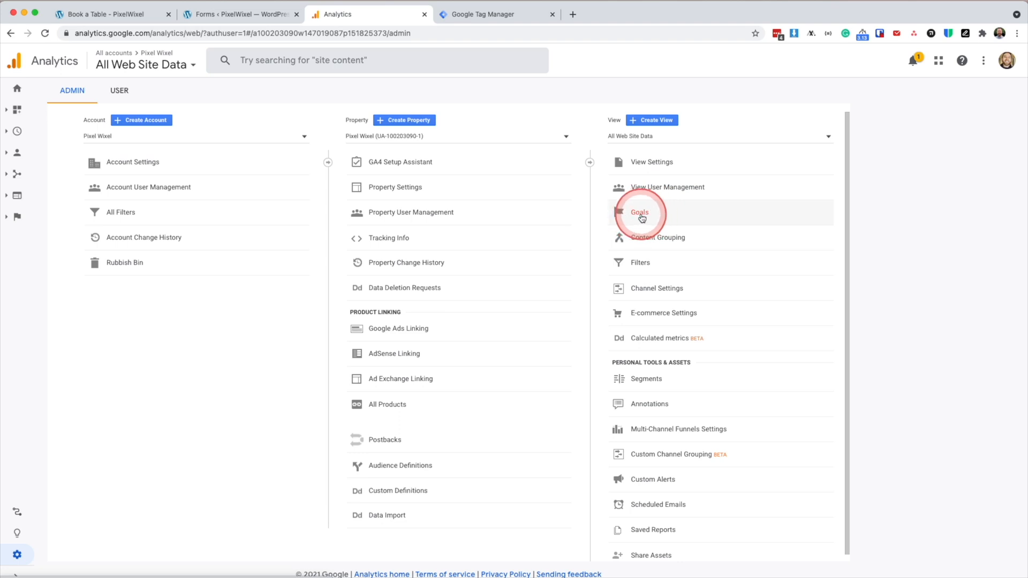
{"action": "left_click", "coordinate": [639, 212]}
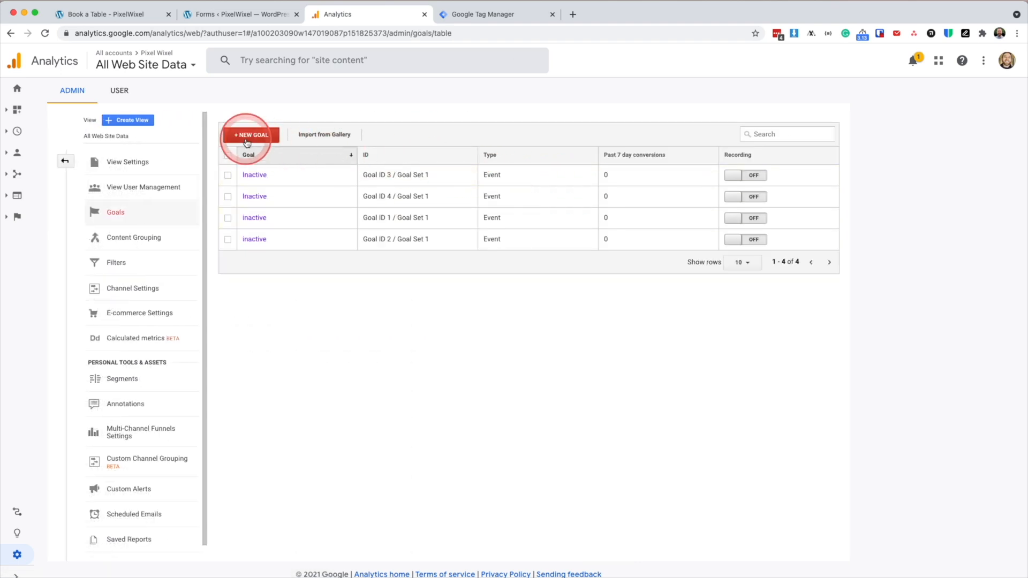
- Create a custom goal named Gravity Form Submission with type Event
{"action": "left_click", "coordinate": [250, 134]}
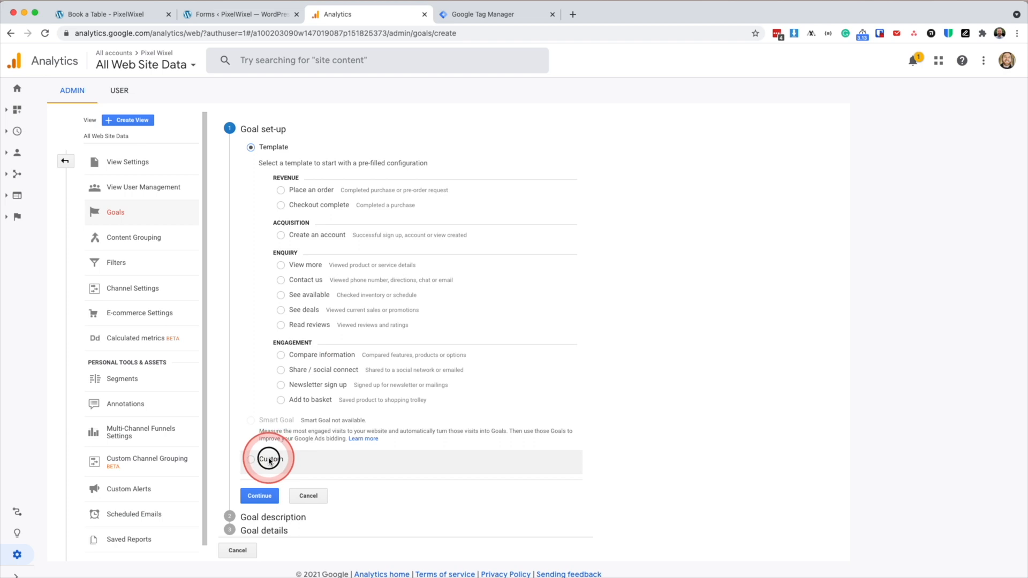
{"action": "left_click", "coordinate": [251, 458]}
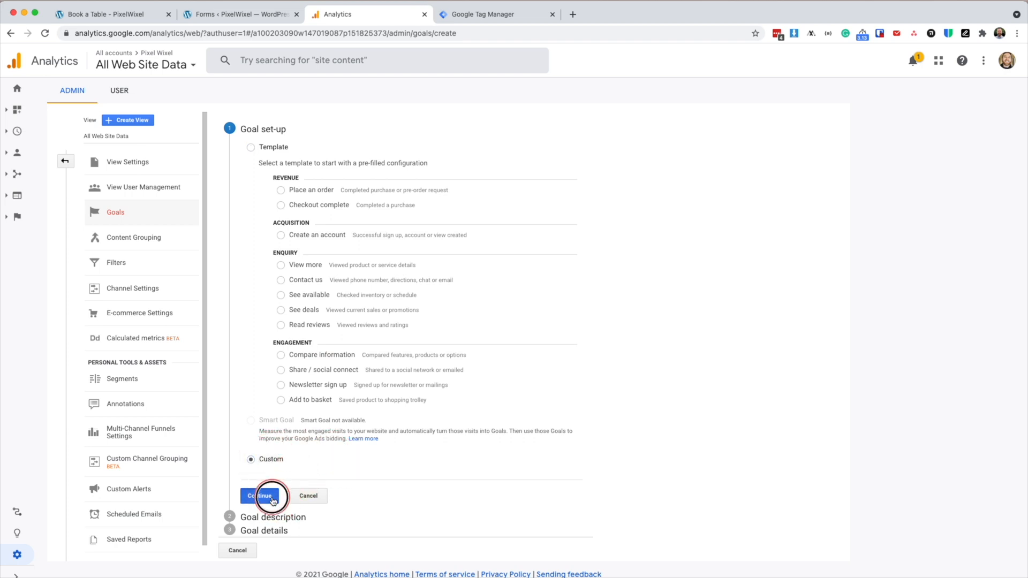
{"action": "left_click", "coordinate": [259, 496]}
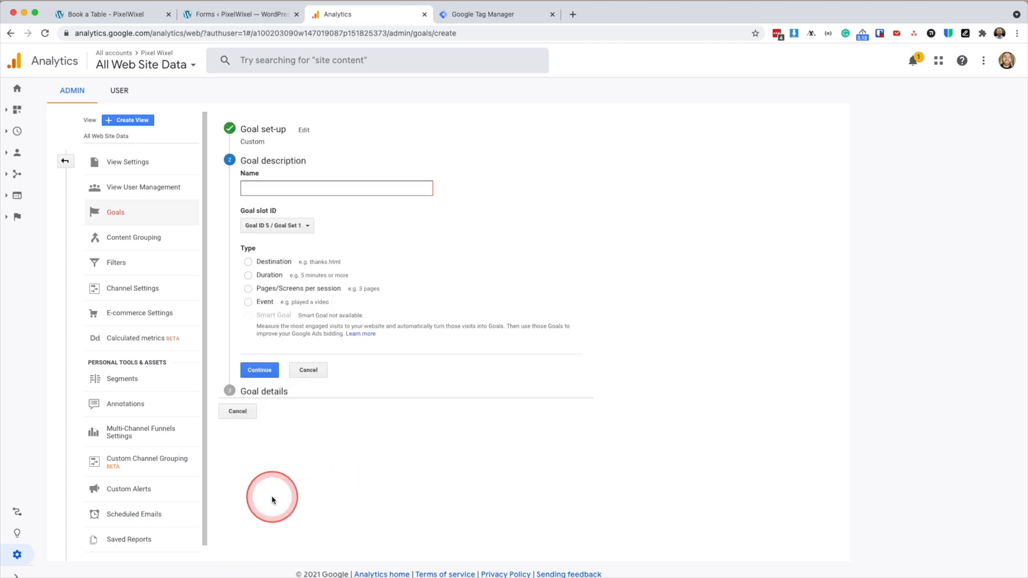
{"action": "type", "text": "Gravity Form Submission"}
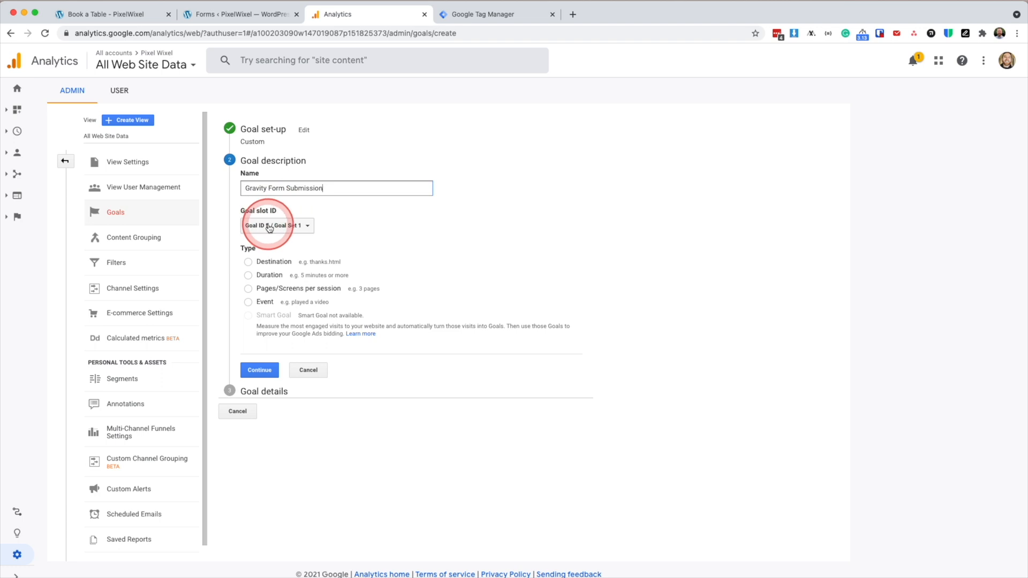
{"action": "left_click", "coordinate": [276, 226]}
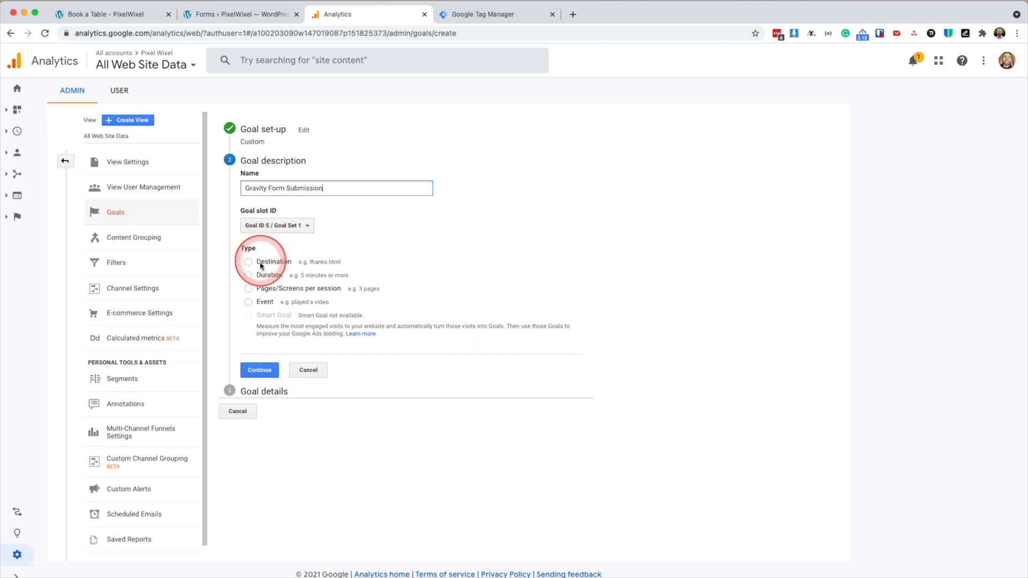
{"action": "left_click", "coordinate": [249, 301]}
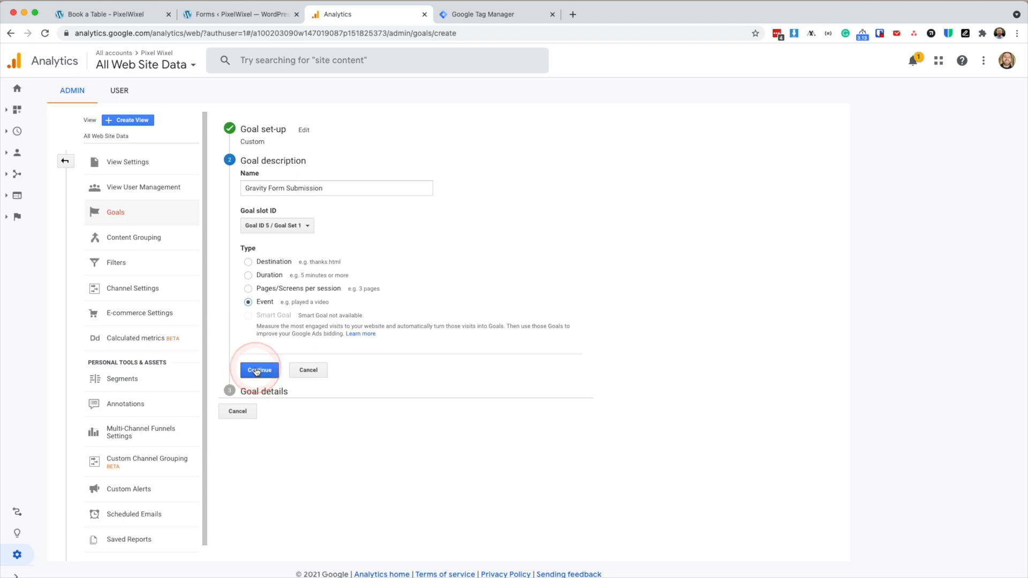
{"action": "left_click", "coordinate": [258, 370]}
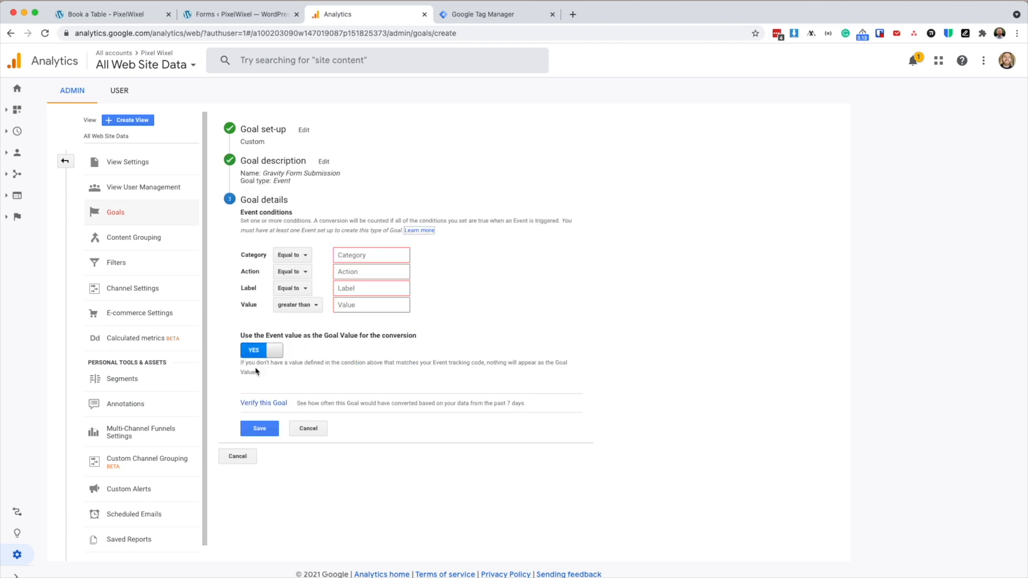
{"action": "left_click", "coordinate": [261, 350]}
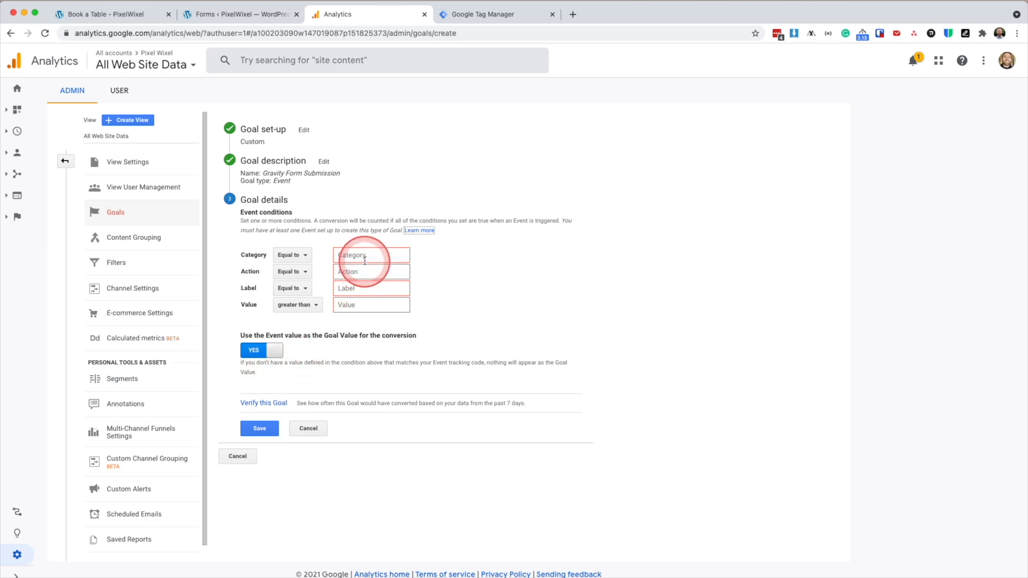
- Set event category contact-form and action gfsuccessful-form-submission as goal conditions
{"action": "left_click", "coordinate": [371, 255]}
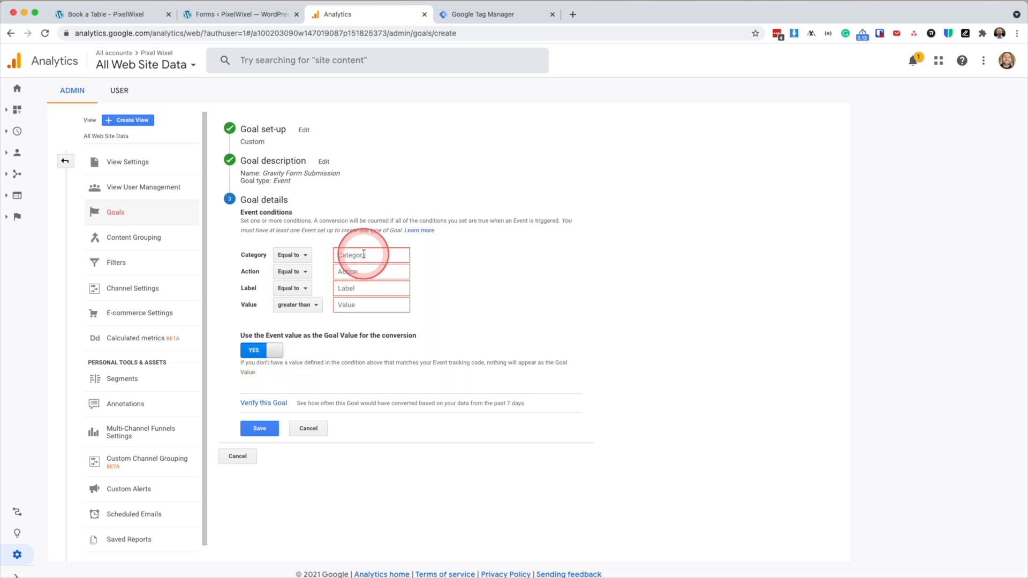
{"action": "left_click", "coordinate": [371, 254]}
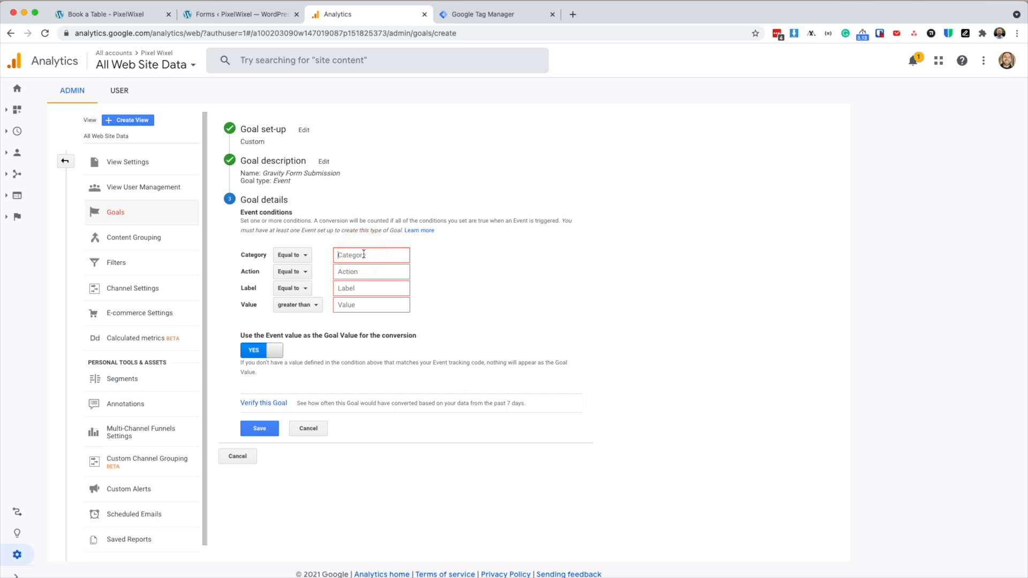
{"action": "type", "text": "contact-form"}
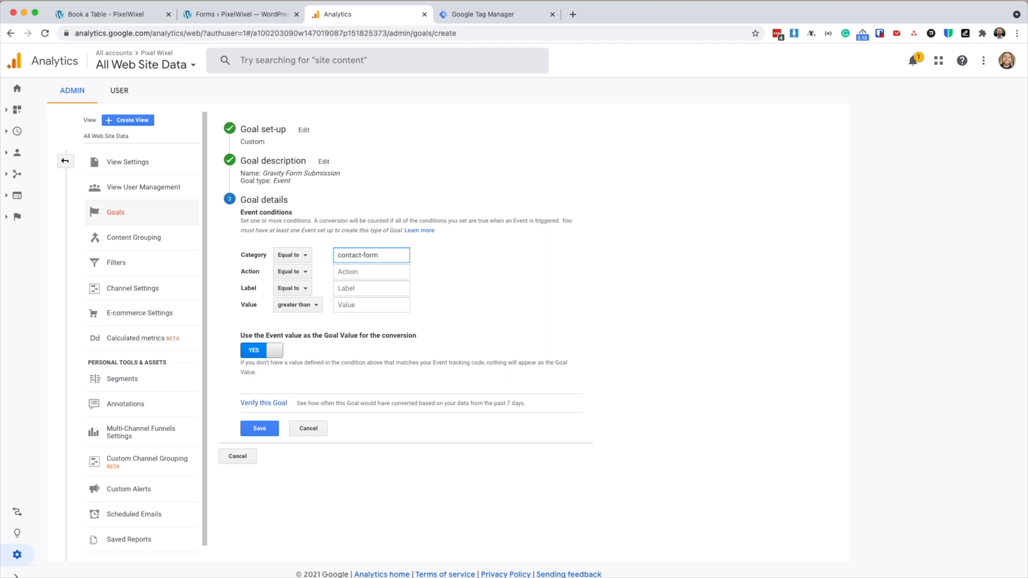
{"action": "left_click", "coordinate": [371, 272]}
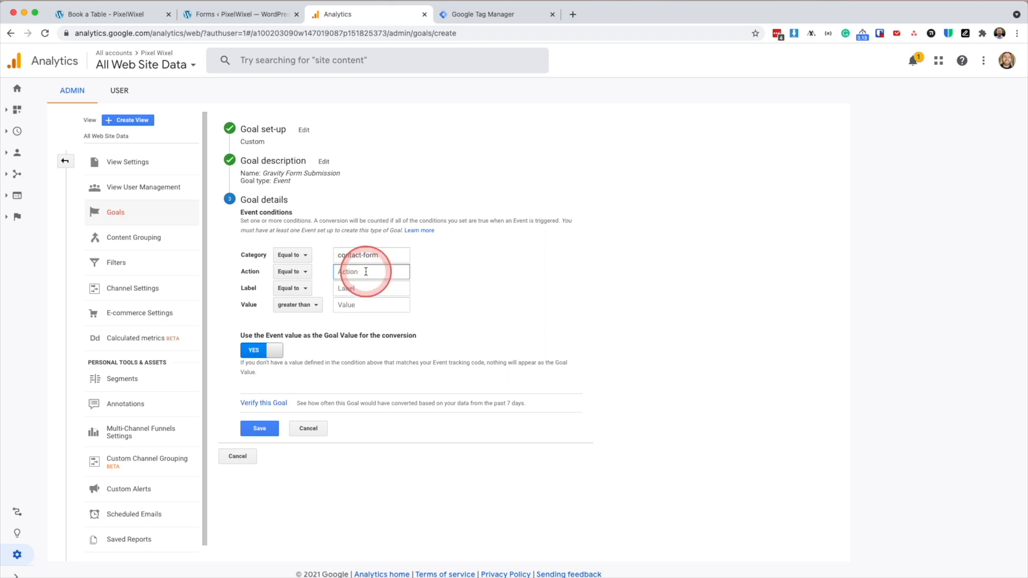
{"action": "type", "text": "gr"}
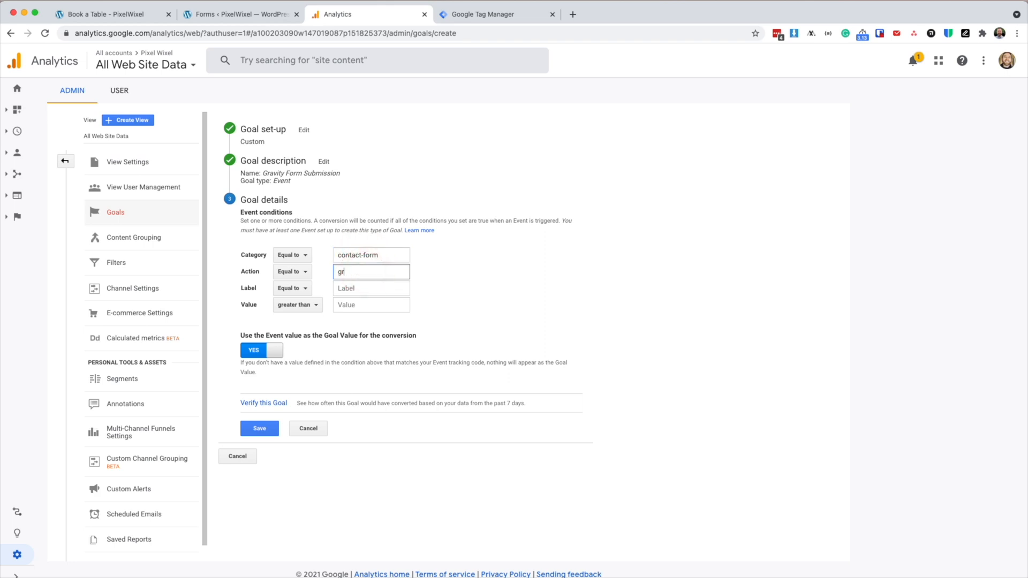
{"action": "type", "text": "ful-form-submission"}
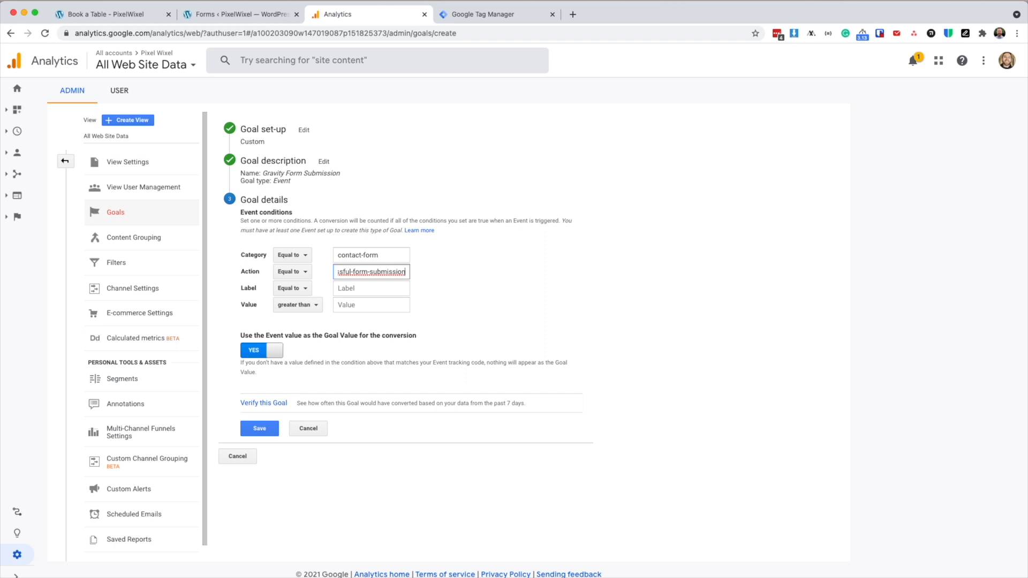
{"action": "left_click", "coordinate": [293, 288]}
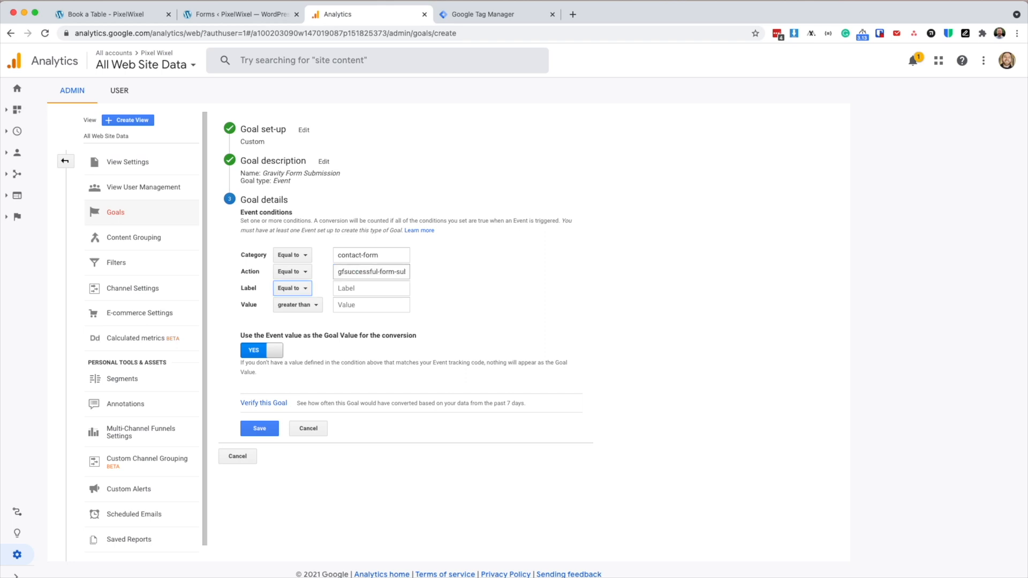
{"action": "left_click", "coordinate": [327, 303]}
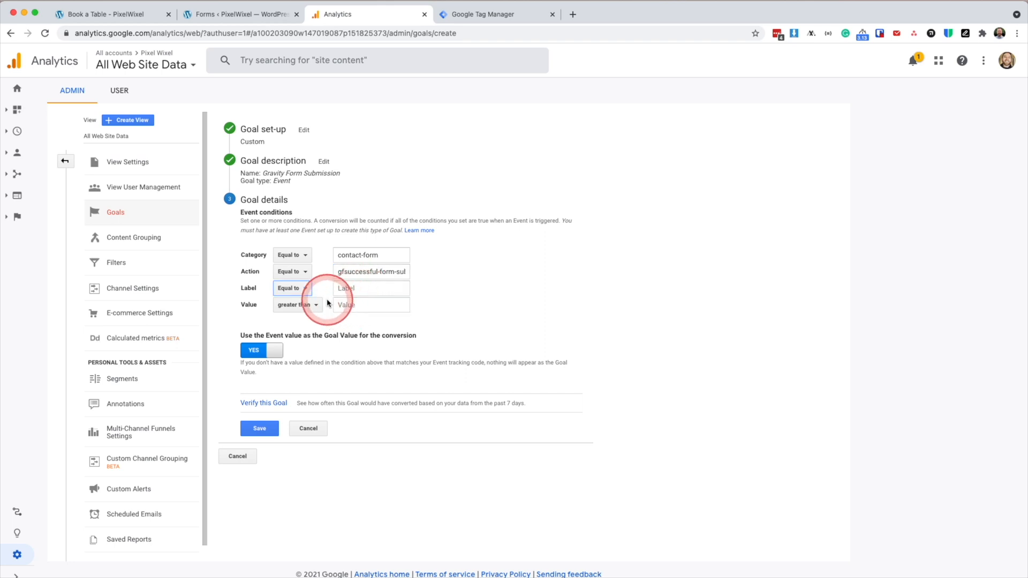
- Enter form-id-gform_1 as the event label condition
{"action": "left_click", "coordinate": [371, 288]}
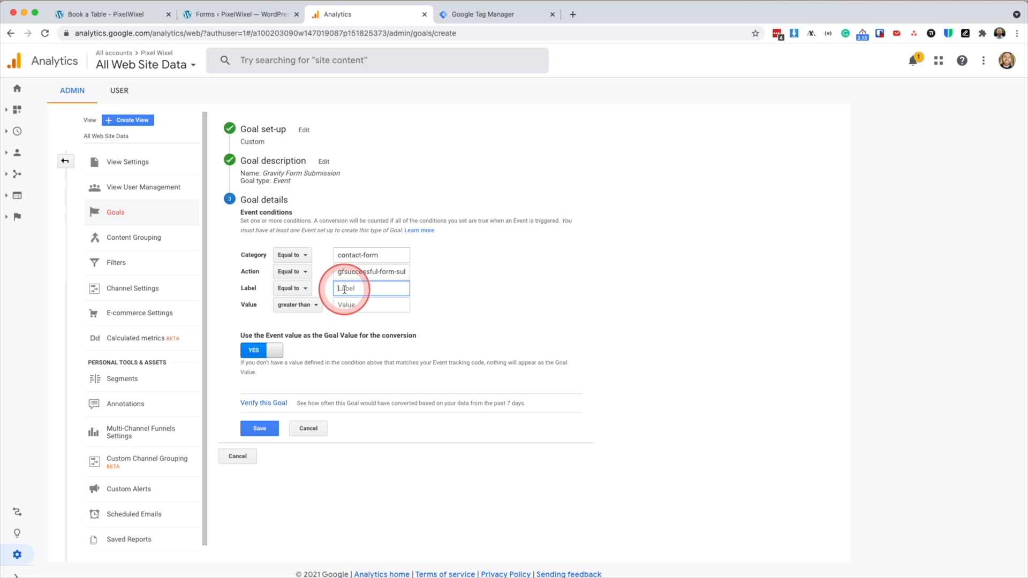
{"action": "left_click", "coordinate": [371, 289]}
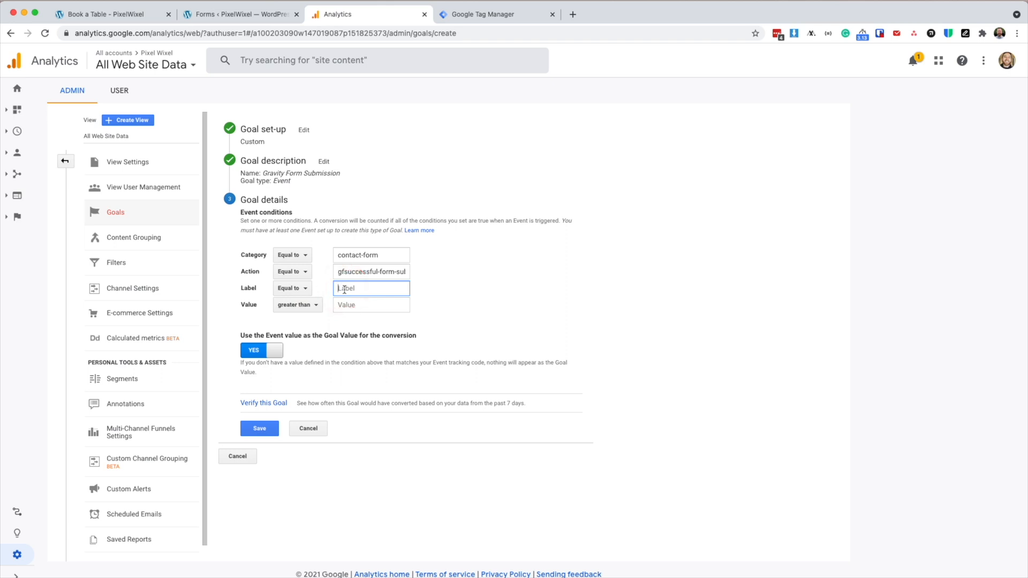
{"action": "type", "text": "form-id-g"}
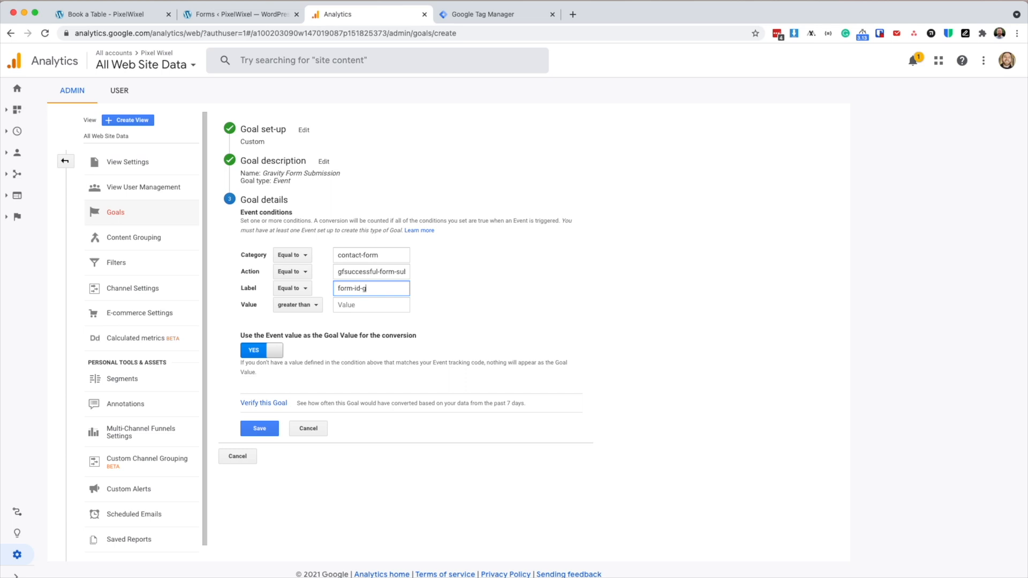
{"action": "key", "text": "backspace"}
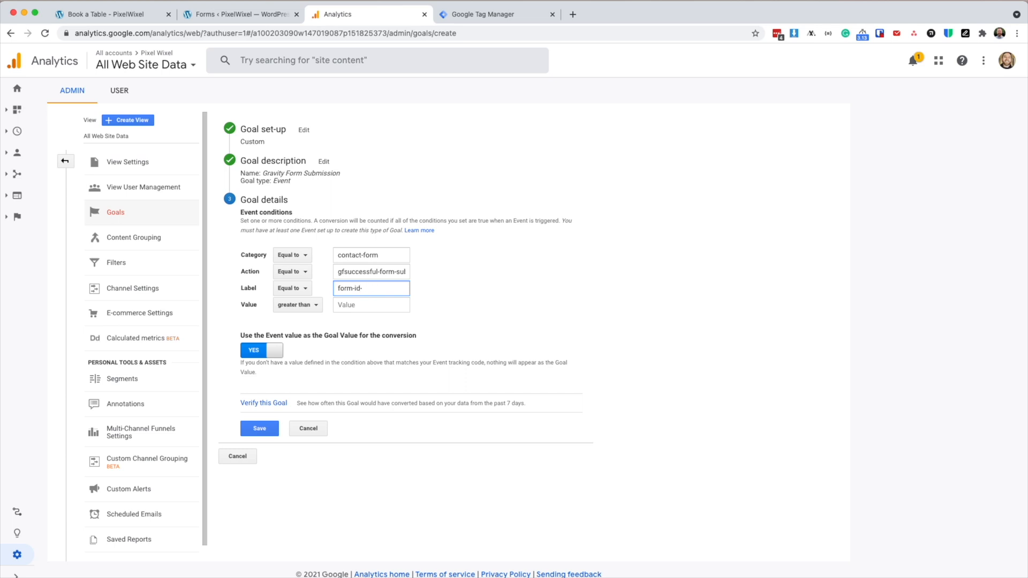
{"action": "type", "text": "gform_1"}
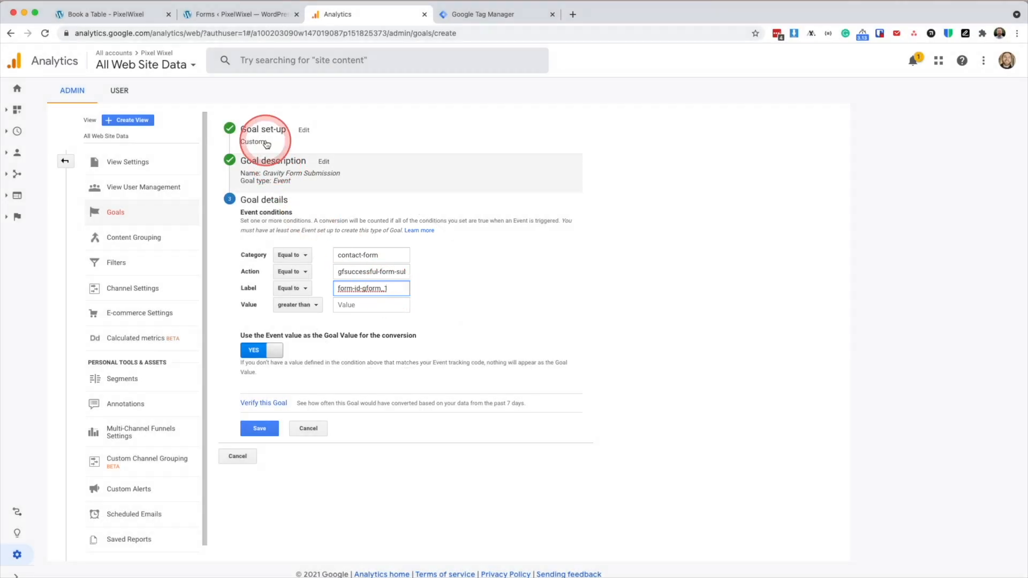
- Confirm in Gravity Forms that the Contact Form has ID 1, then return to Analytics
{"action": "left_click", "coordinate": [240, 14]}
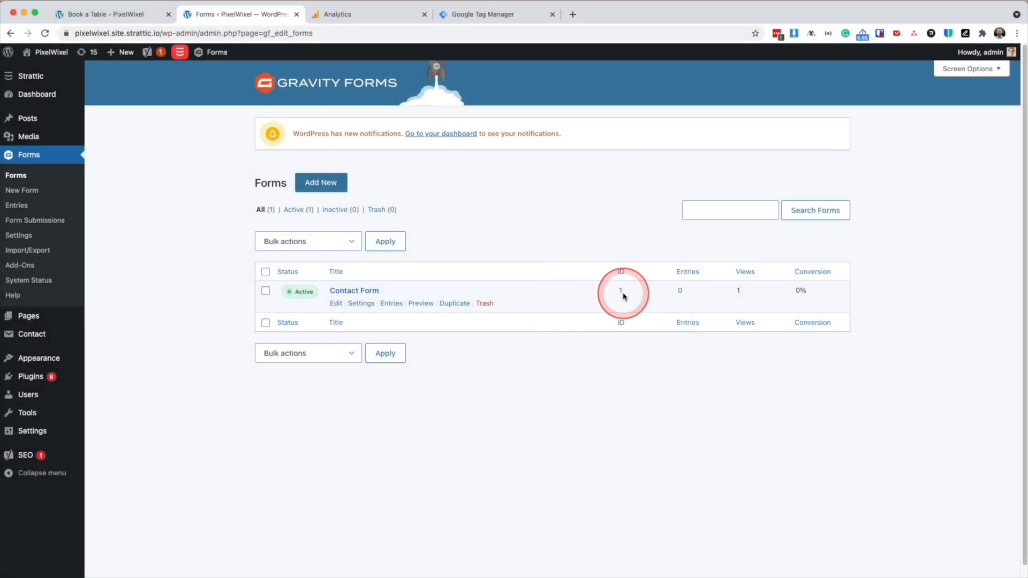
{"action": "mouse_move", "coordinate": [619, 300]}
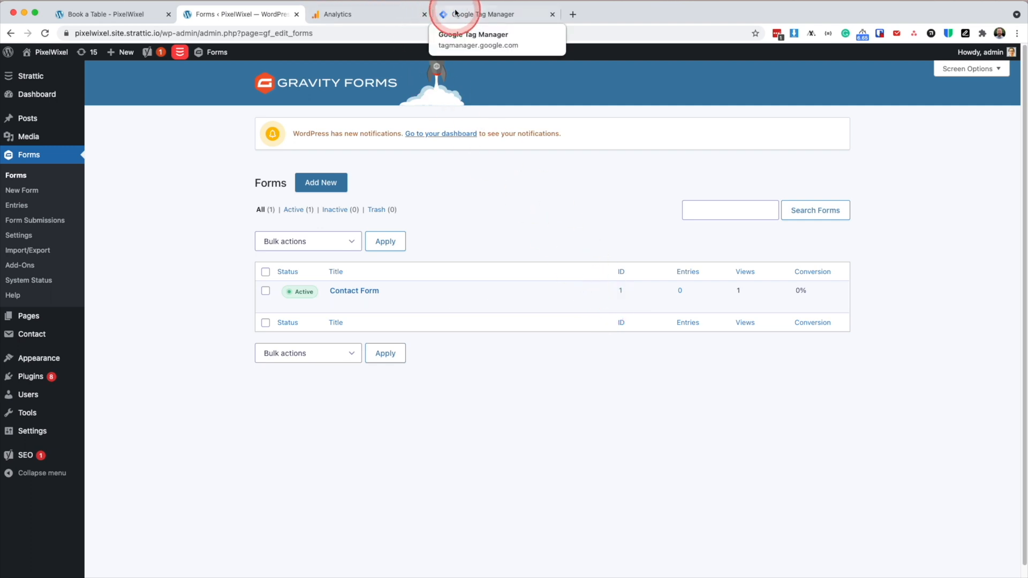
{"action": "left_click", "coordinate": [338, 14]}
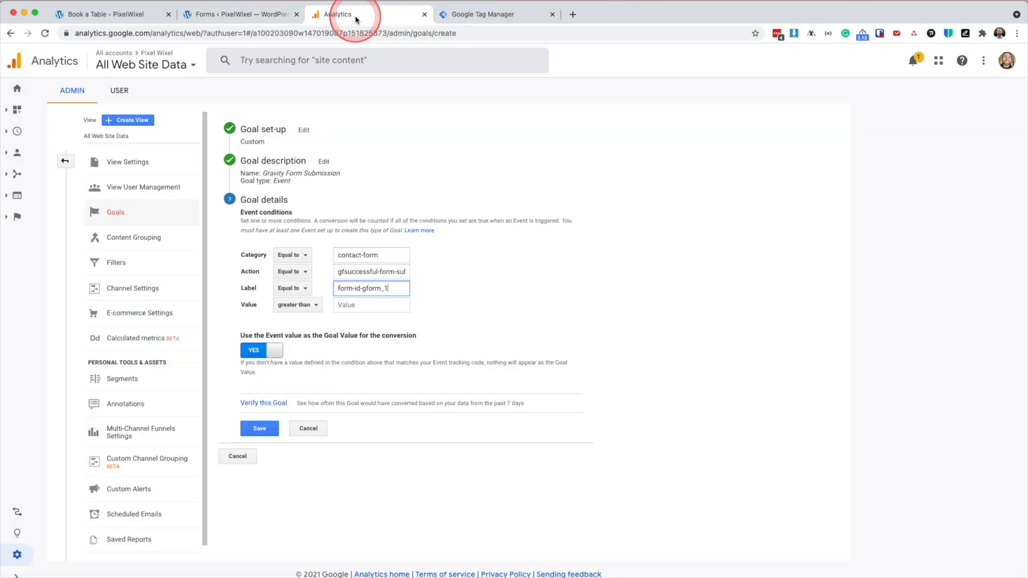
- Save the Gravity Form Submission goal (Goal ID 5, recording on), then reopen Book a Table
{"action": "left_click", "coordinate": [371, 305]}
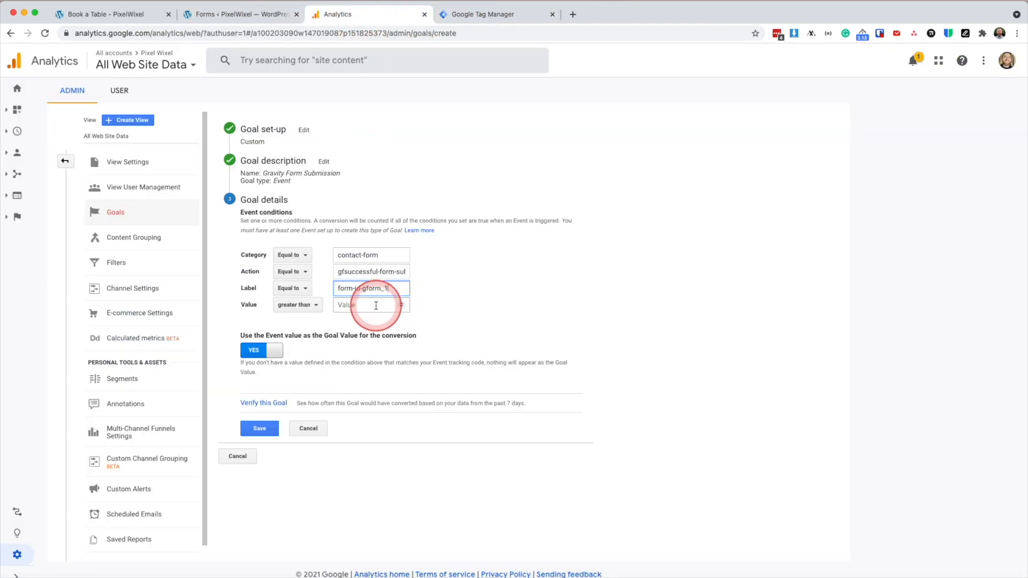
{"action": "left_click", "coordinate": [371, 304]}
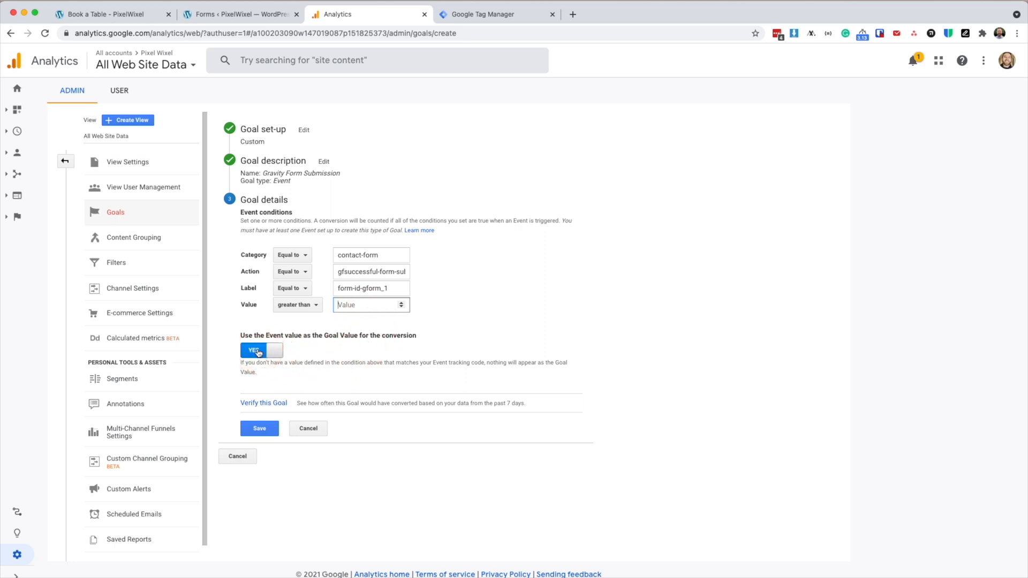
{"action": "left_click", "coordinate": [259, 428]}
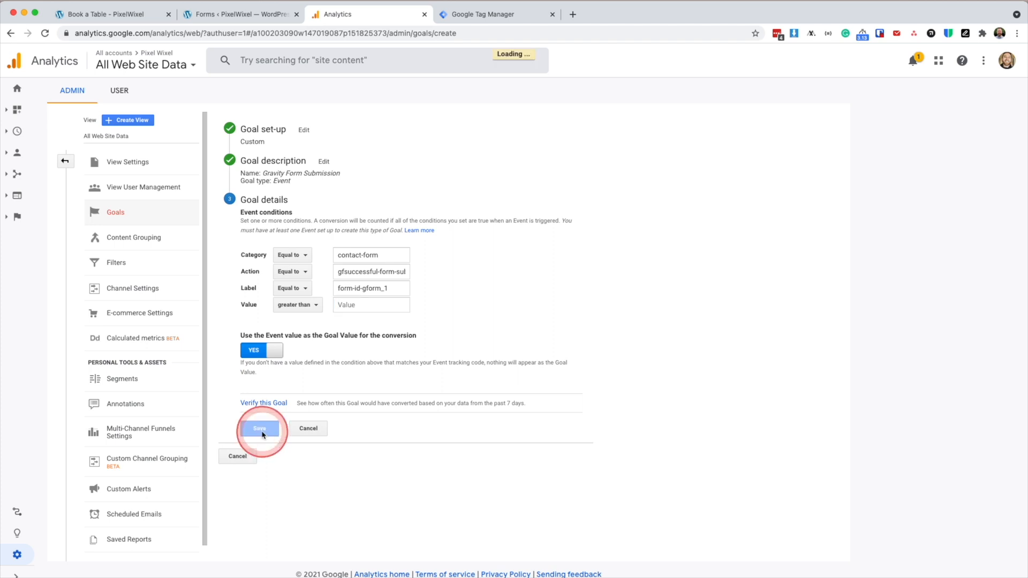
{"action": "left_click", "coordinate": [260, 428]}
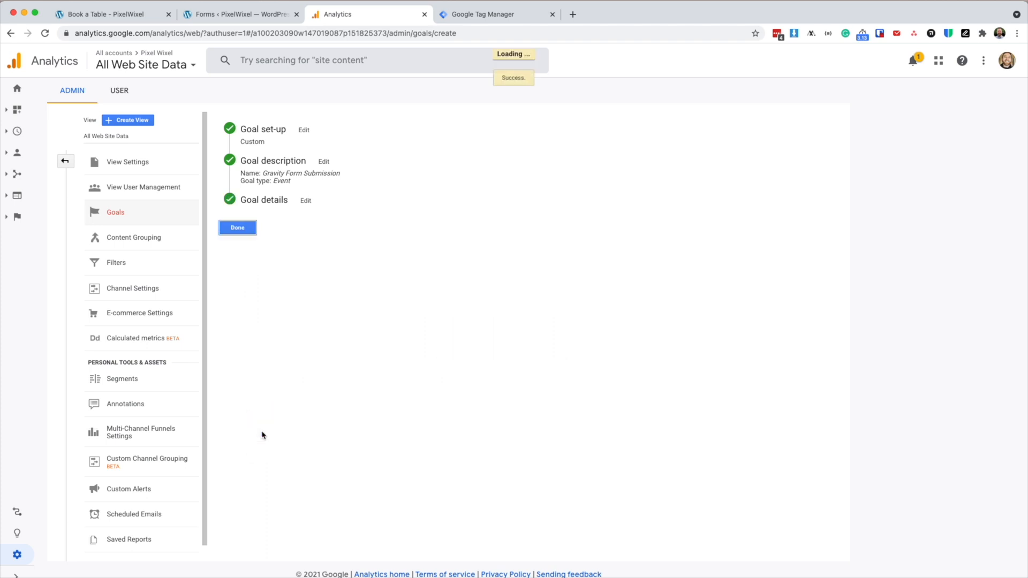
{"action": "left_click", "coordinate": [237, 228]}
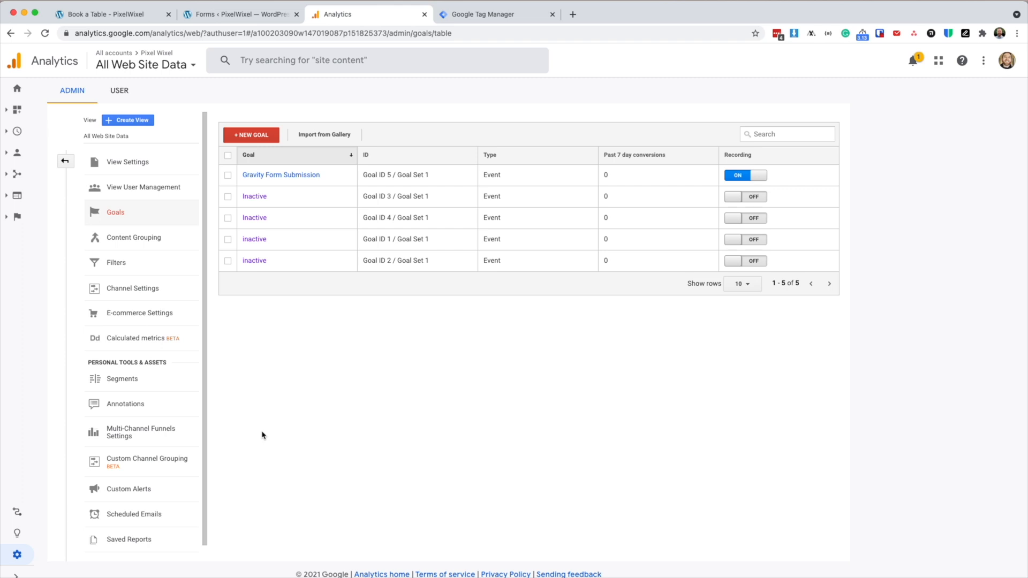
{"action": "mouse_move", "coordinate": [321, 316]}
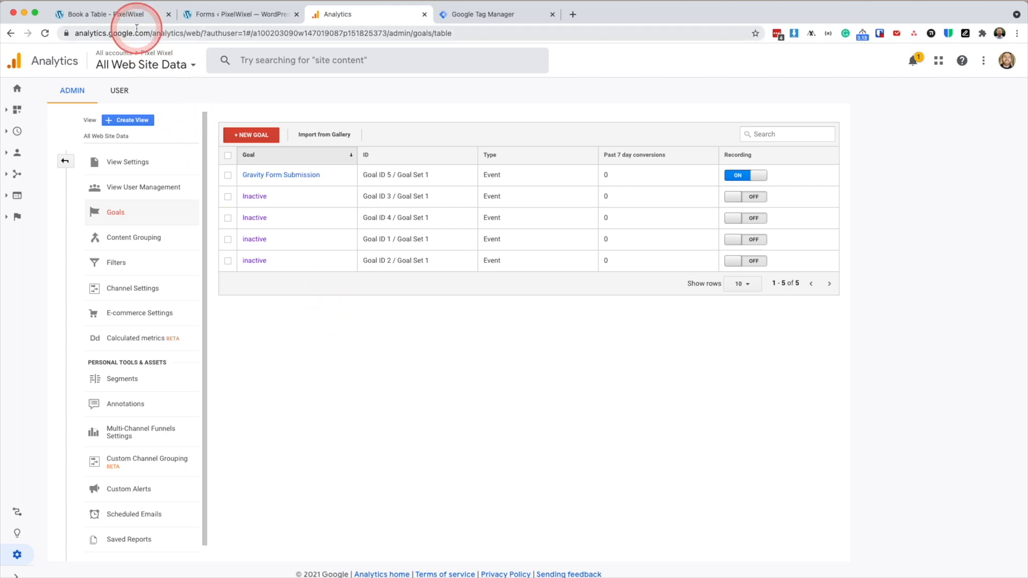
{"action": "left_click", "coordinate": [105, 14]}
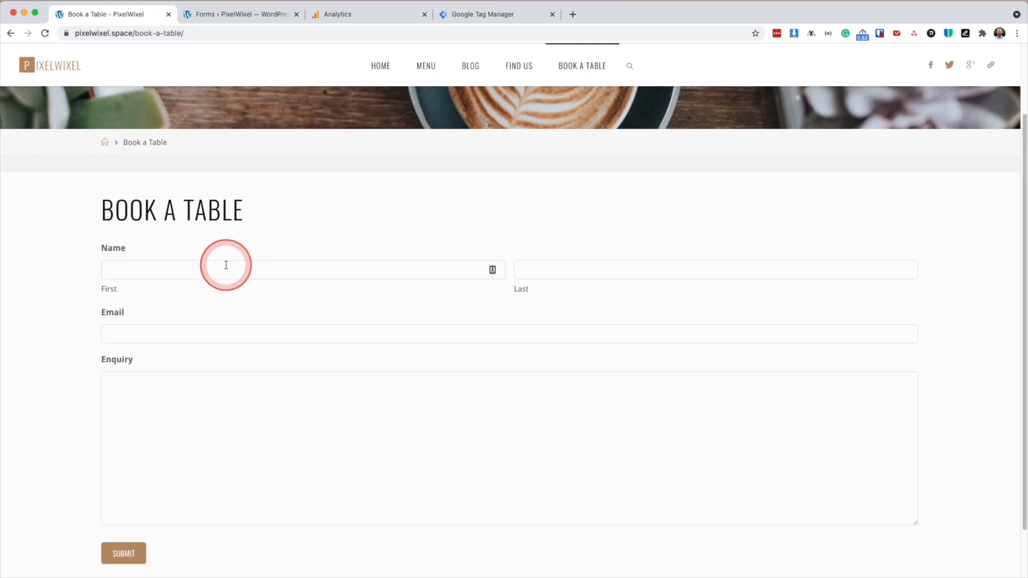
- Submit the PixelWixel Book a Table form, get the thank-you message, and return to Analytics
{"action": "scroll", "scroll_direction": "down", "scroll_amount": 3}
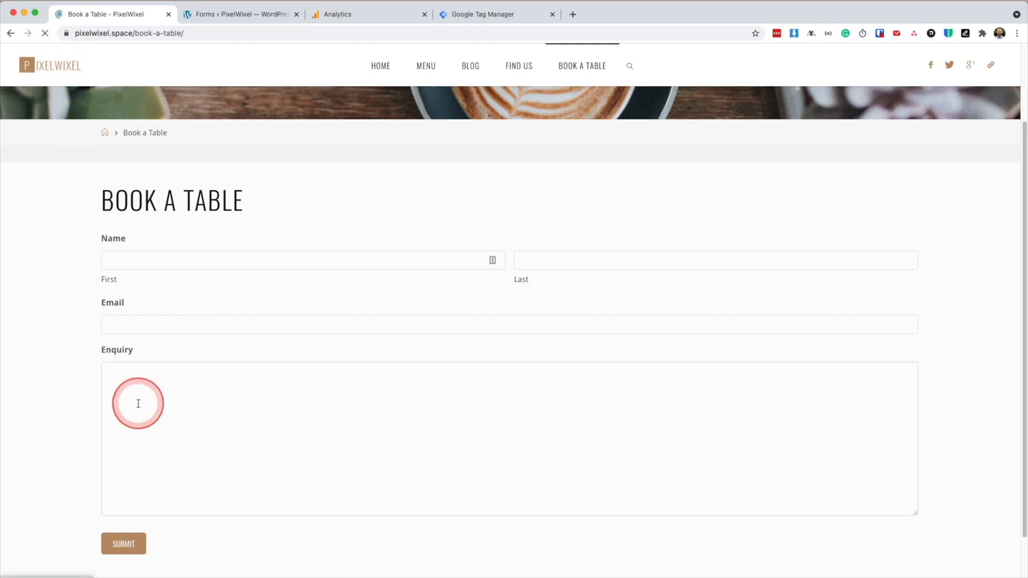
{"action": "left_click", "coordinate": [123, 543]}
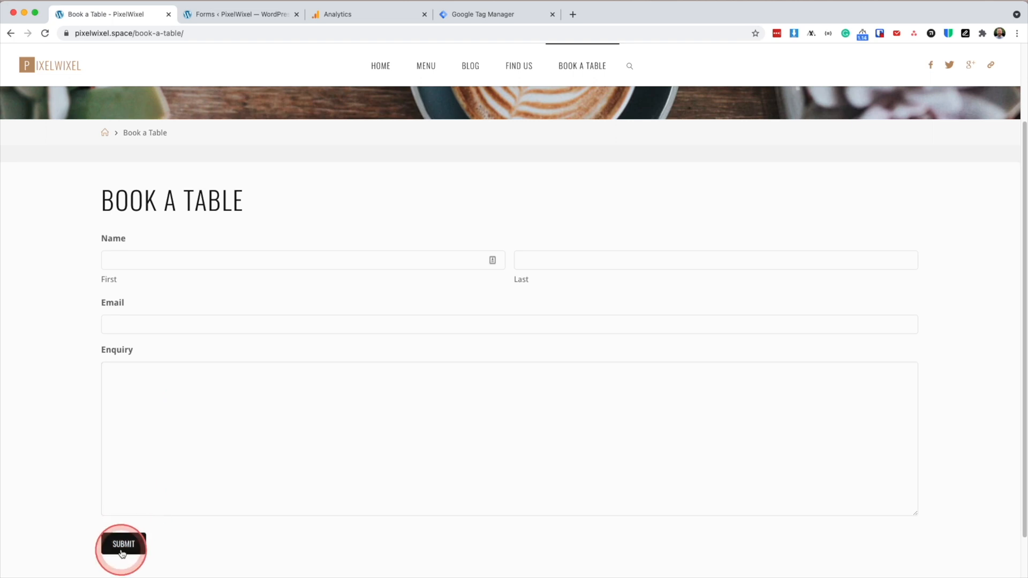
{"action": "left_click", "coordinate": [122, 544]}
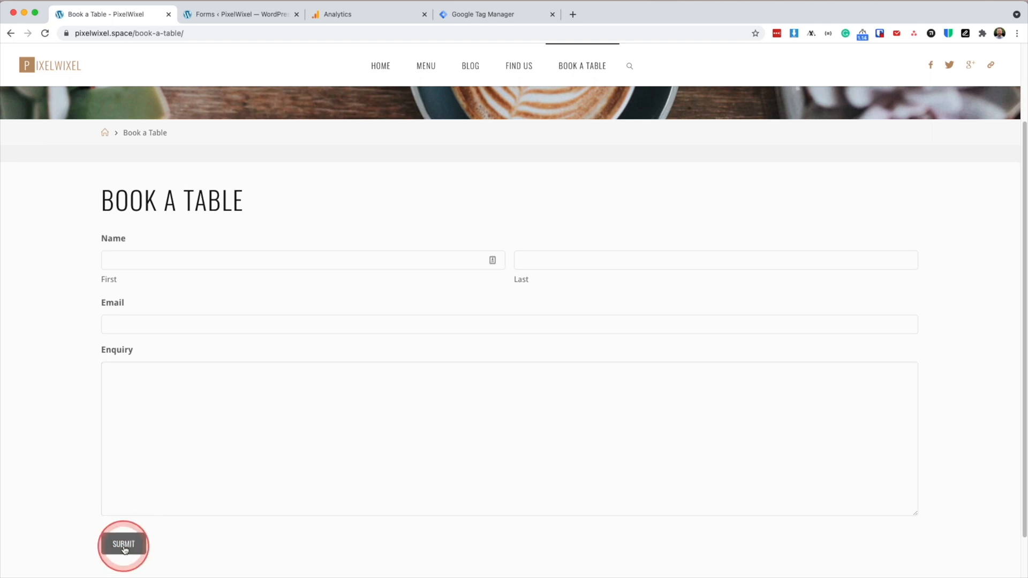
{"action": "left_click", "coordinate": [124, 544]}
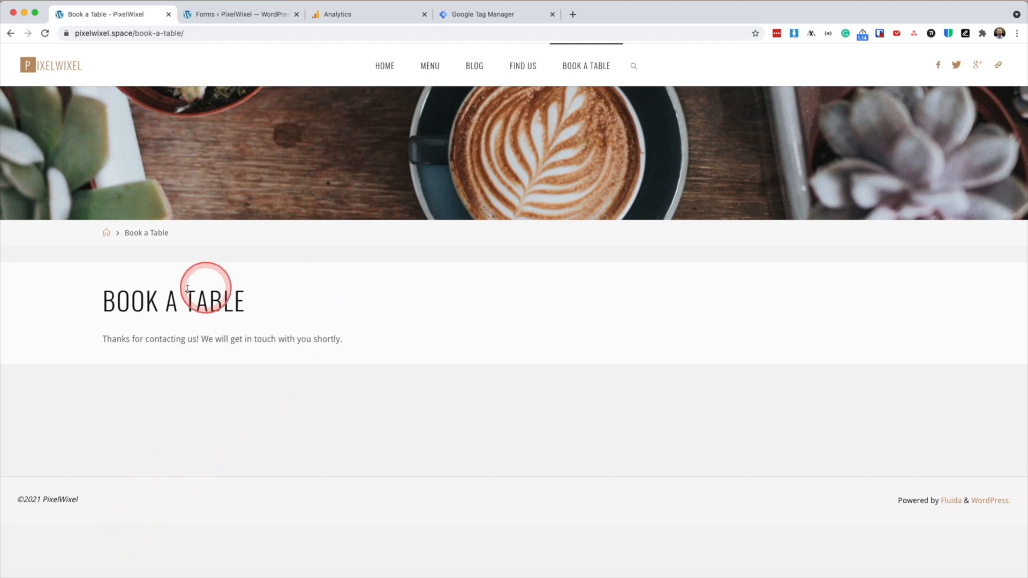
{"action": "mouse_move", "coordinate": [327, 334]}
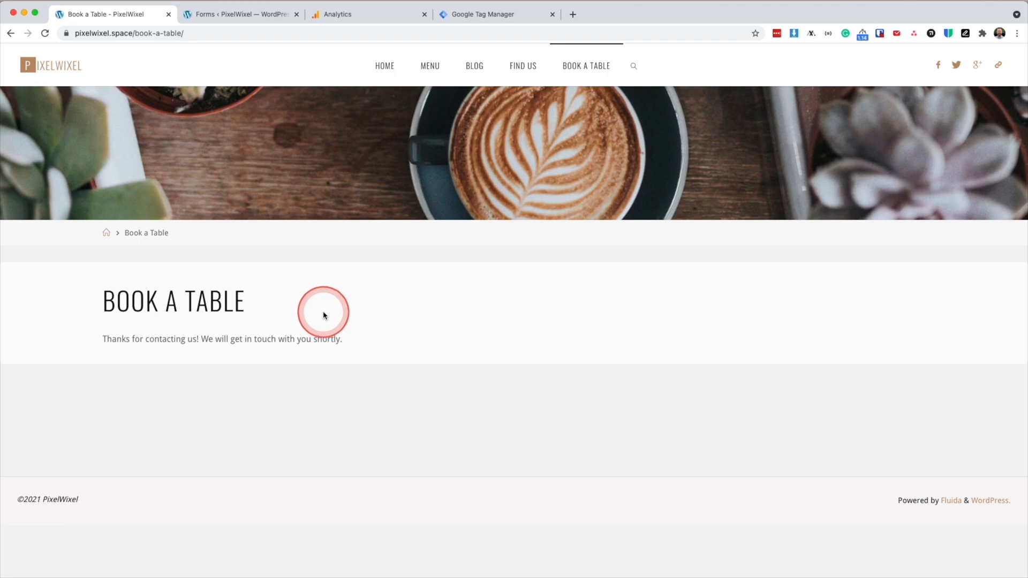
{"action": "left_click", "coordinate": [338, 14]}
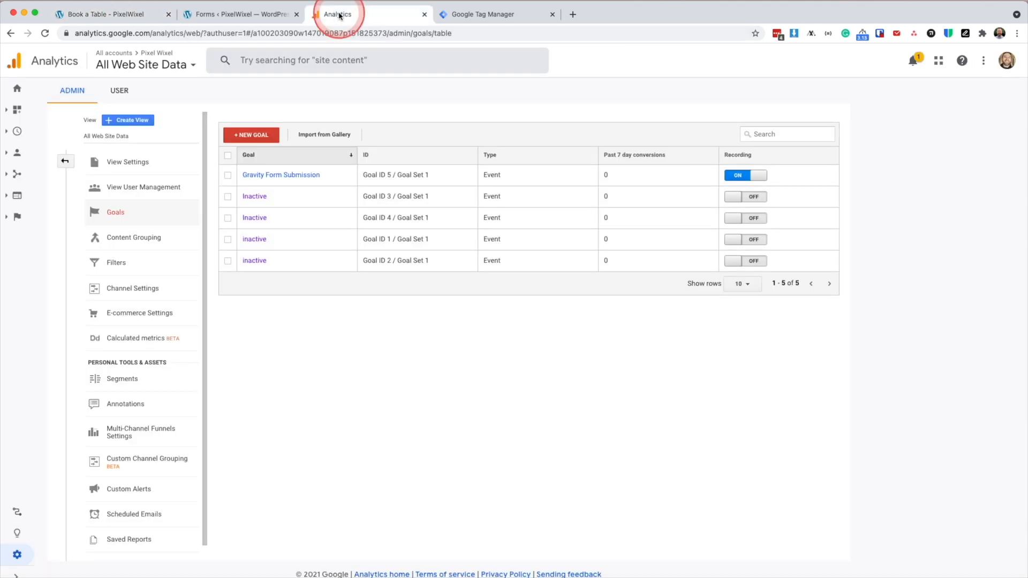
{"action": "mouse_move", "coordinate": [17, 108]}
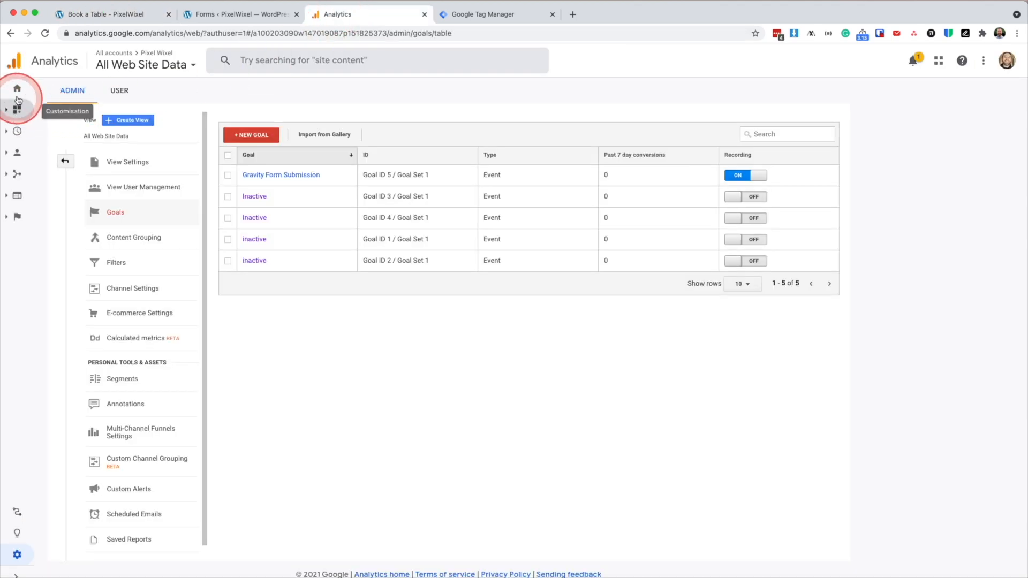
- Go from the Analytics Home page to the Real-time Events report
{"action": "left_click", "coordinate": [17, 89]}
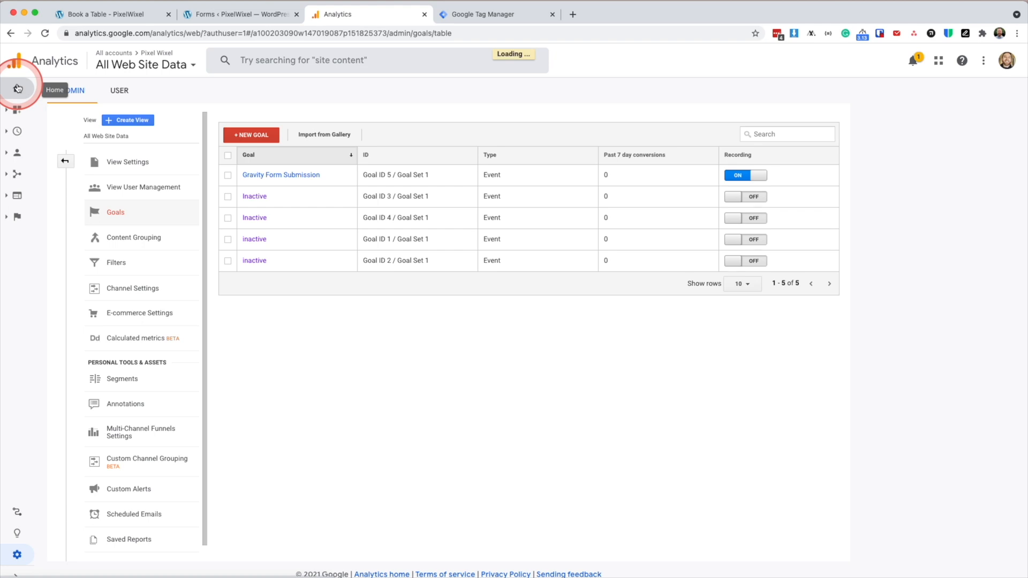
{"action": "left_click", "coordinate": [18, 88]}
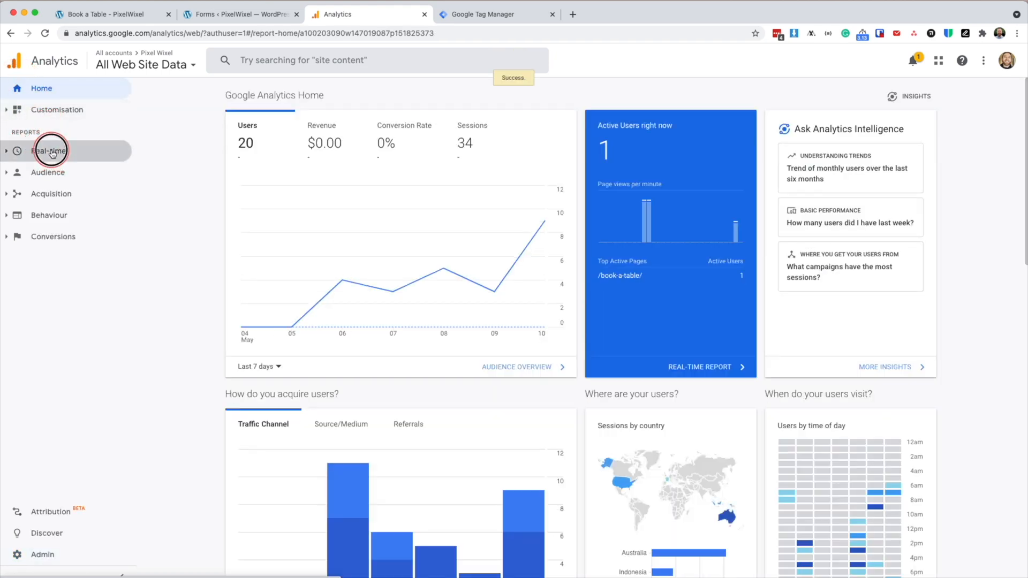
{"action": "left_click", "coordinate": [47, 150]}
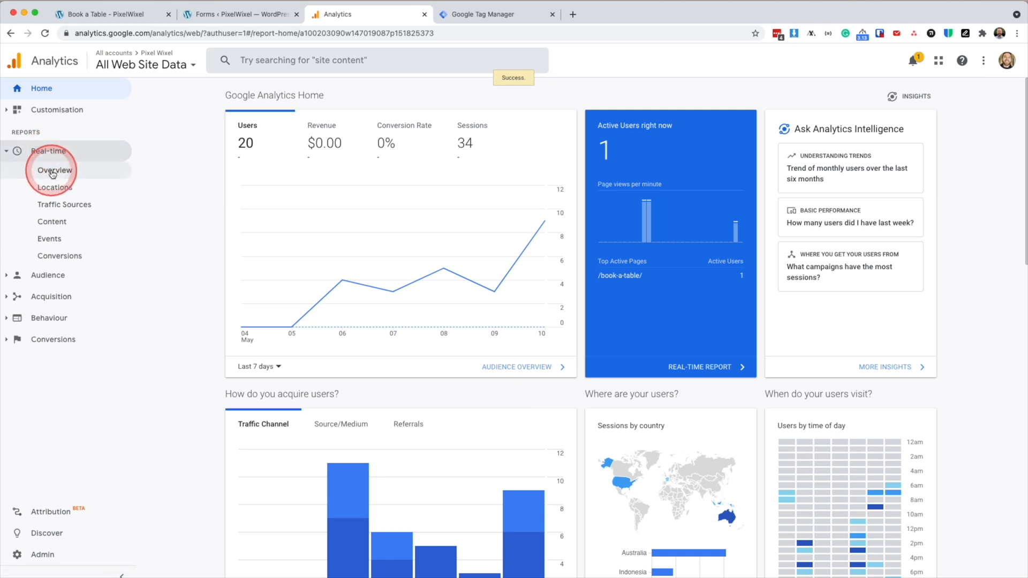
{"action": "left_click", "coordinate": [50, 238]}
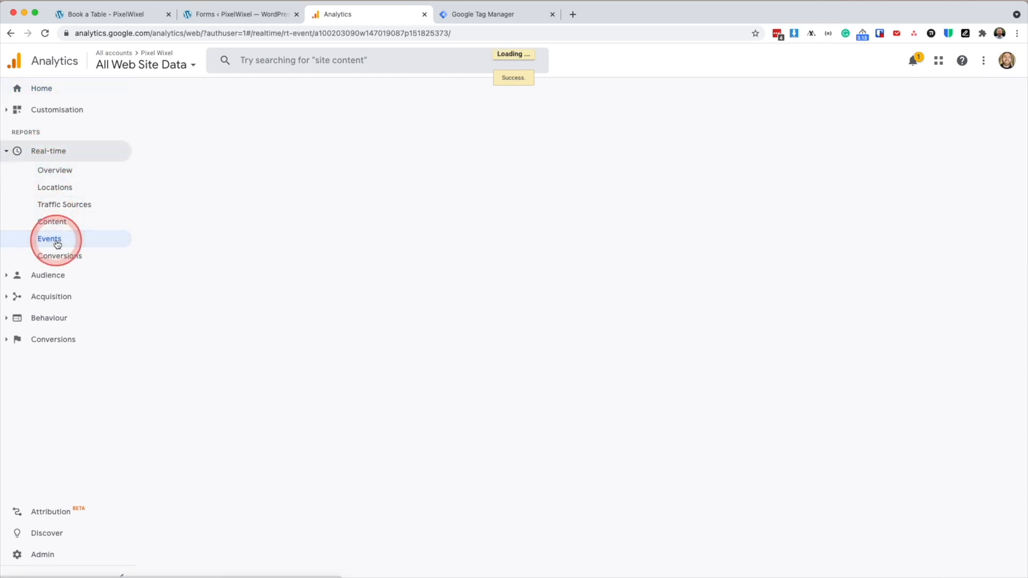
- Verify the gfsuccessful-form-submission event, then the Gravity Form Submission conversion in Real-time Conversions
{"action": "left_click", "coordinate": [49, 239]}
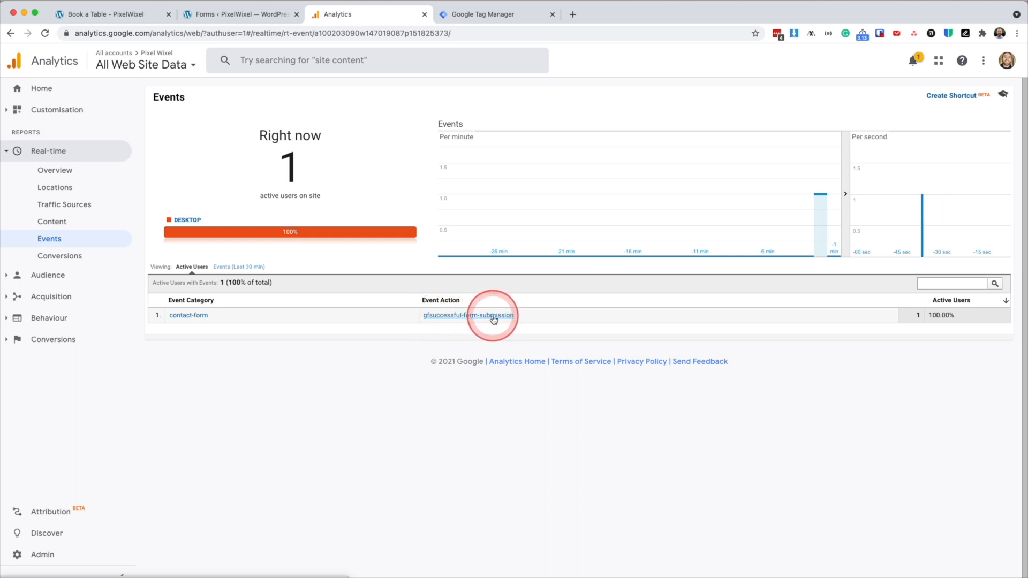
{"action": "mouse_move", "coordinate": [479, 319]}
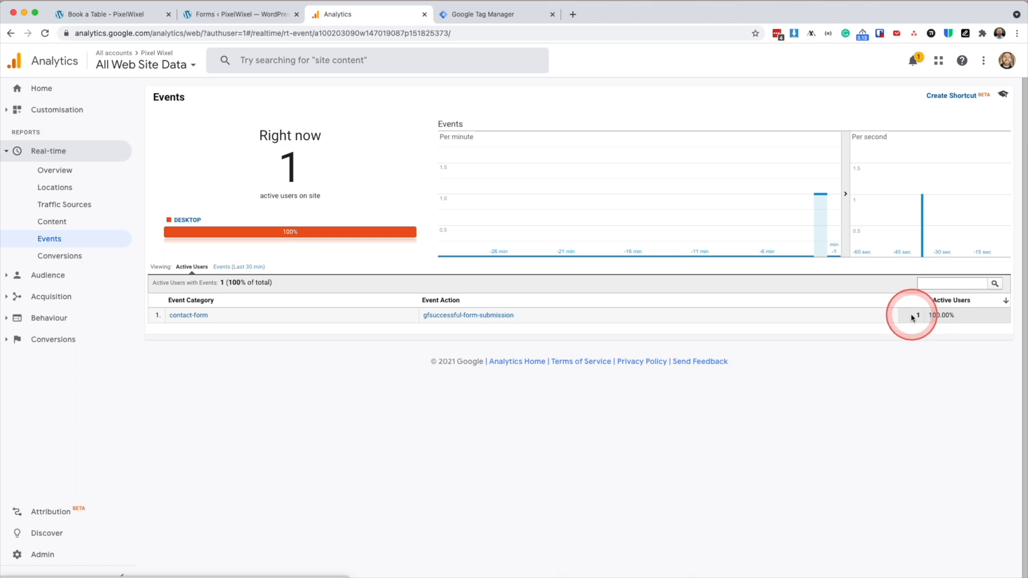
{"action": "left_click", "coordinate": [60, 256]}
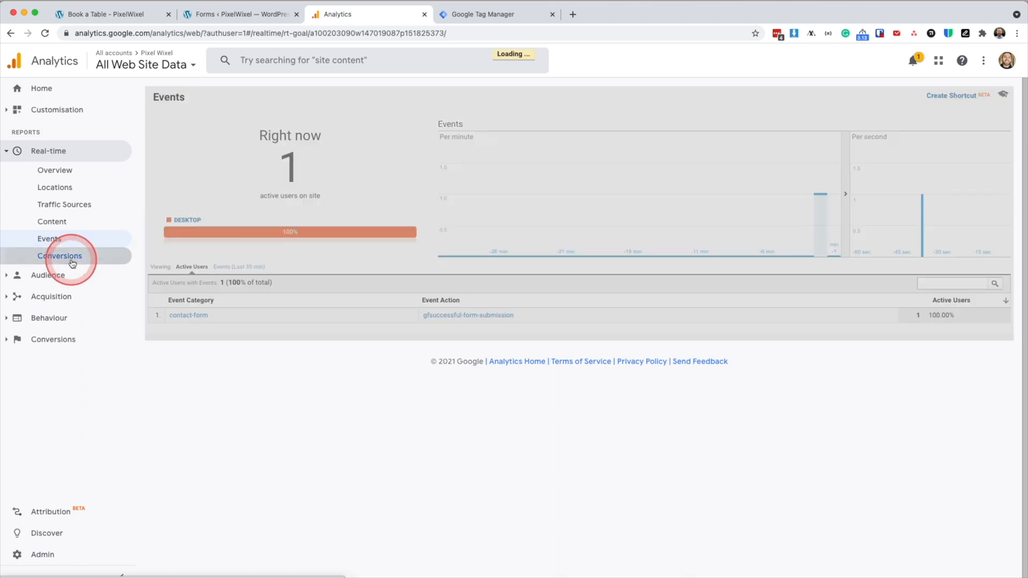
{"action": "left_click", "coordinate": [60, 256]}
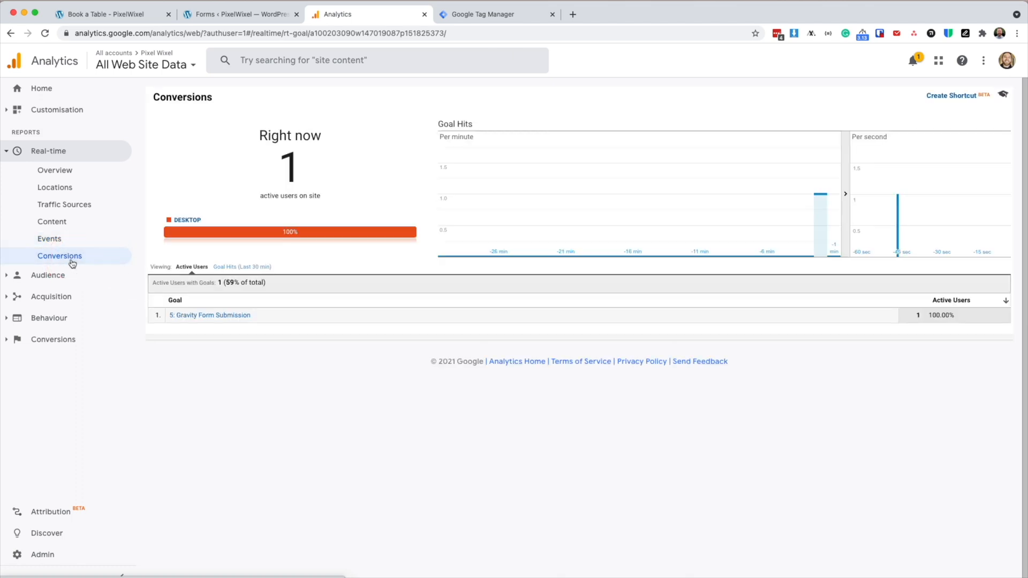